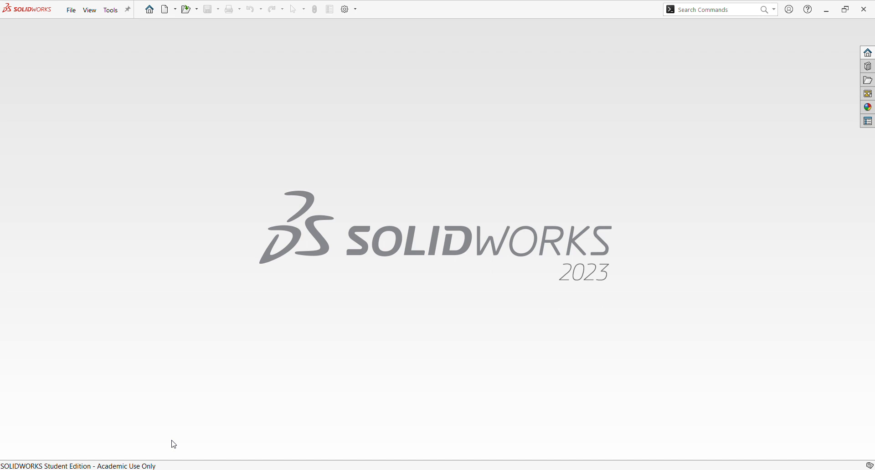
pyautogui.moveTo(240, 357)
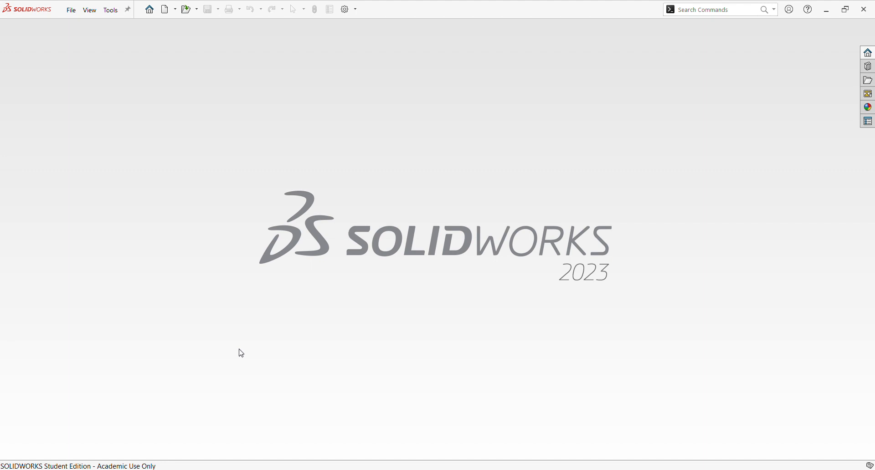
pyautogui.moveTo(259, 308)
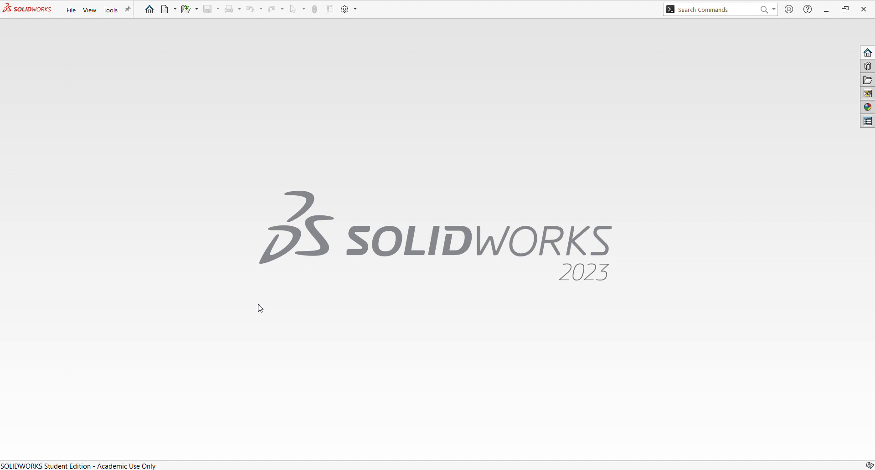
pyautogui.moveTo(169, 27)
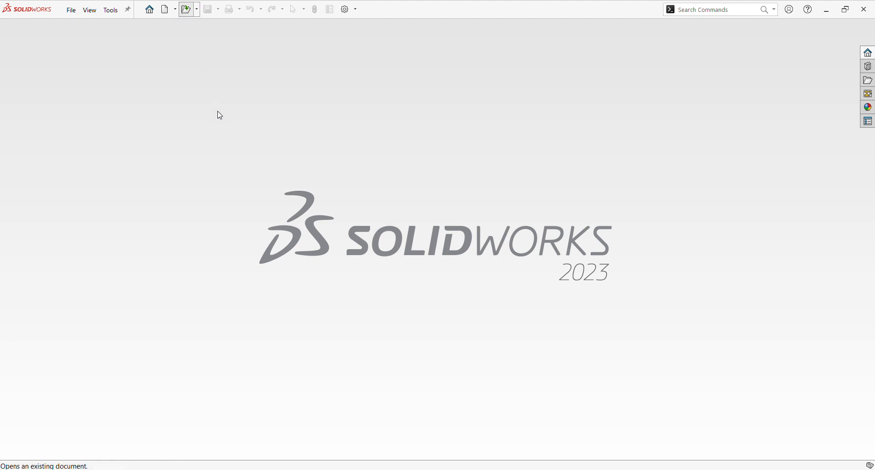
pyautogui.moveTo(303, 212)
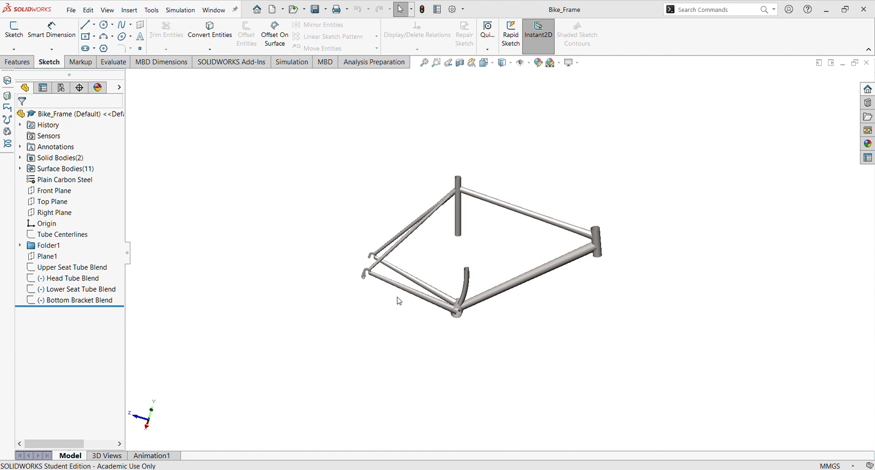
pyautogui.moveTo(450, 250)
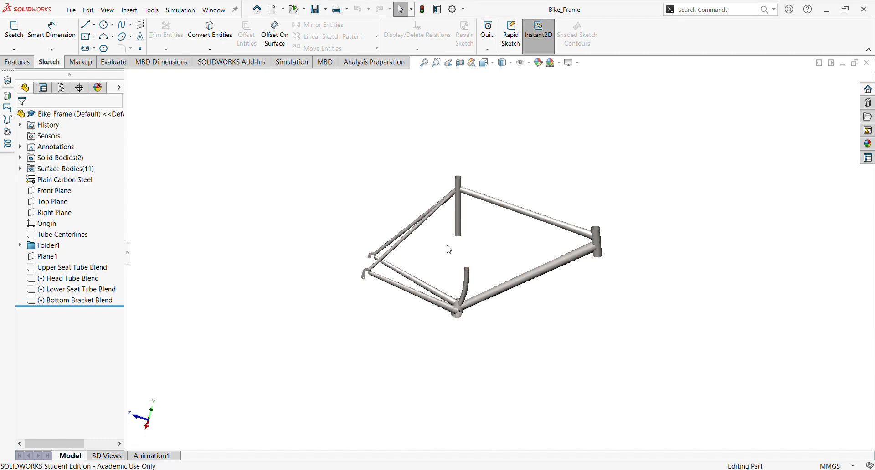
pyautogui.moveTo(464, 252)
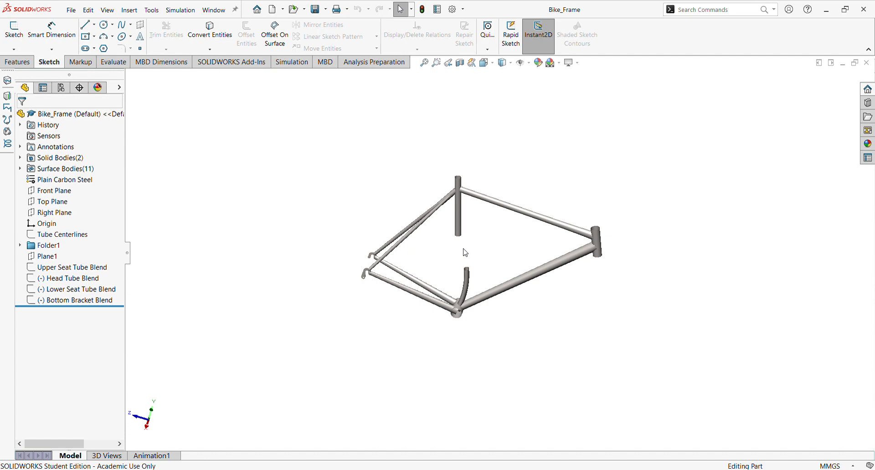
# Zoom around Bike_Frame and select the Top Tube, then the Left Chain Stay surface.
pyautogui.moveTo(465, 252); pyautogui.dragTo(460, 299)
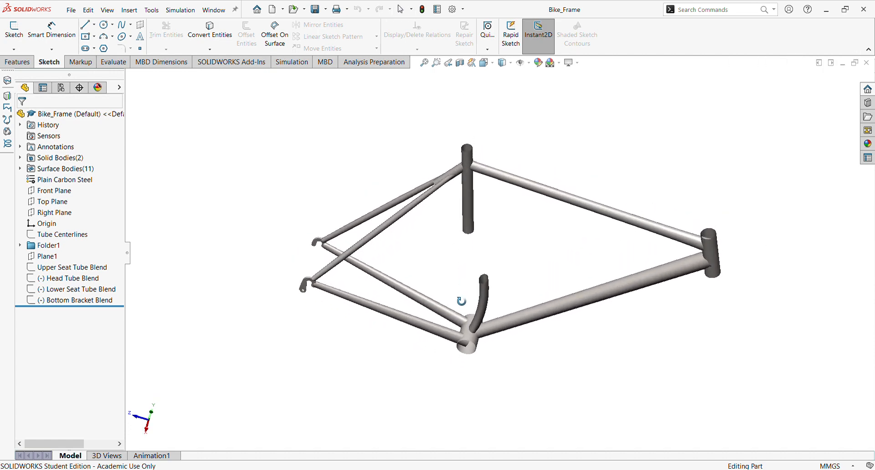
pyautogui.moveTo(463, 301); pyautogui.dragTo(486, 335)
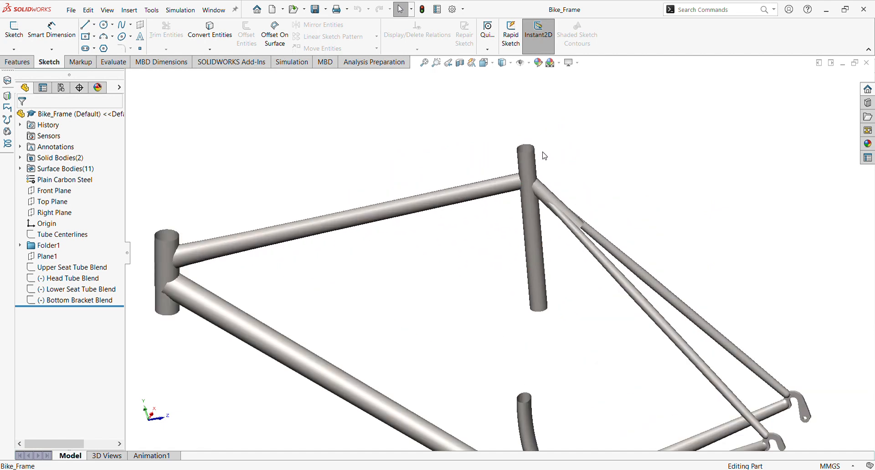
pyautogui.moveTo(544, 156); pyautogui.dragTo(526, 286)
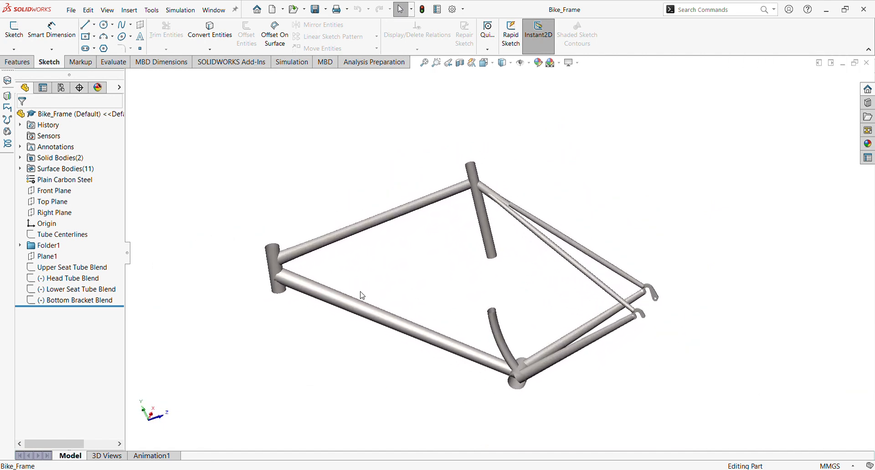
pyautogui.click(374, 212)
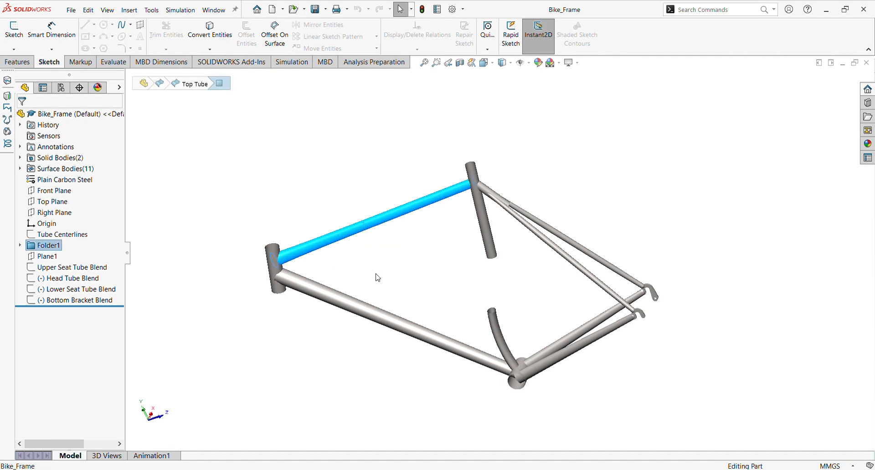
pyautogui.moveTo(395, 308)
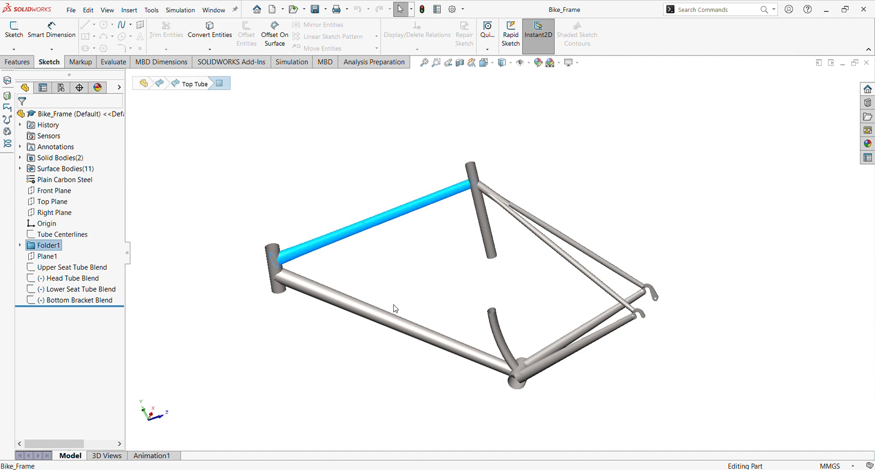
pyautogui.click(390, 318)
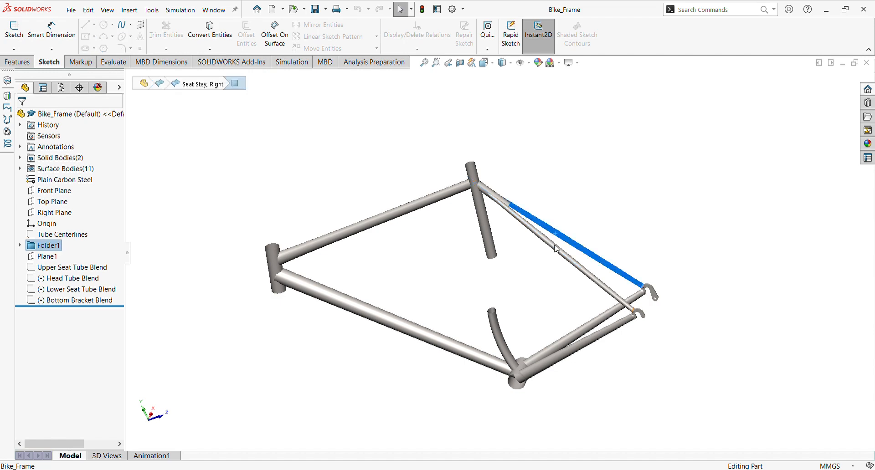
pyautogui.click(569, 331)
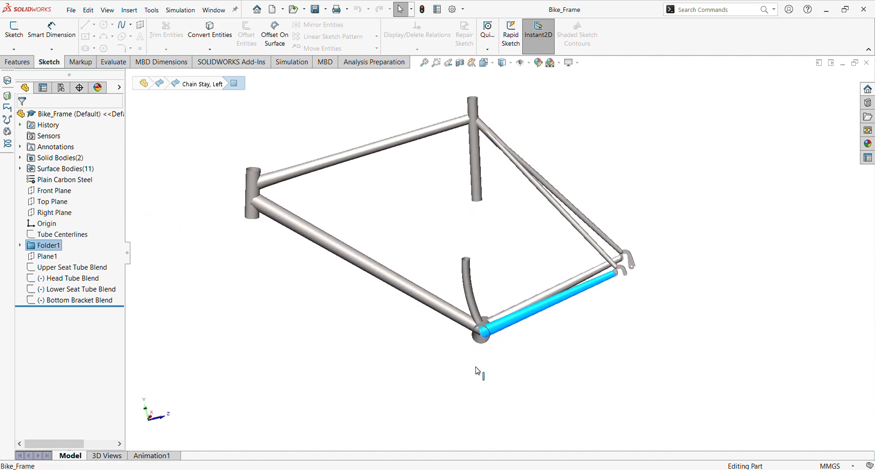
pyautogui.moveTo(477, 371); pyautogui.dragTo(500, 347)
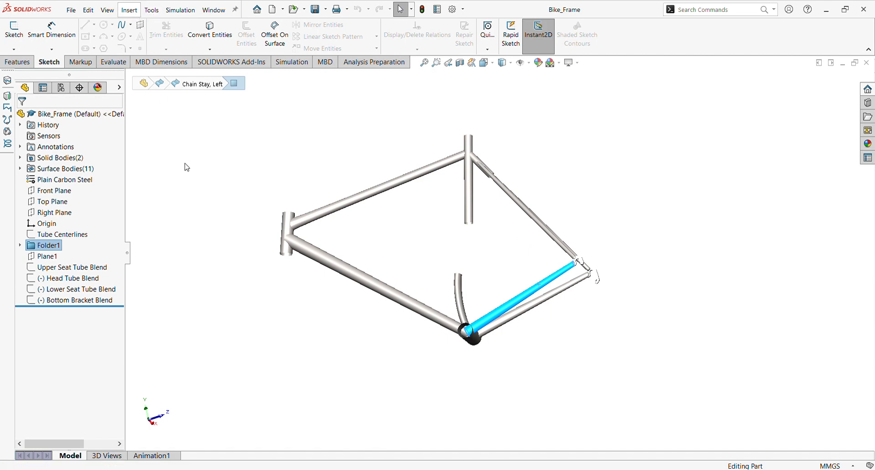
pyautogui.moveTo(203, 141)
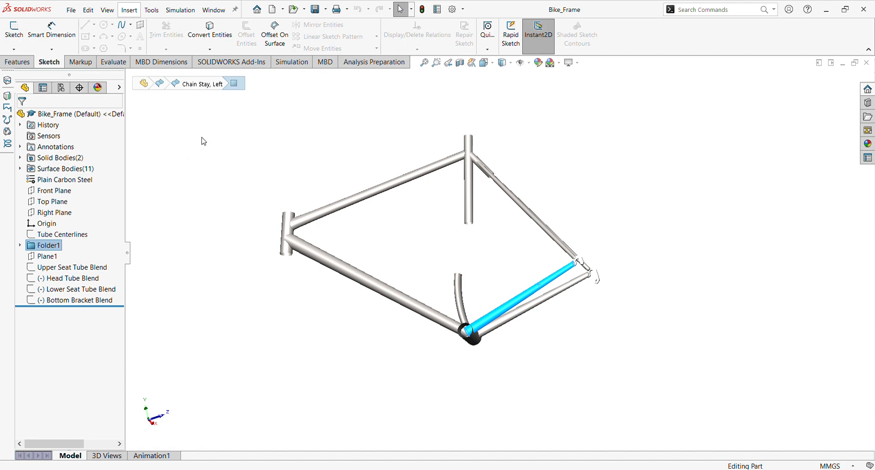
pyautogui.moveTo(295, 169)
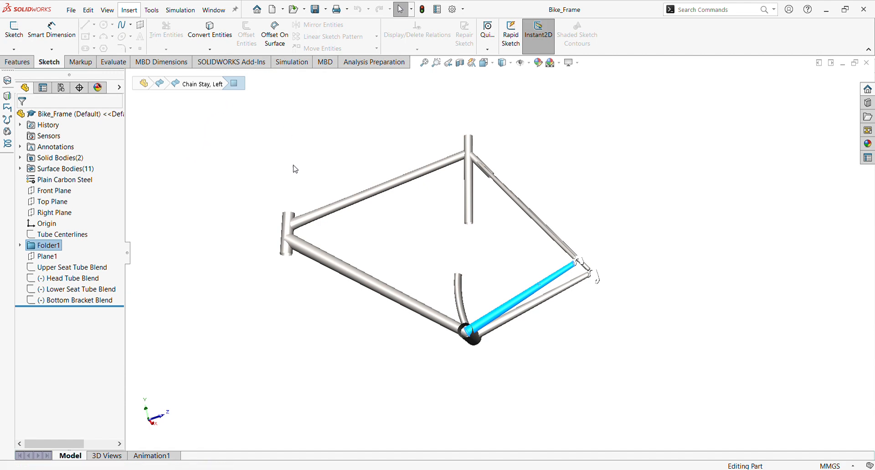
pyautogui.moveTo(259, 306)
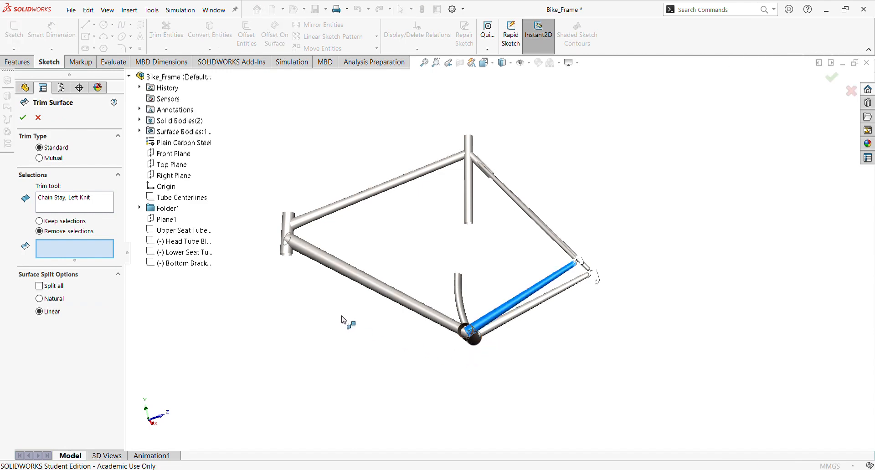
# With Bottom Bracket as trim tool, remove the down tube, seat tube and chain stay ends inside it.
pyautogui.click(74, 198)
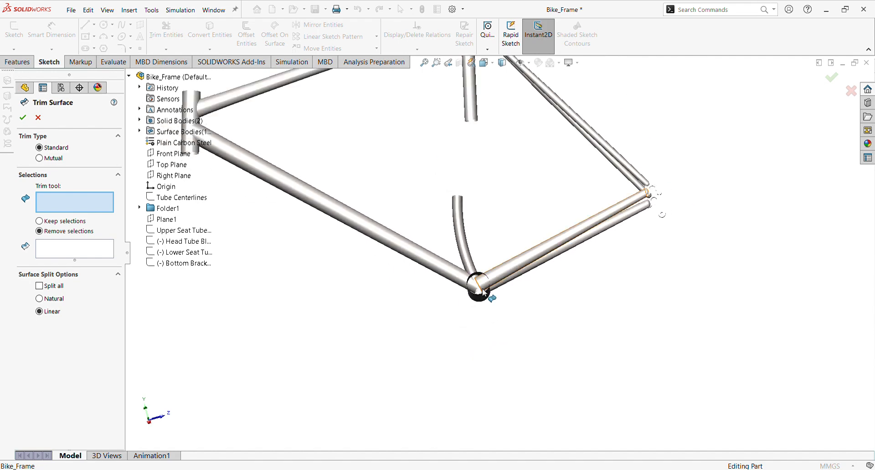
pyautogui.moveTo(481, 288)
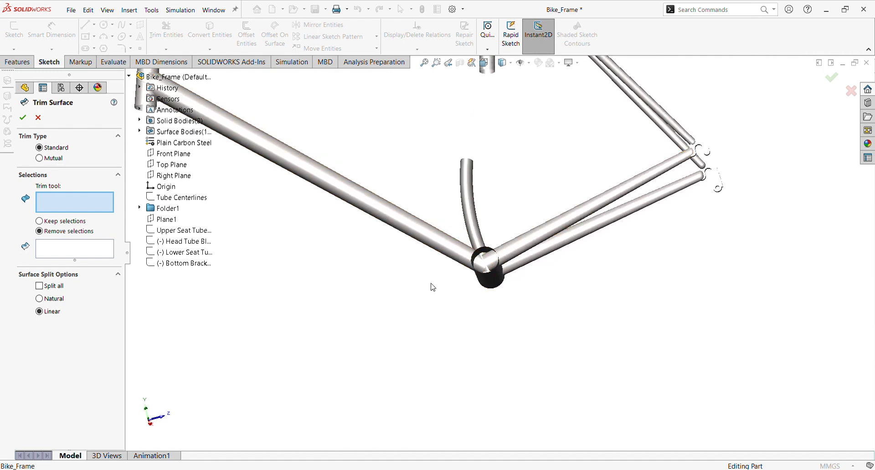
pyautogui.moveTo(423, 284)
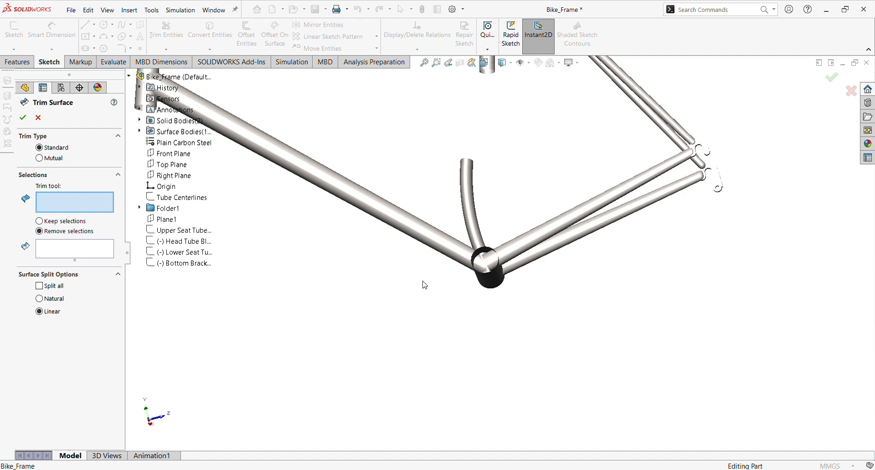
pyautogui.moveTo(424, 284); pyautogui.dragTo(482, 262)
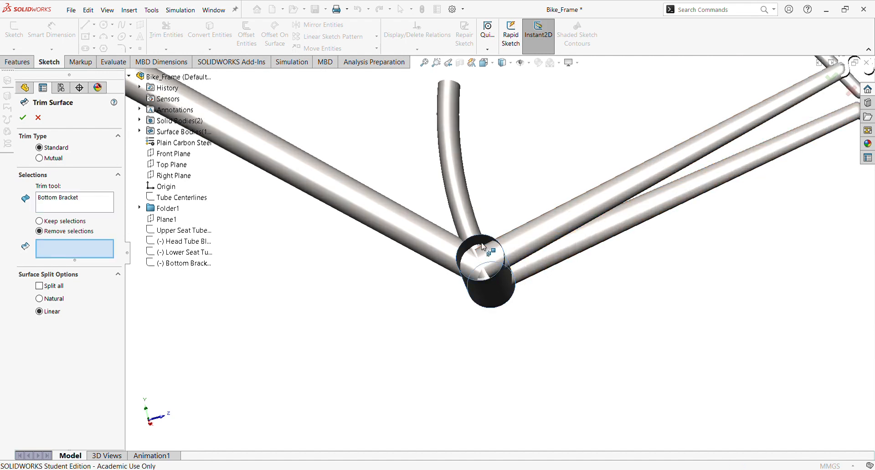
pyautogui.click(491, 262)
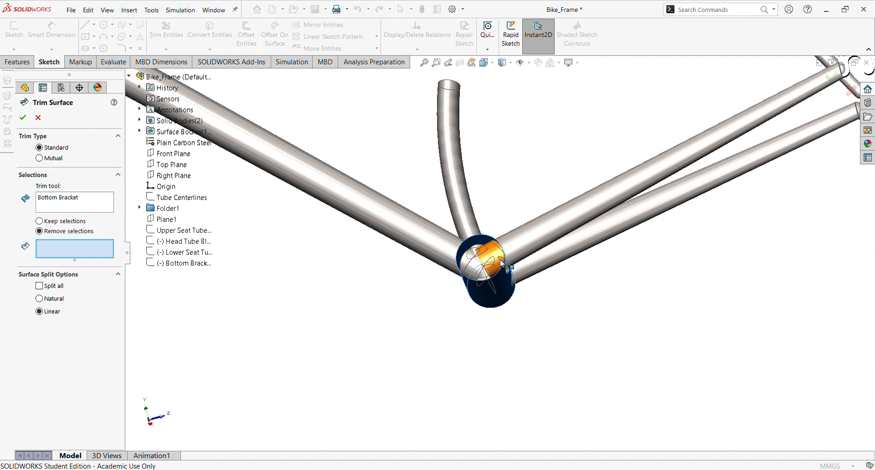
pyautogui.click(491, 262)
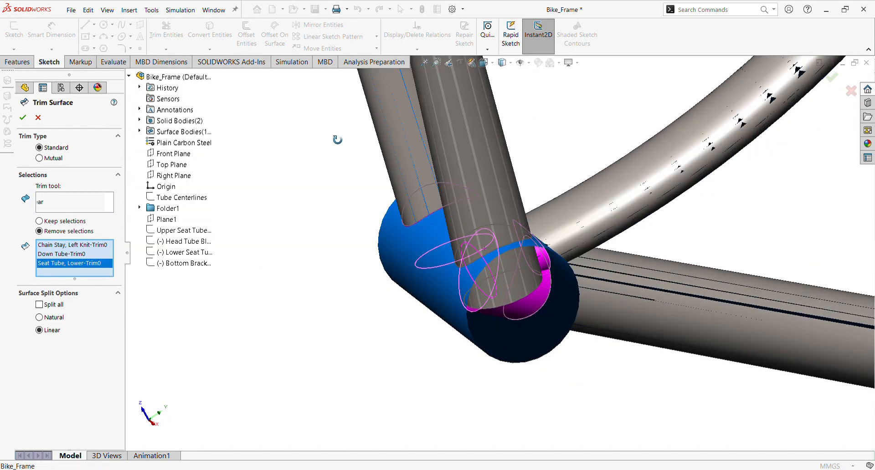
pyautogui.click(543, 213)
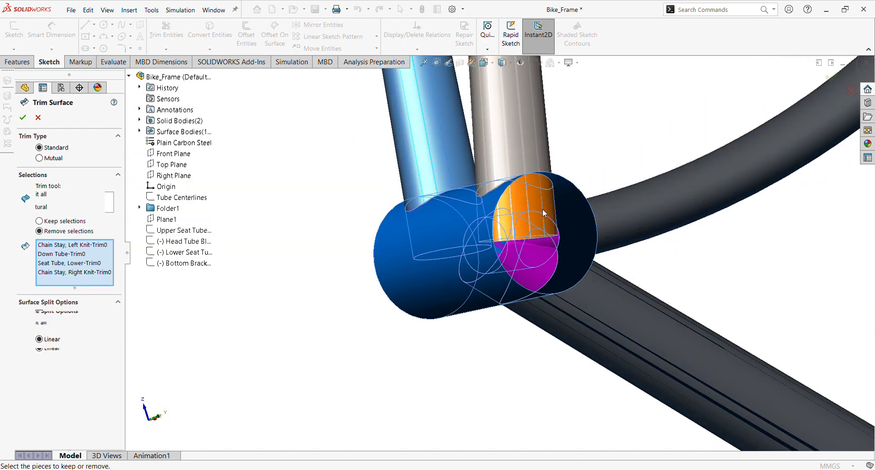
pyautogui.click(23, 118)
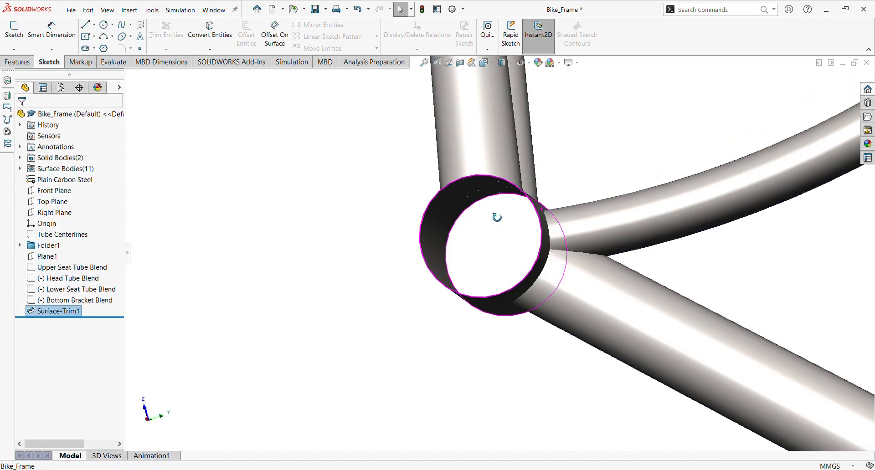
pyautogui.moveTo(497, 217); pyautogui.dragTo(524, 240)
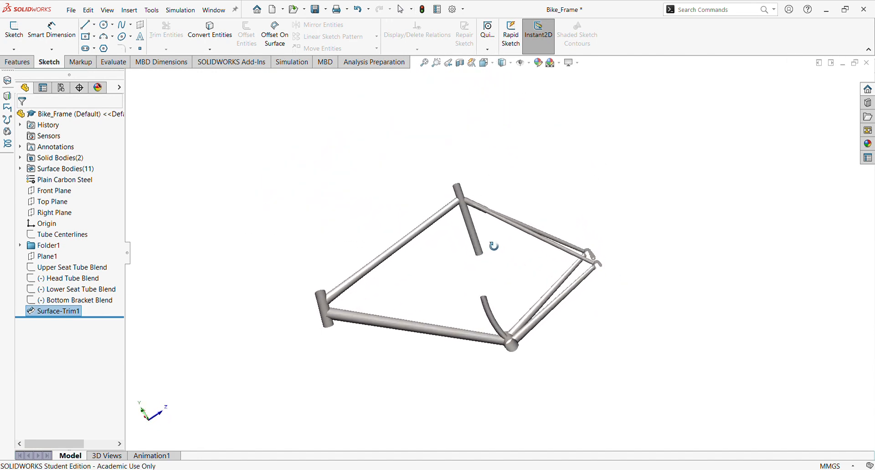
pyautogui.moveTo(492, 246); pyautogui.dragTo(479, 220)
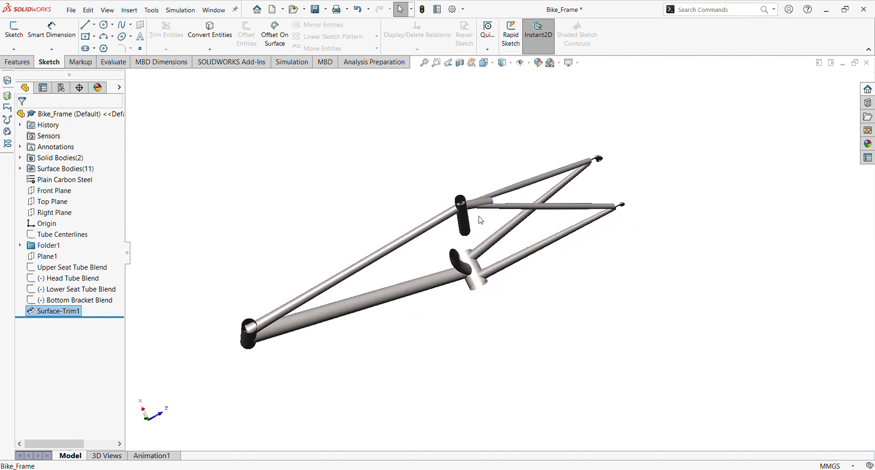
pyautogui.scroll(3)
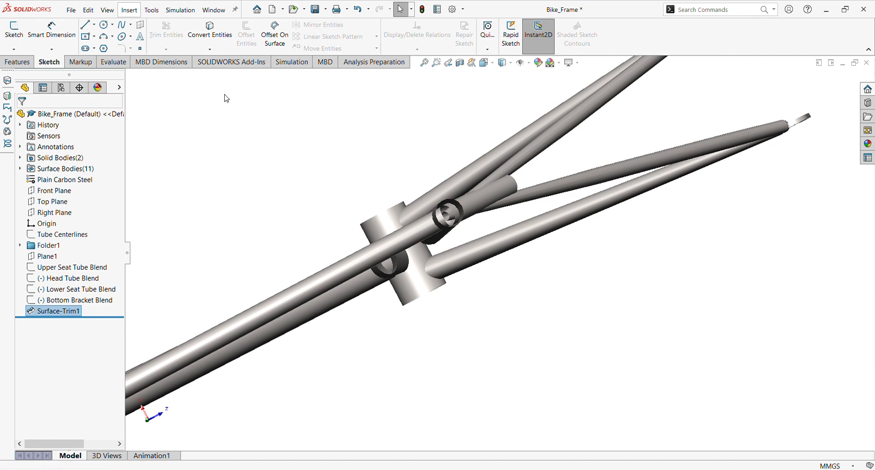
# Trim away the seat stay ends and Top Tube-Trim1 end inside the upper seat tube.
pyautogui.doubleClick(54, 311)
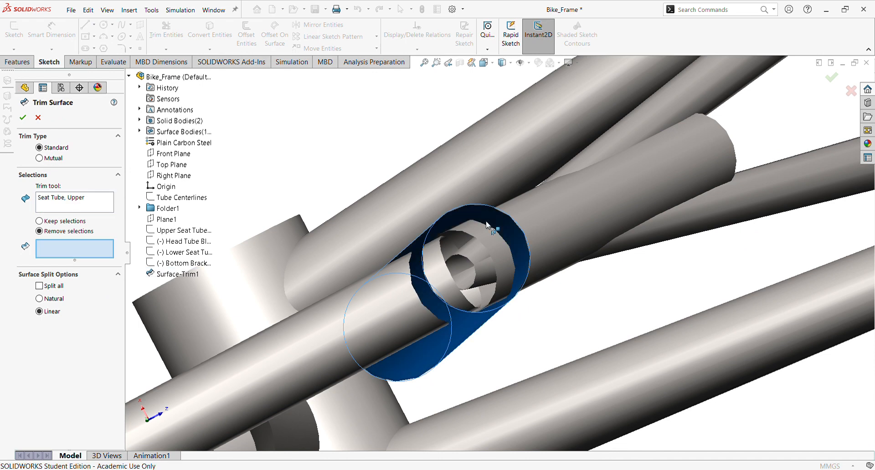
pyautogui.click(485, 265)
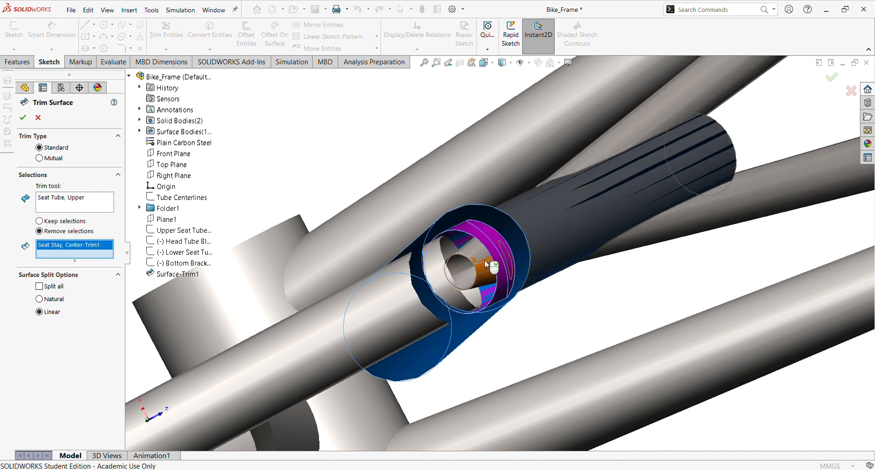
pyautogui.click(471, 285)
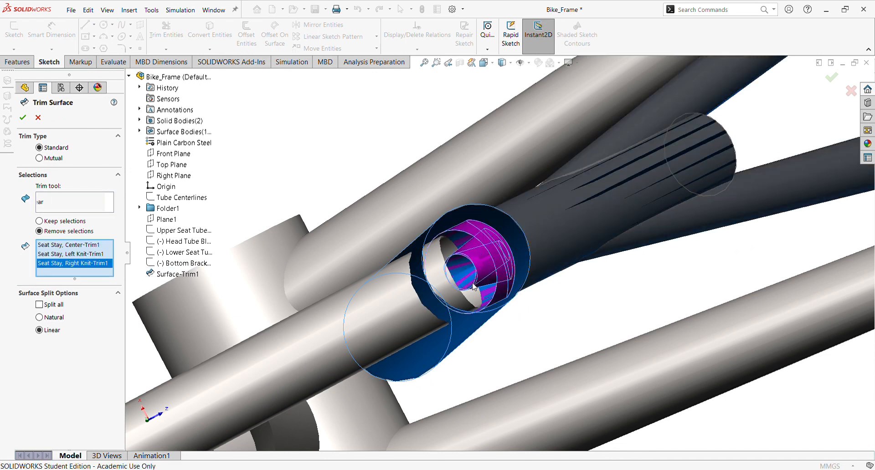
pyautogui.moveTo(474, 284)
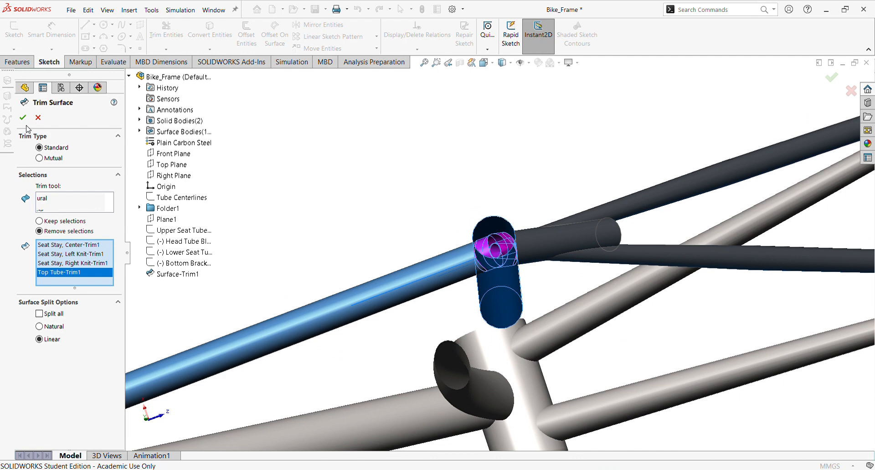
pyautogui.click(22, 118)
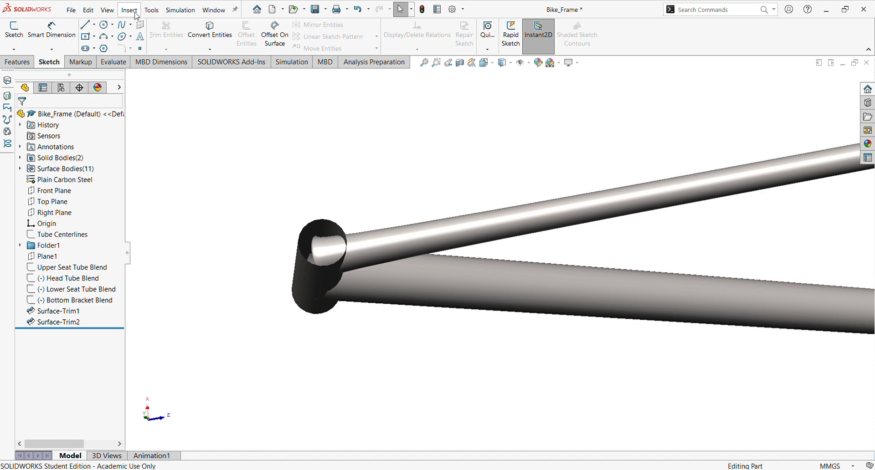
pyautogui.moveTo(166, 104)
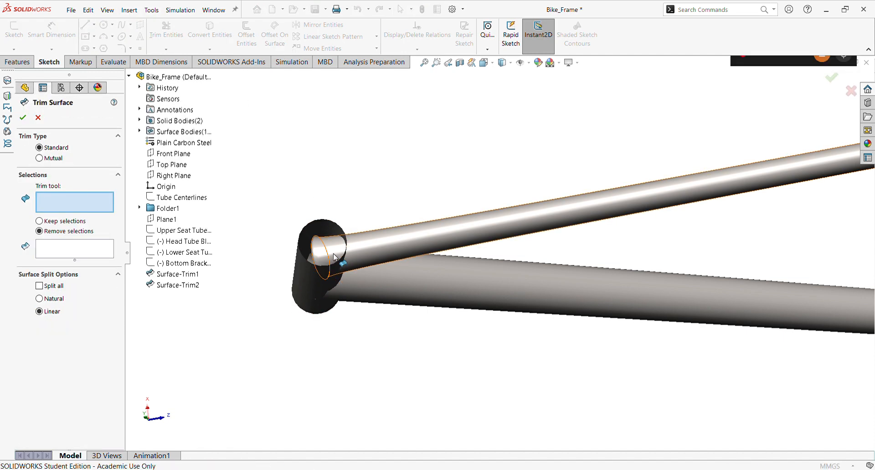
# With Head Tube as trim tool, remove the top tube and down tube ends inside it.
pyautogui.click(181, 284)
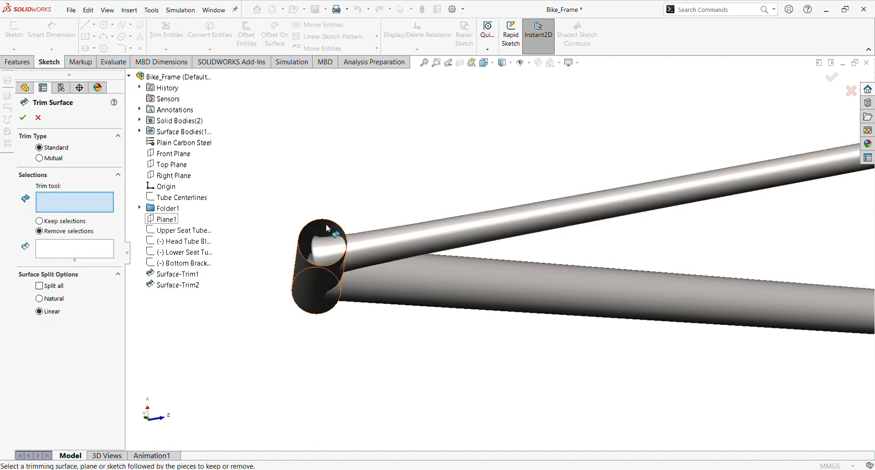
pyautogui.click(318, 256)
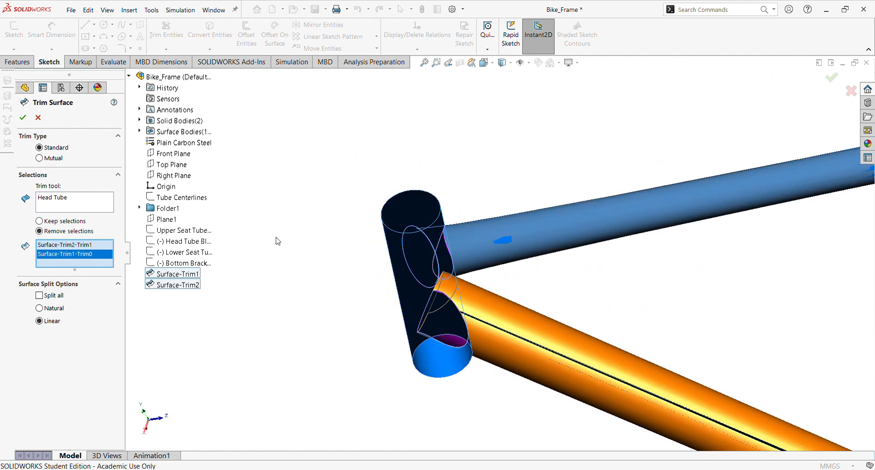
pyautogui.click(23, 117)
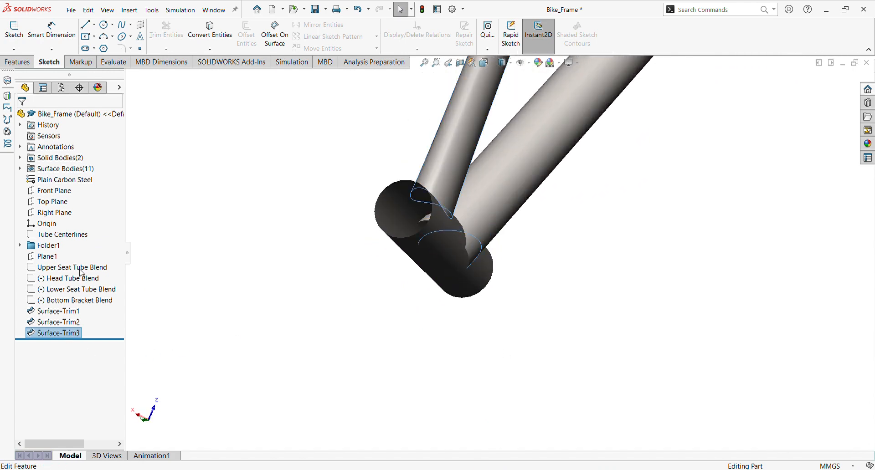
pyautogui.doubleClick(55, 333)
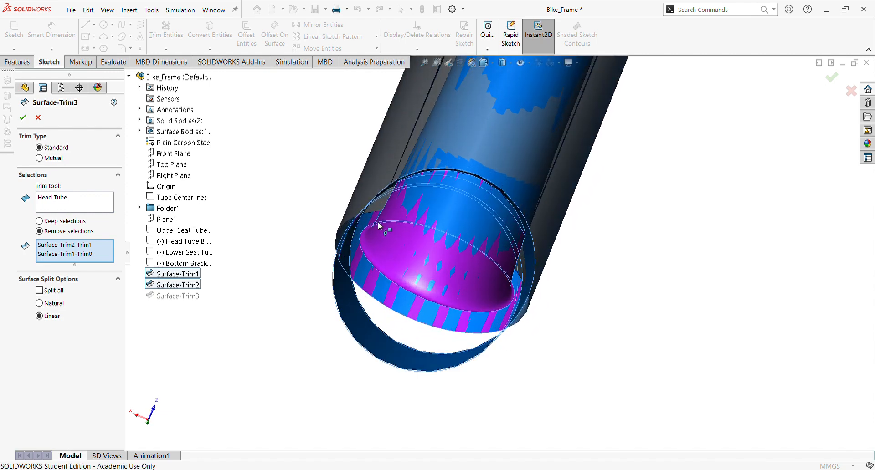
pyautogui.click(22, 117)
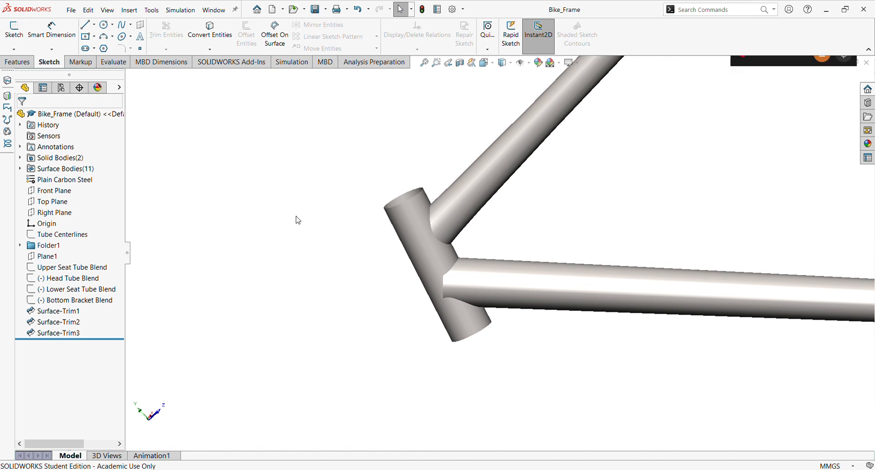
# Select Upper Seat Tube Blend, zoom to it, and show the Head Tube Blend sketch.
pyautogui.moveTo(502, 223); pyautogui.dragTo(585, 178)
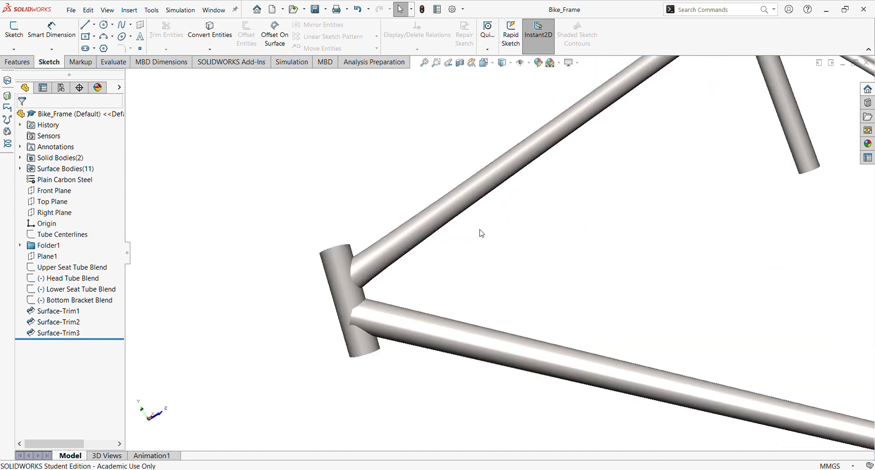
pyautogui.moveTo(357, 279)
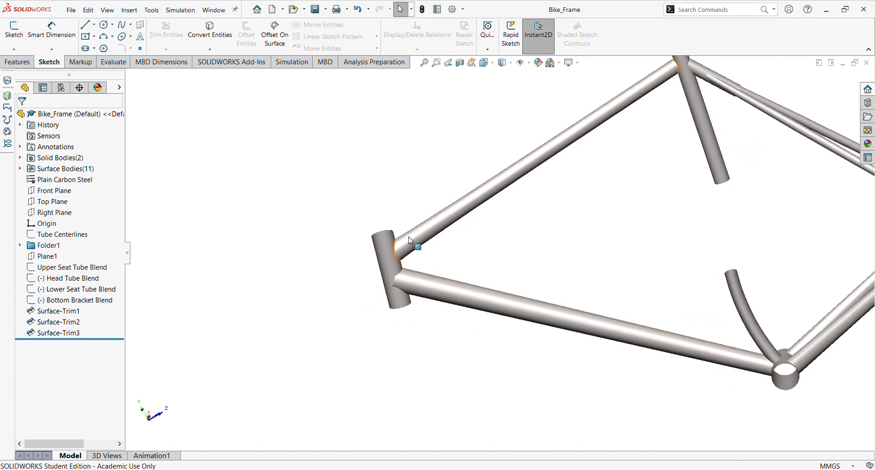
pyautogui.moveTo(423, 245)
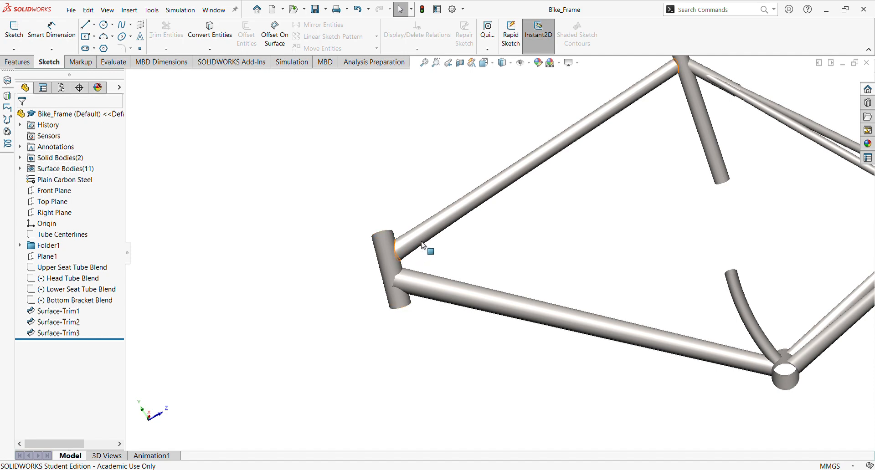
pyautogui.moveTo(466, 221)
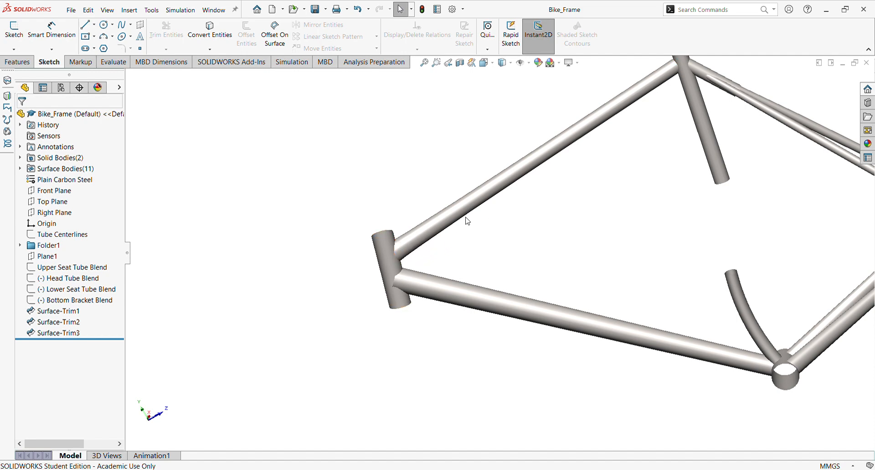
pyautogui.moveTo(466, 221); pyautogui.dragTo(416, 294)
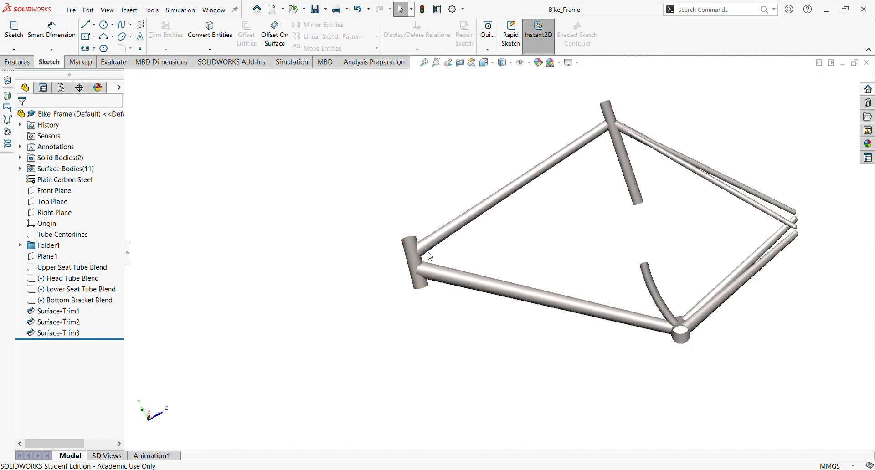
pyautogui.scroll(3)
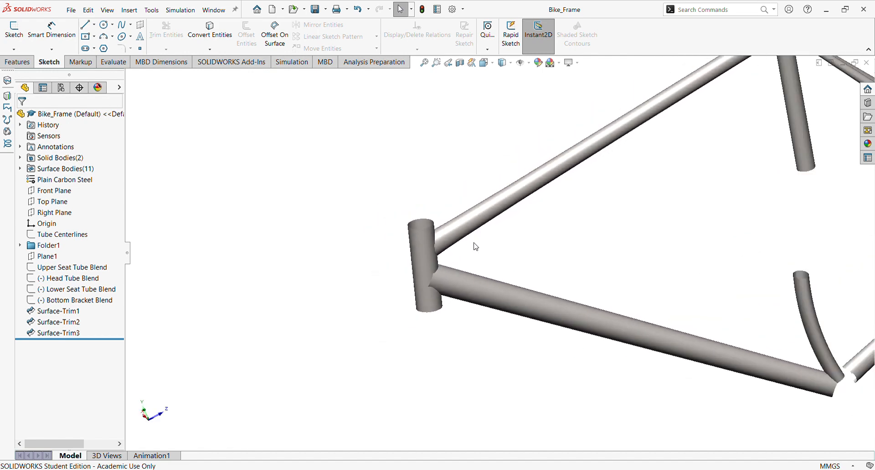
pyautogui.moveTo(474, 245); pyautogui.dragTo(505, 230)
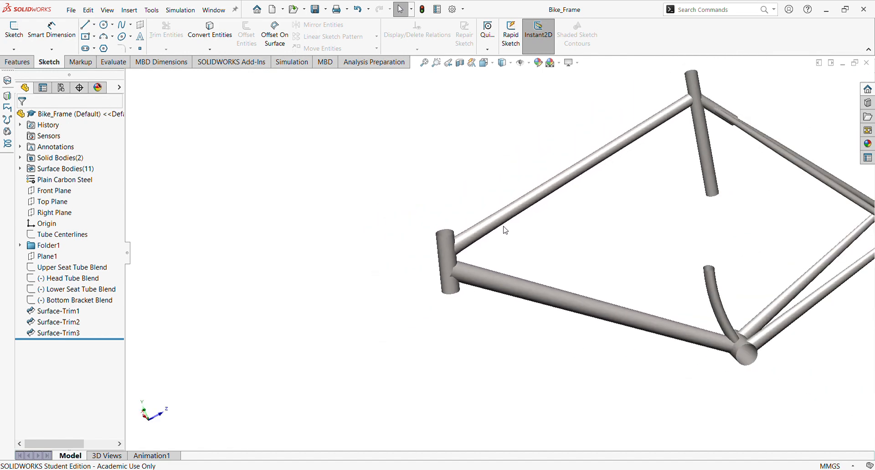
pyautogui.moveTo(569, 219)
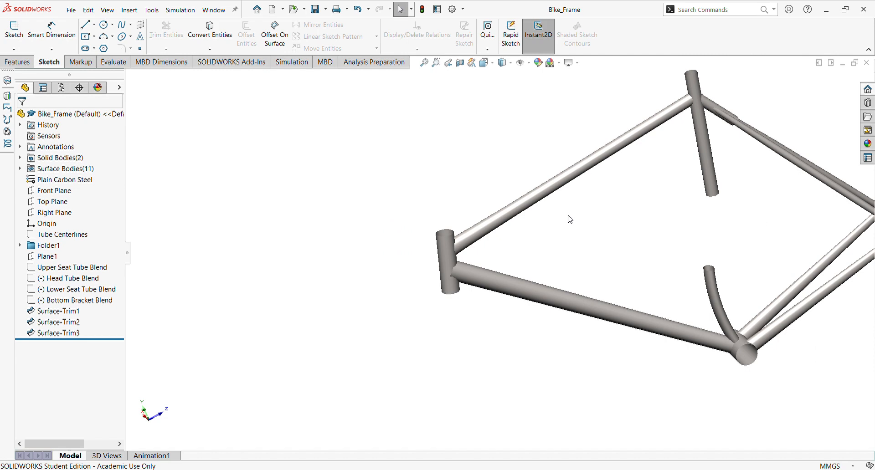
pyautogui.moveTo(243, 280)
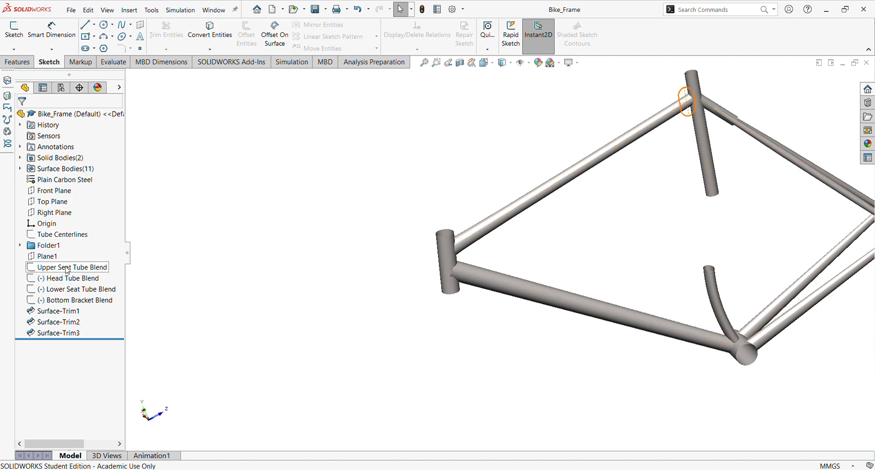
pyautogui.click(72, 267)
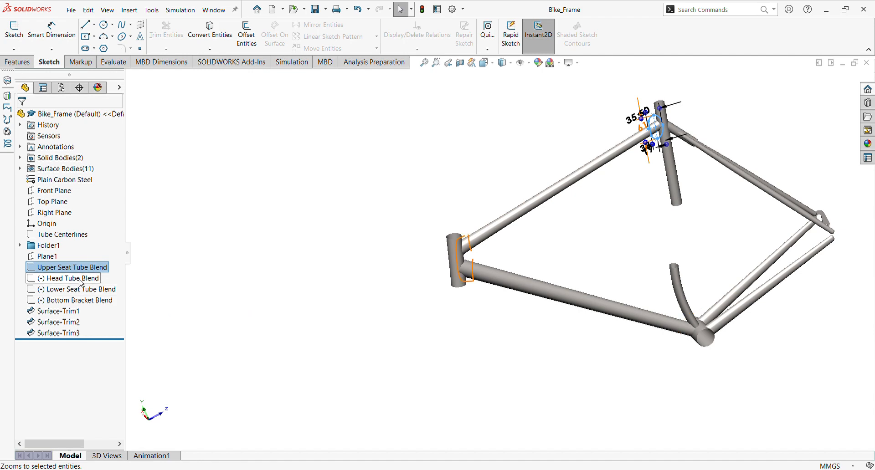
pyautogui.click(69, 278)
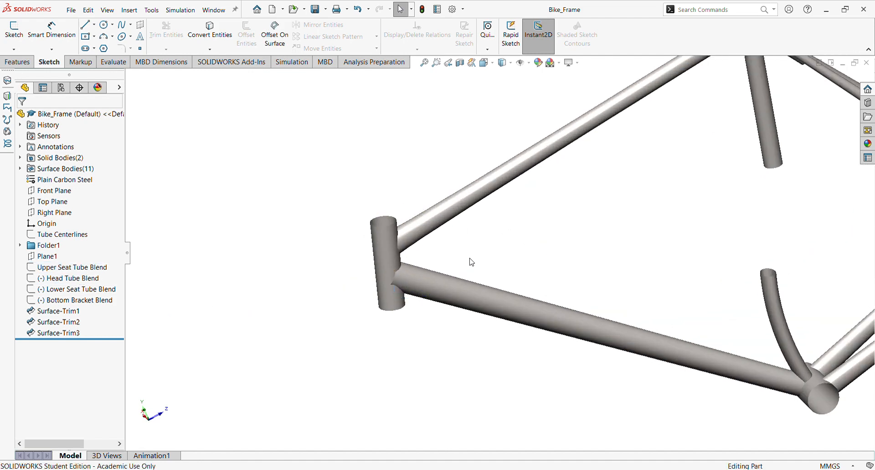
pyautogui.click(74, 278)
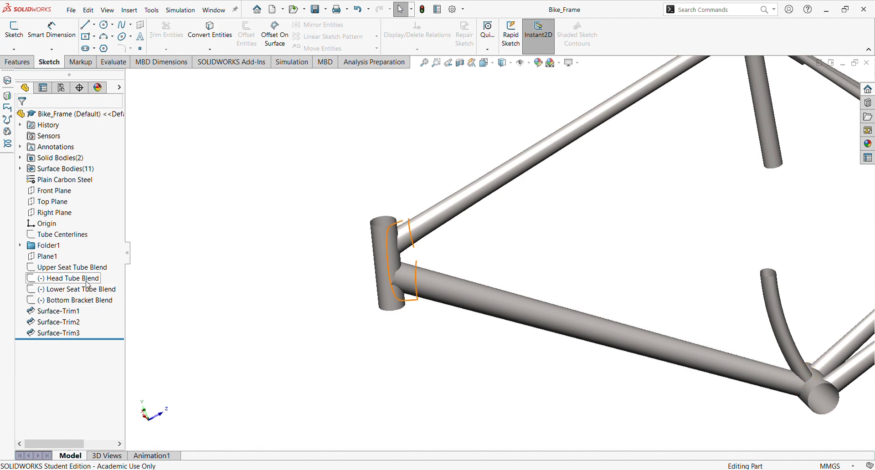
pyautogui.click(70, 278)
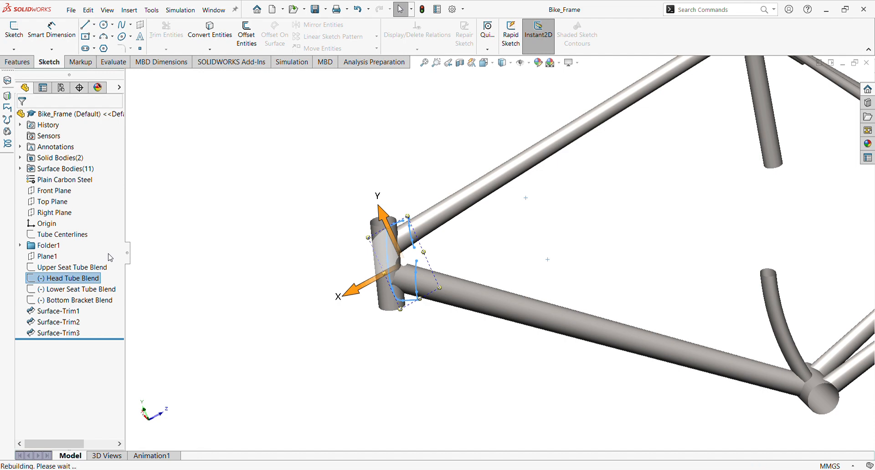
pyautogui.click(13, 29)
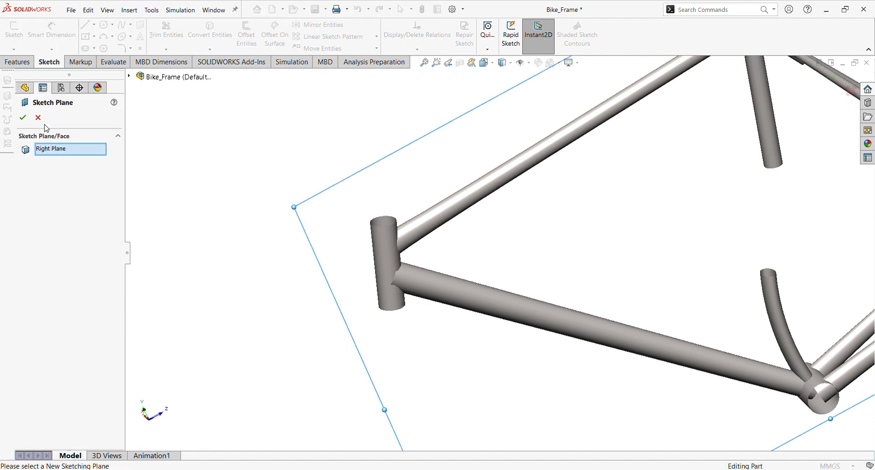
pyautogui.click(38, 117)
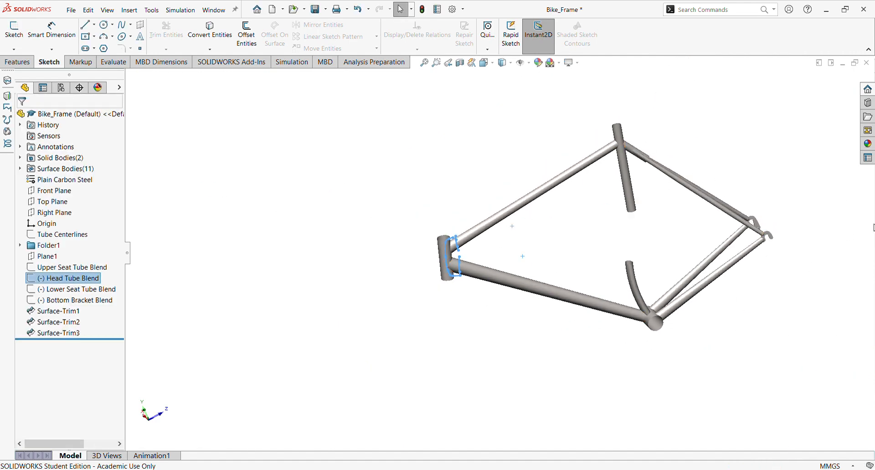
pyautogui.moveTo(637, 231)
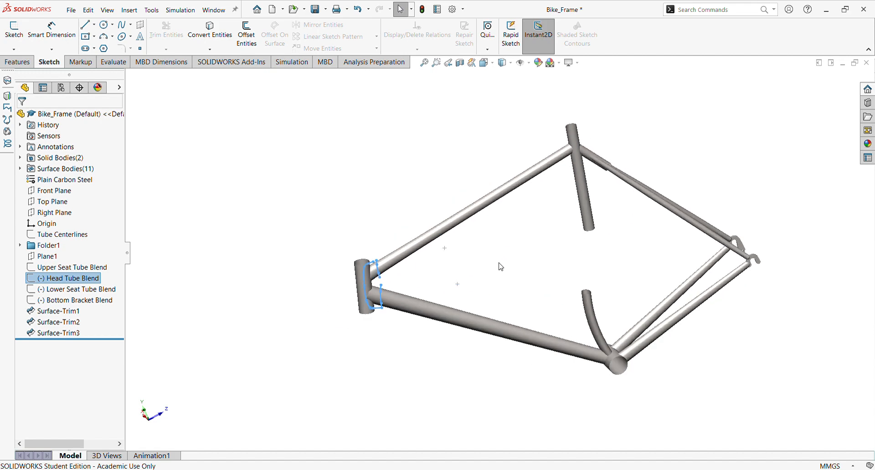
pyautogui.moveTo(240, 227)
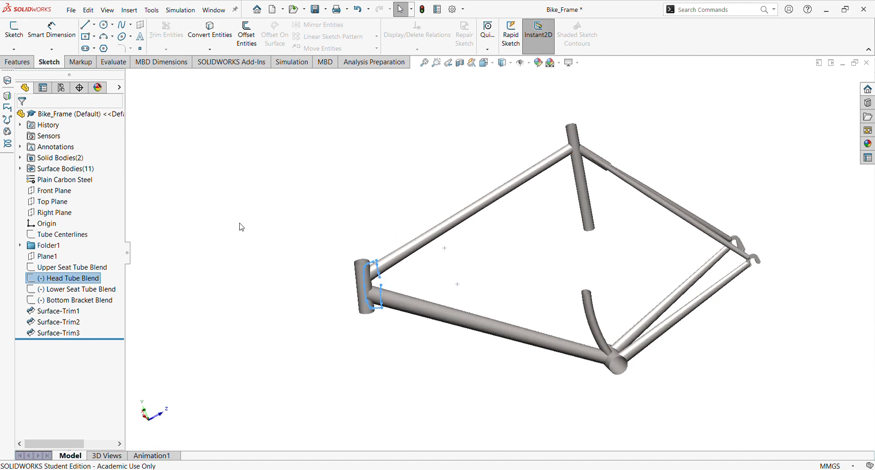
pyautogui.moveTo(129, 10)
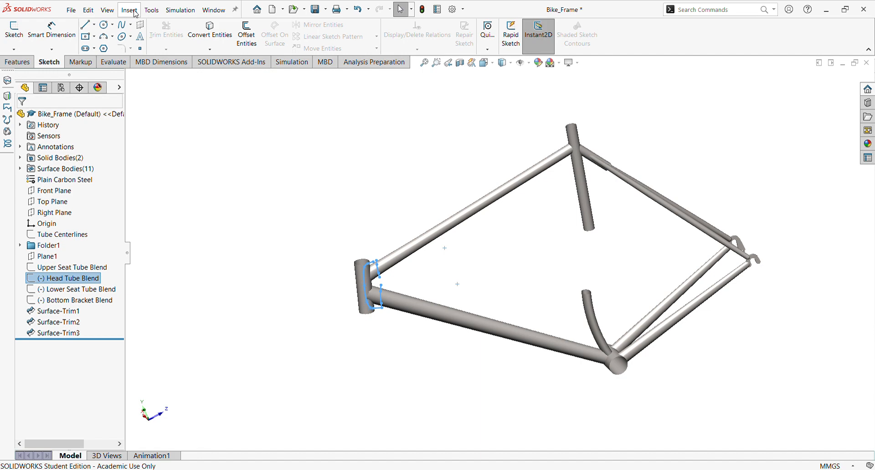
pyautogui.moveTo(166, 97)
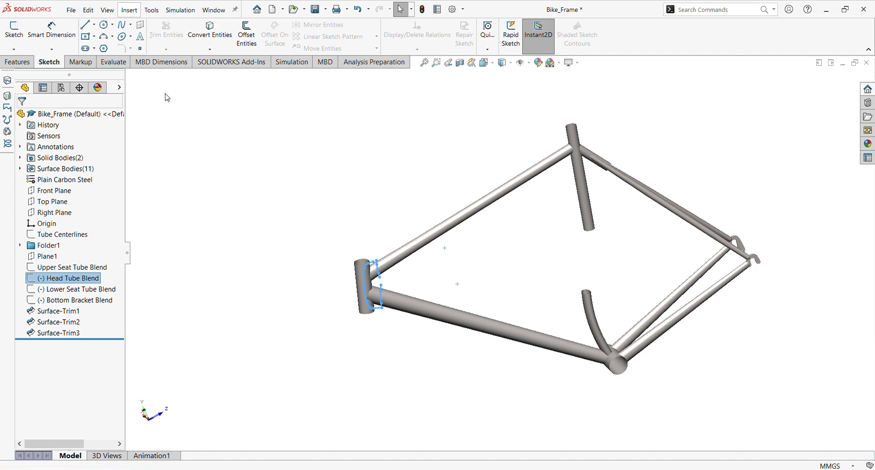
pyautogui.moveTo(265, 260)
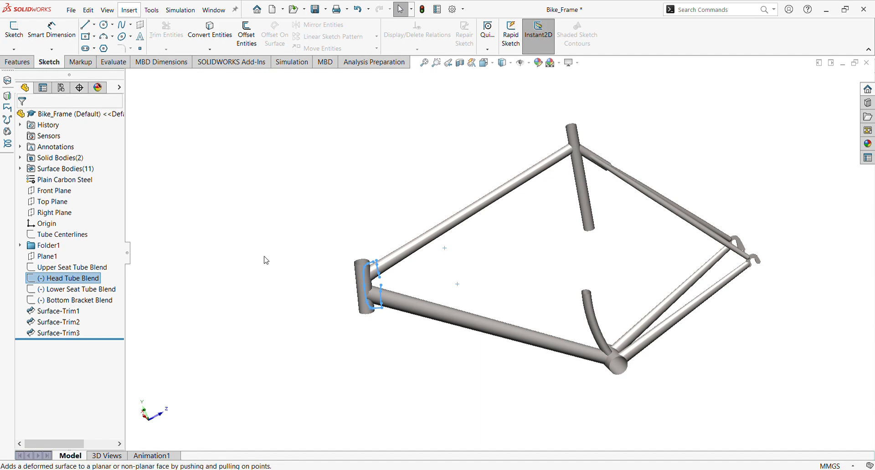
pyautogui.moveTo(265, 289)
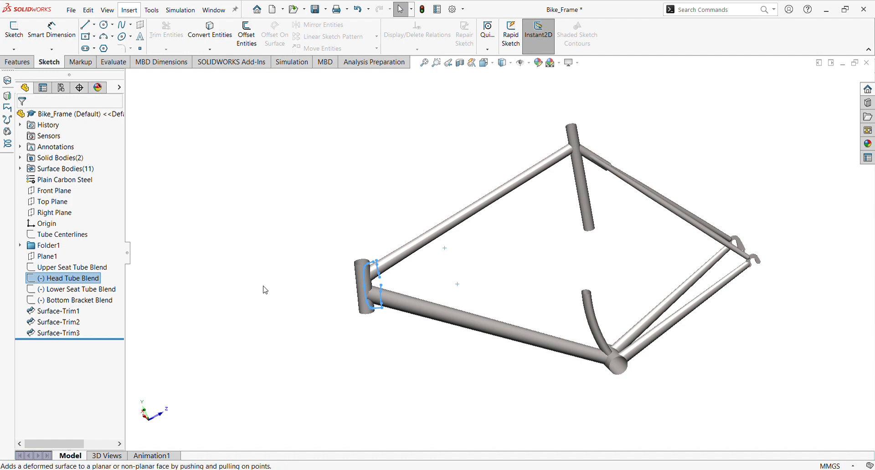
pyautogui.moveTo(369, 315)
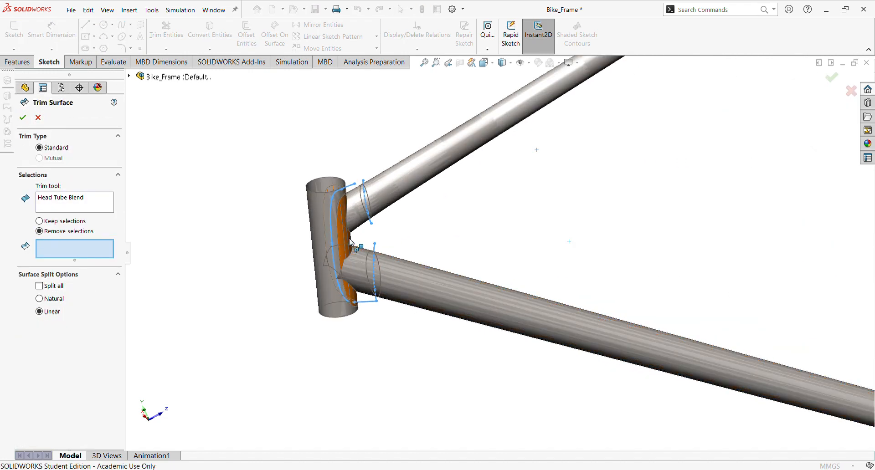
# Using Head Tube Blend as trim tool, remove the head tube section and down tube end.
pyautogui.click(338, 245)
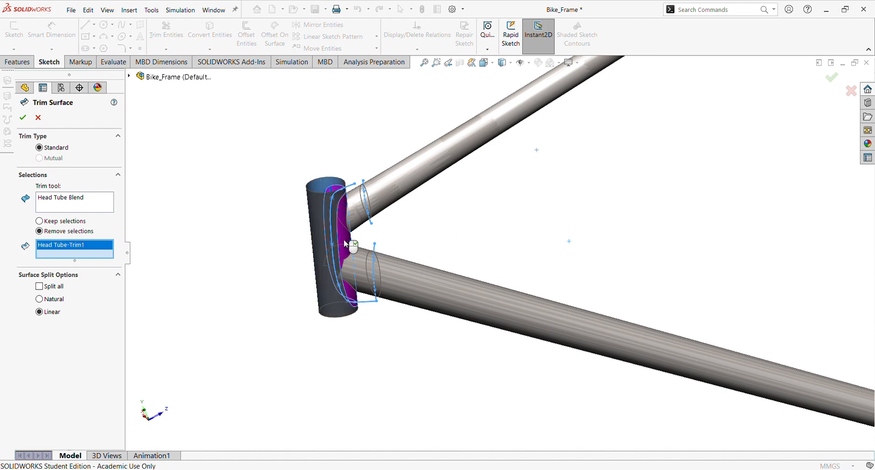
pyautogui.click(369, 270)
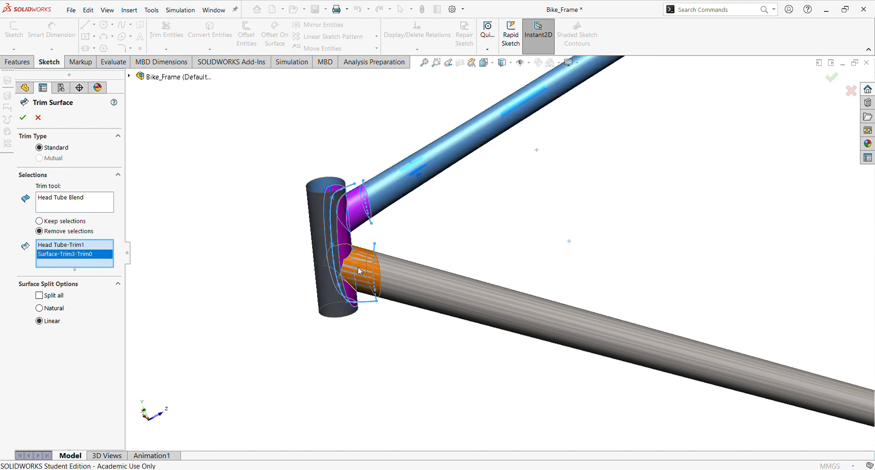
pyautogui.click(22, 117)
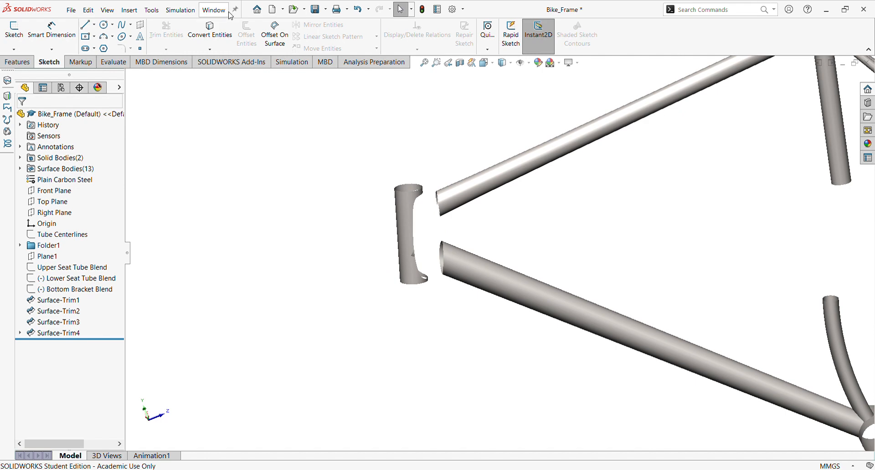
pyautogui.moveTo(151, 10)
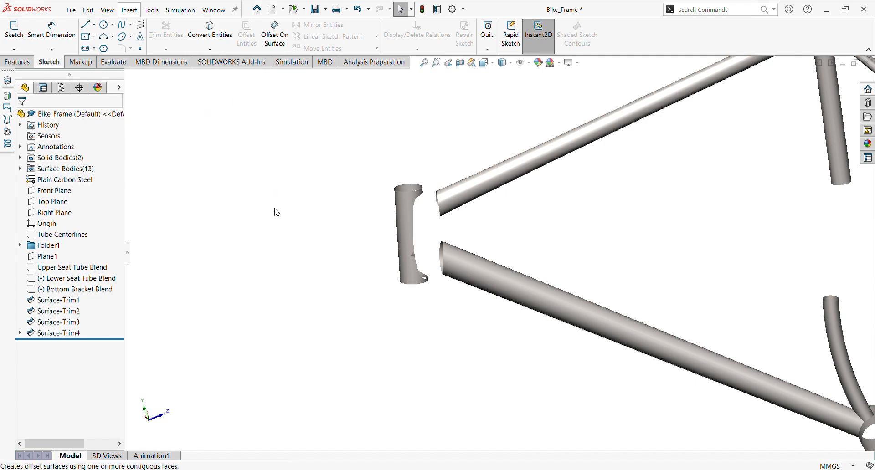
pyautogui.moveTo(274, 259)
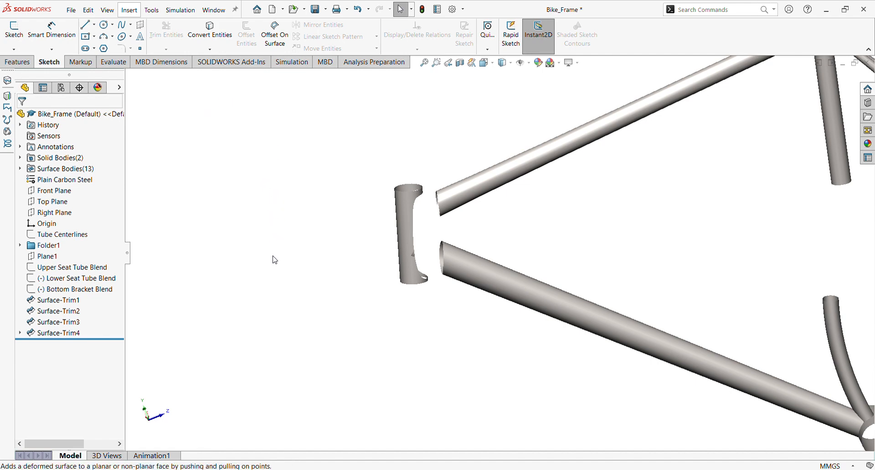
pyautogui.moveTo(277, 322)
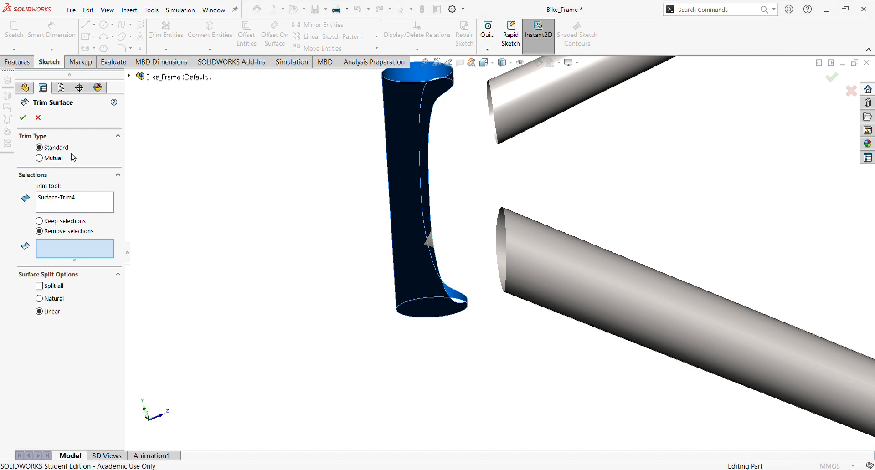
pyautogui.moveTo(449, 247)
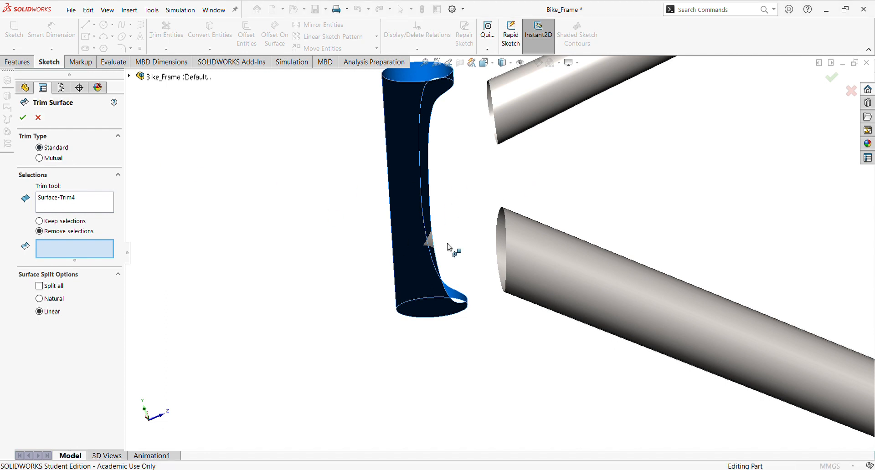
pyautogui.moveTo(430, 246)
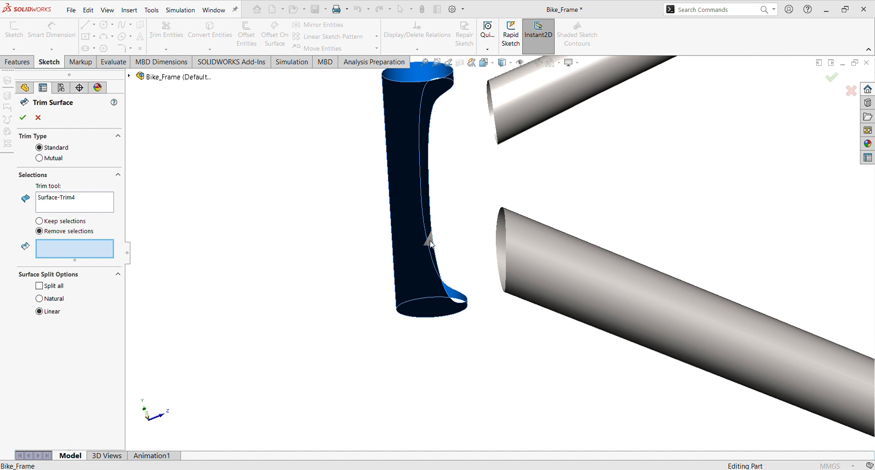
pyautogui.moveTo(164, 155)
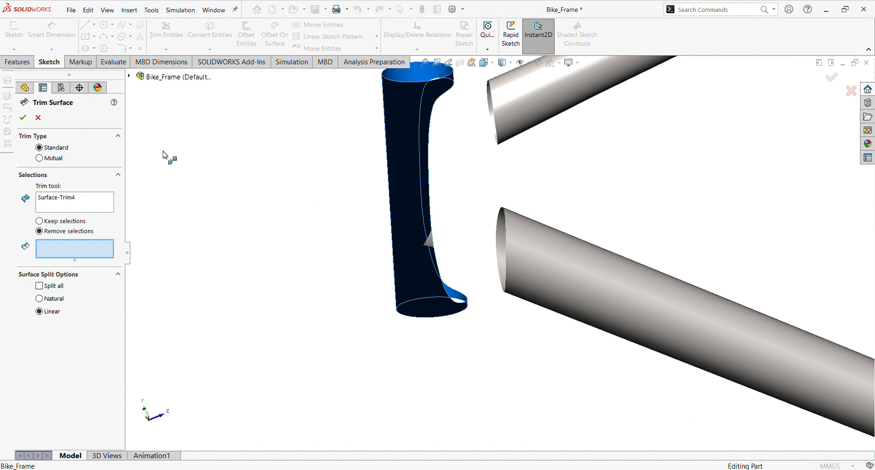
pyautogui.click(23, 118)
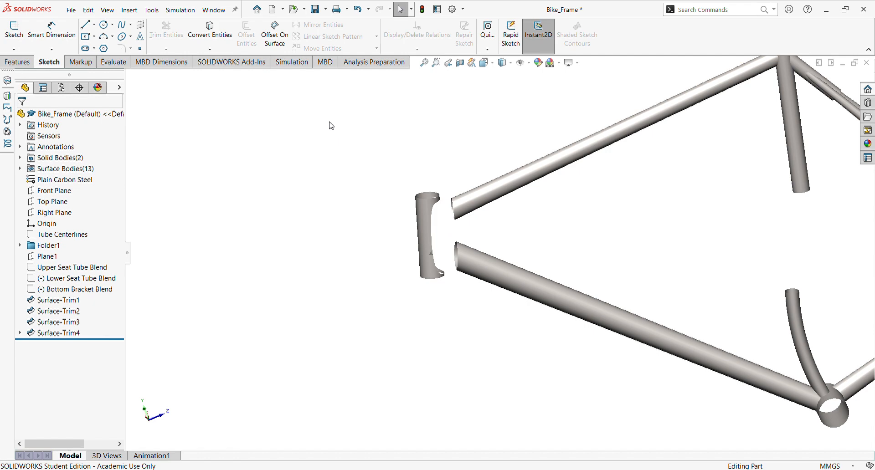
pyautogui.moveTo(298, 165)
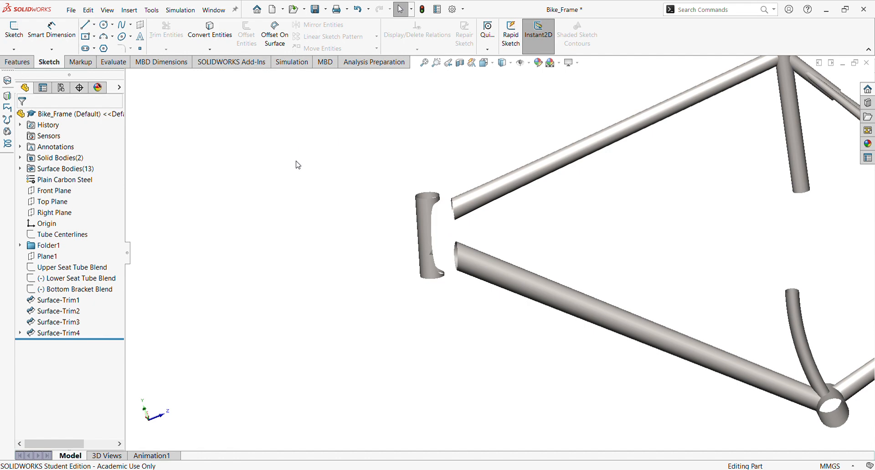
pyautogui.moveTo(151, 10)
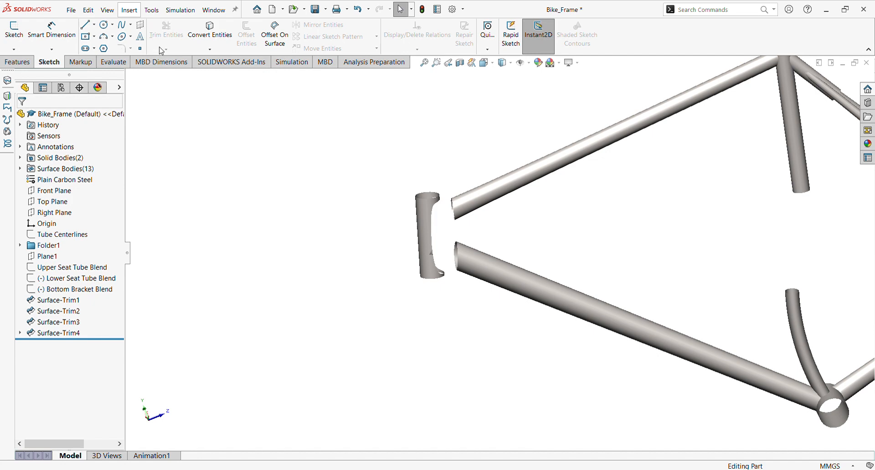
pyautogui.moveTo(297, 320)
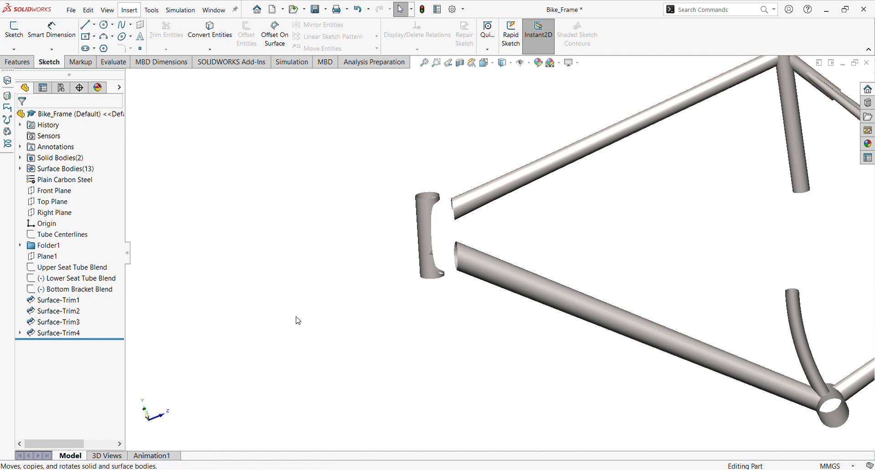
pyautogui.moveTo(296, 329)
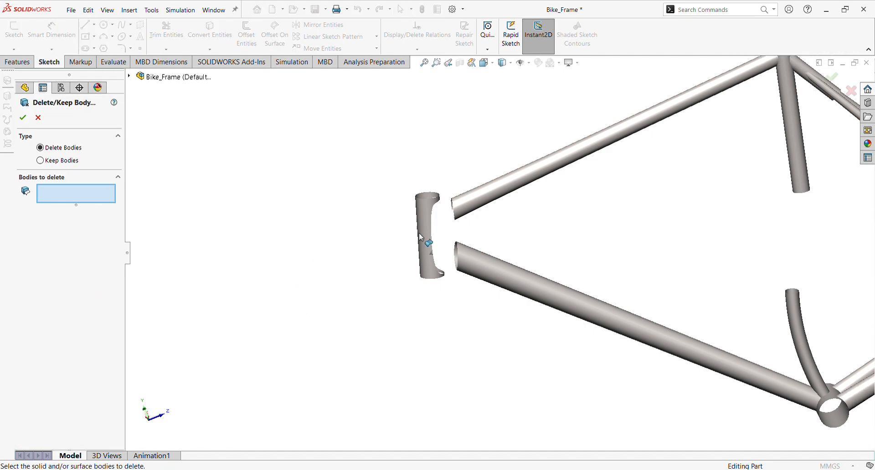
# Delete the leftover slivers Surface-Trim4[3] and Surface-Trim4[5] with Delete/Keep Body.
pyautogui.click(430, 235)
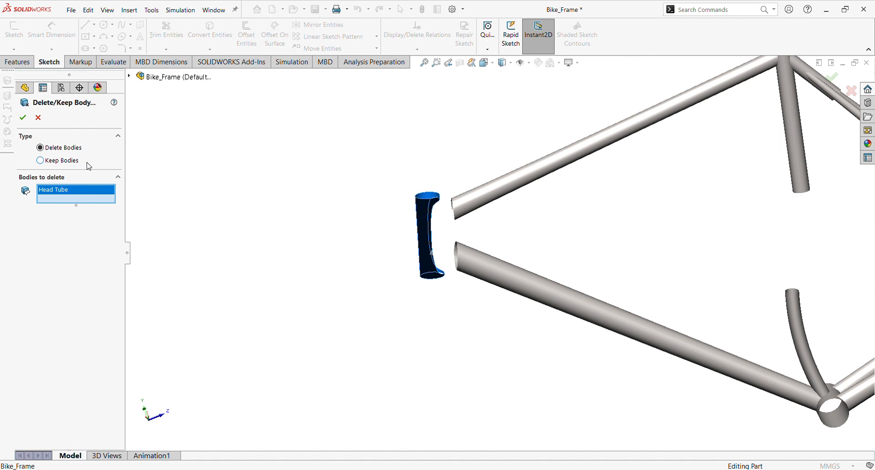
pyautogui.moveTo(84, 169)
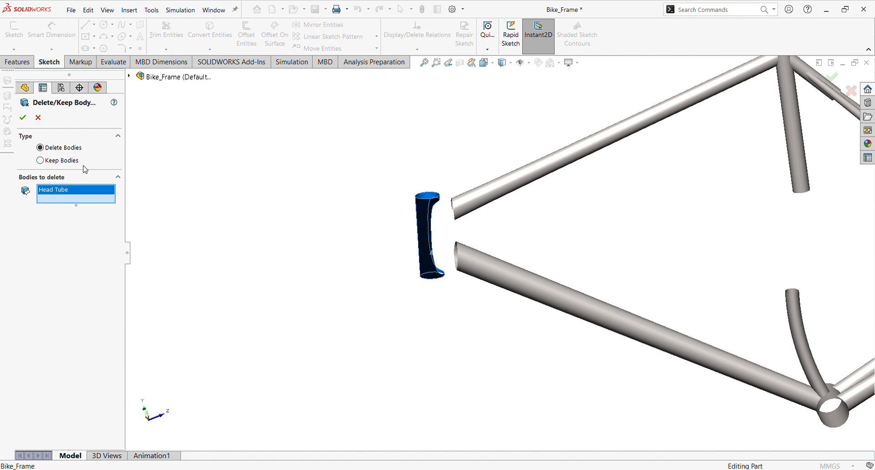
pyautogui.moveTo(79, 199)
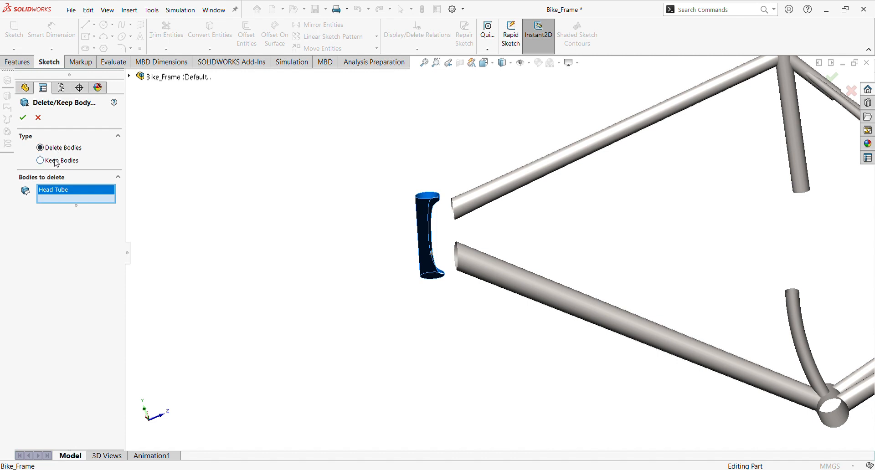
pyautogui.moveTo(86, 212)
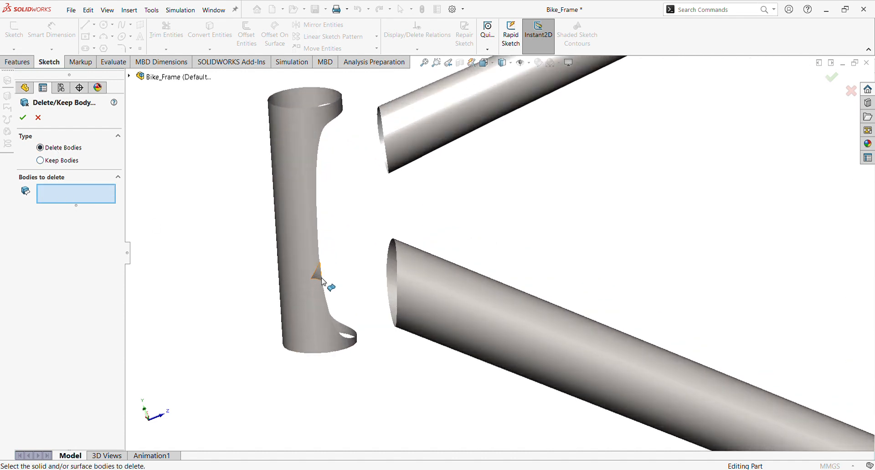
pyautogui.click(313, 276)
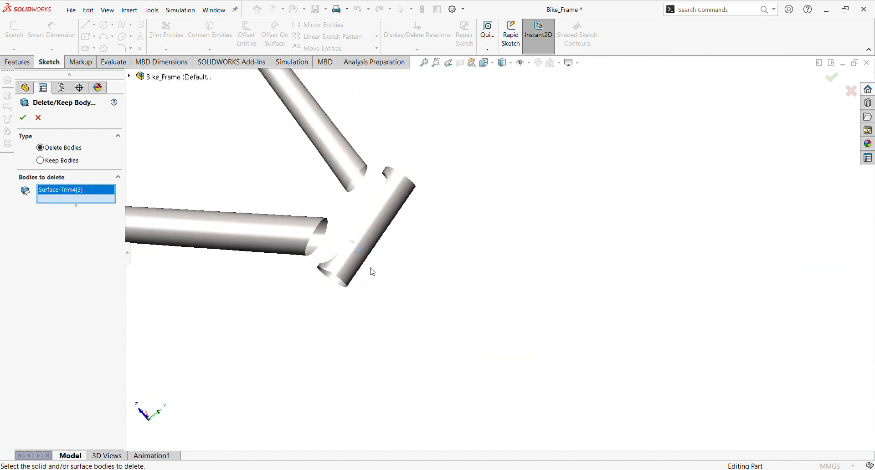
pyautogui.moveTo(372, 271); pyautogui.dragTo(414, 245)
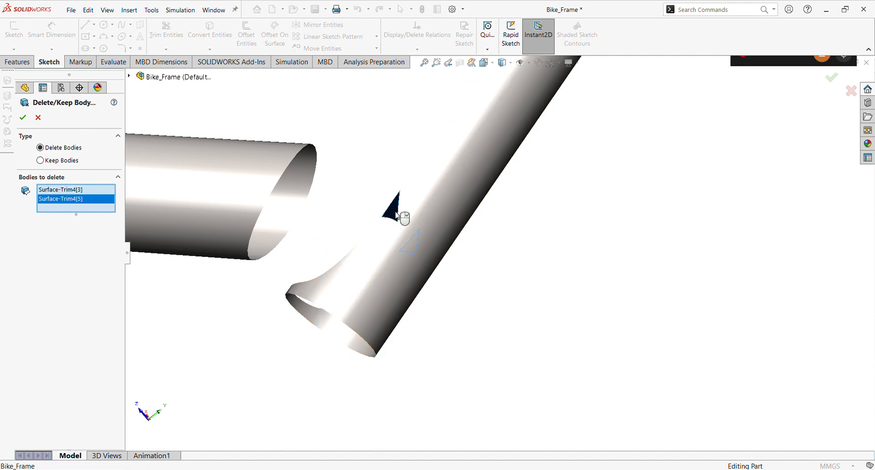
pyautogui.click(22, 118)
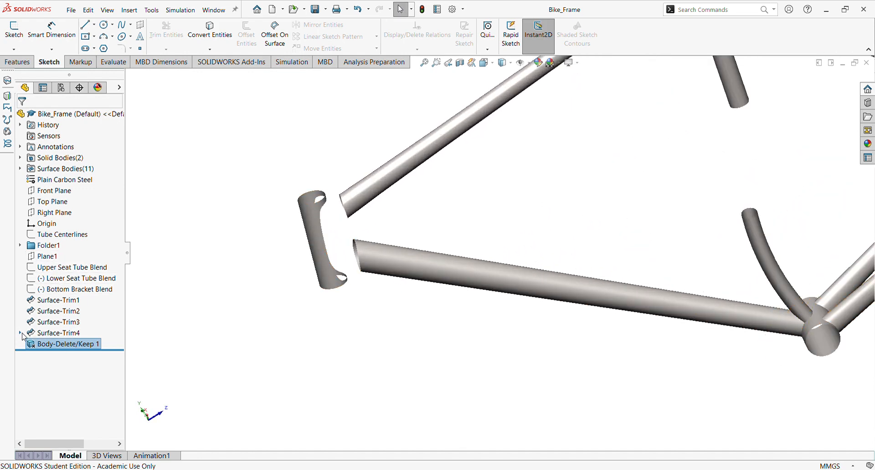
pyautogui.click(21, 333)
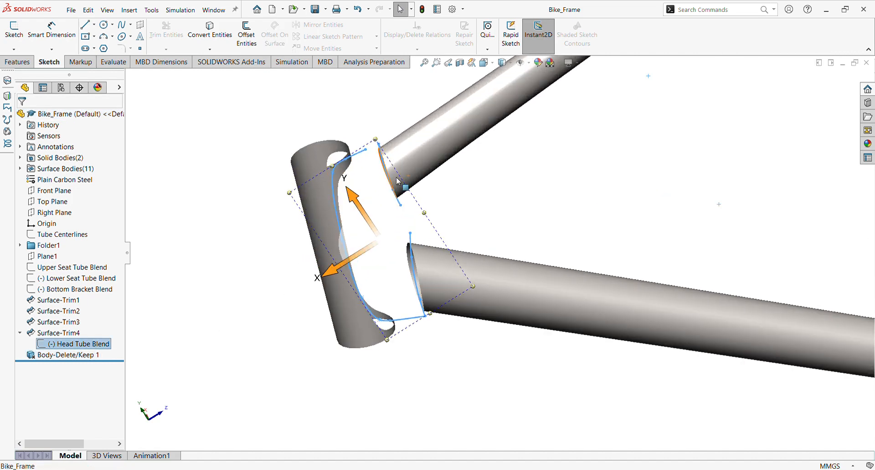
pyautogui.moveTo(387, 168)
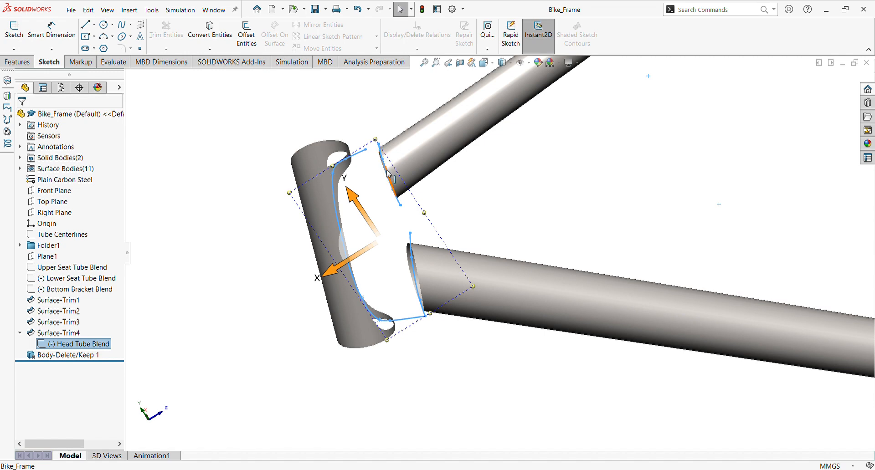
pyautogui.moveTo(363, 179)
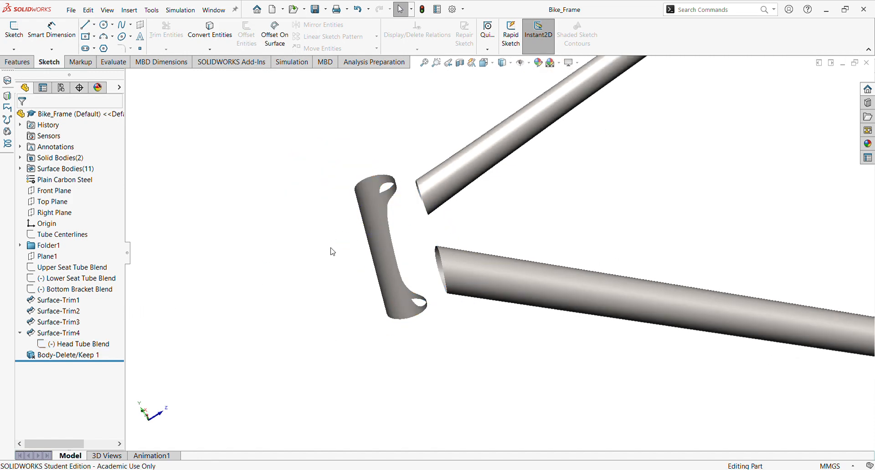
pyautogui.click(57, 333)
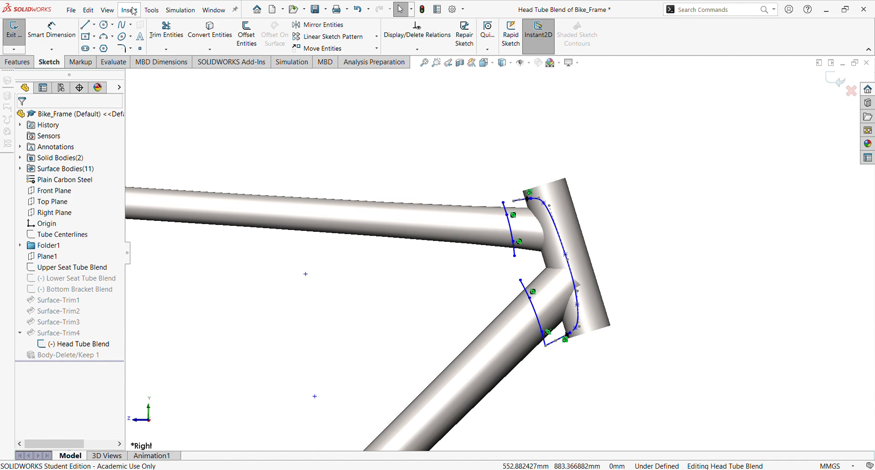
pyautogui.moveTo(222, 263)
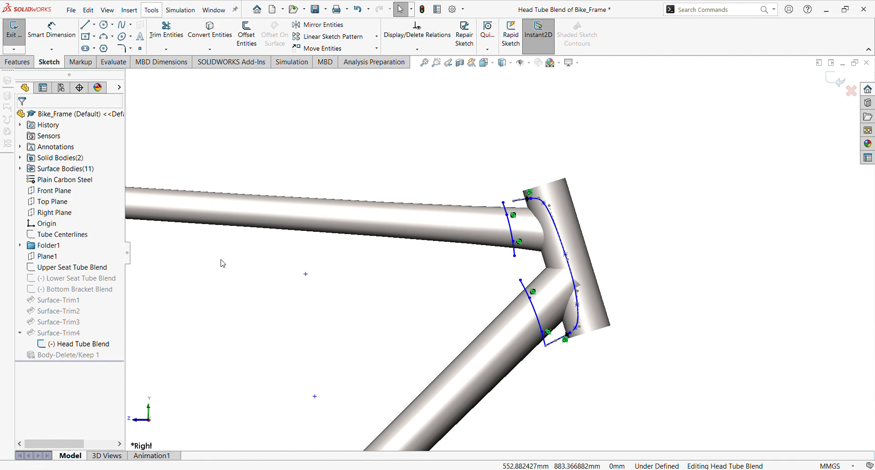
pyautogui.moveTo(274, 286)
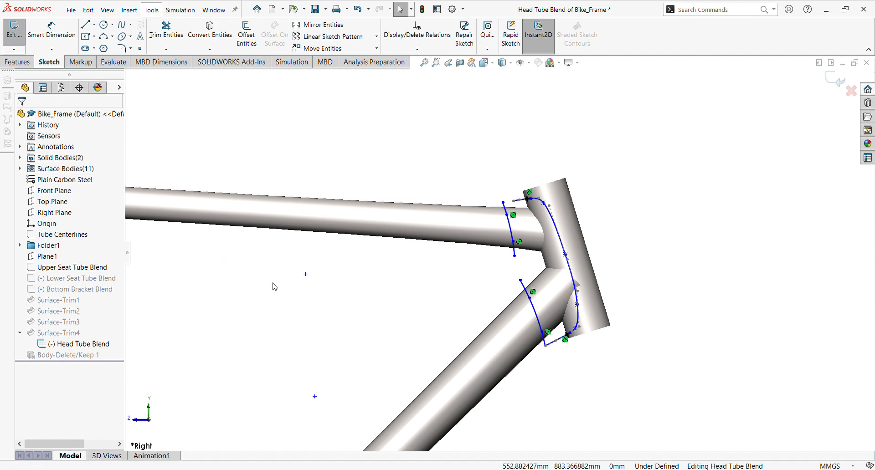
pyautogui.moveTo(440, 158)
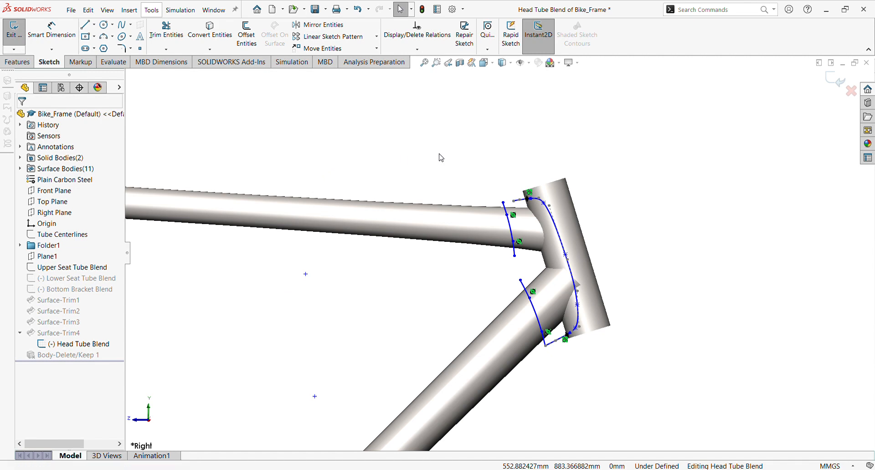
pyautogui.moveTo(368, 164)
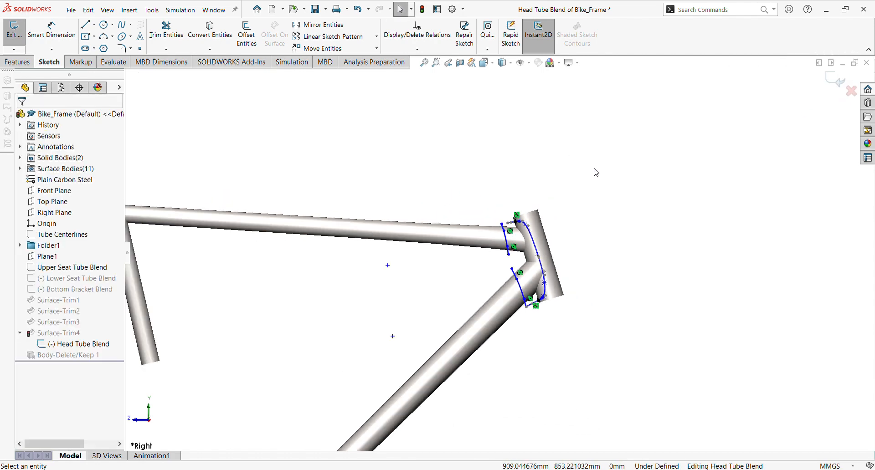
pyautogui.moveTo(539, 220)
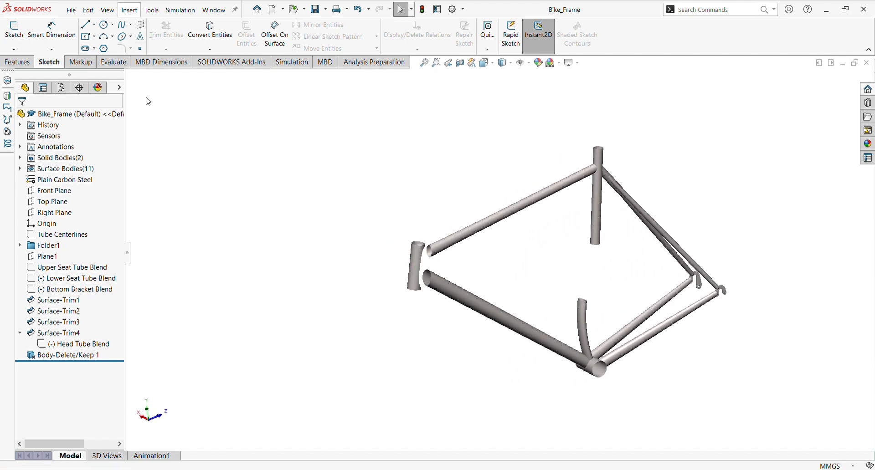
pyautogui.moveTo(451, 219)
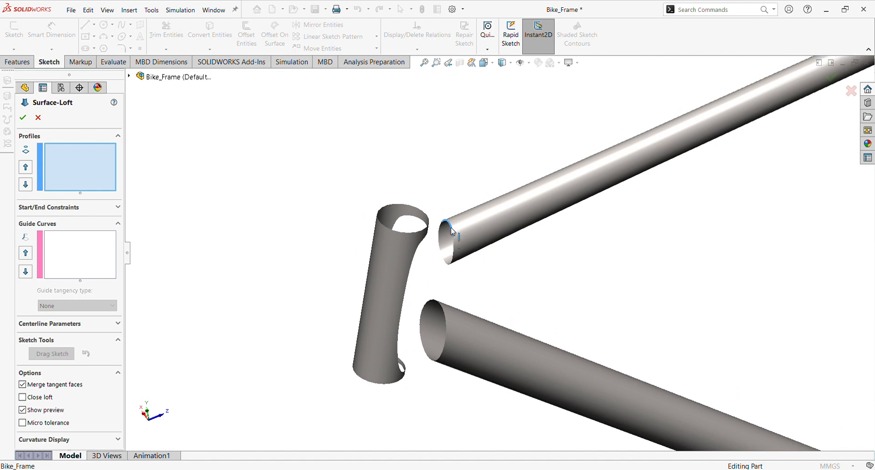
# Loft from the top tube's open end to the head tube opening, Tangency To Face at both ends.
pyautogui.click(451, 232)
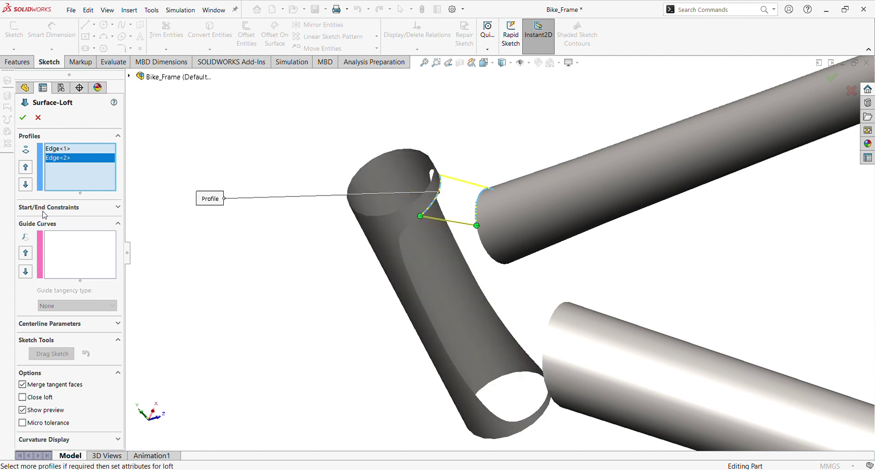
pyautogui.click(49, 207)
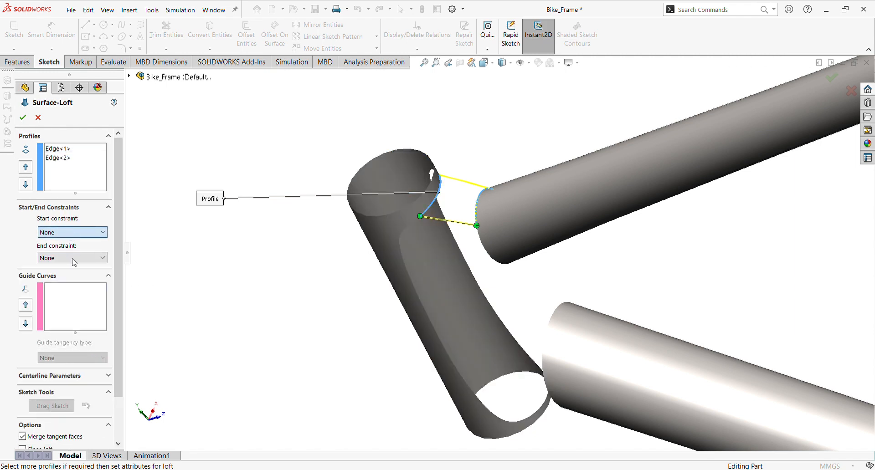
pyautogui.click(72, 232)
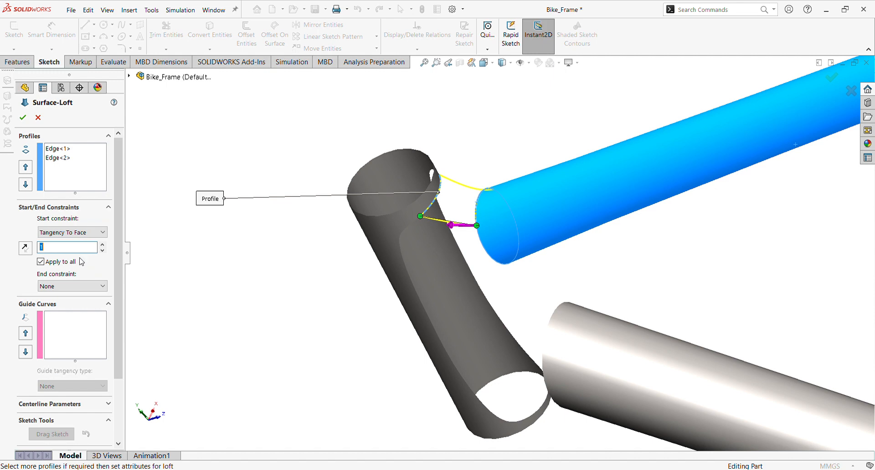
pyautogui.click(72, 286)
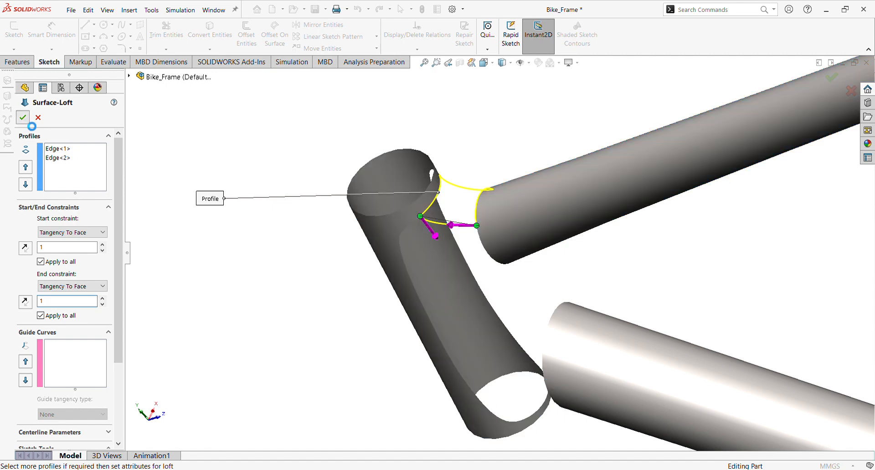
pyautogui.click(22, 117)
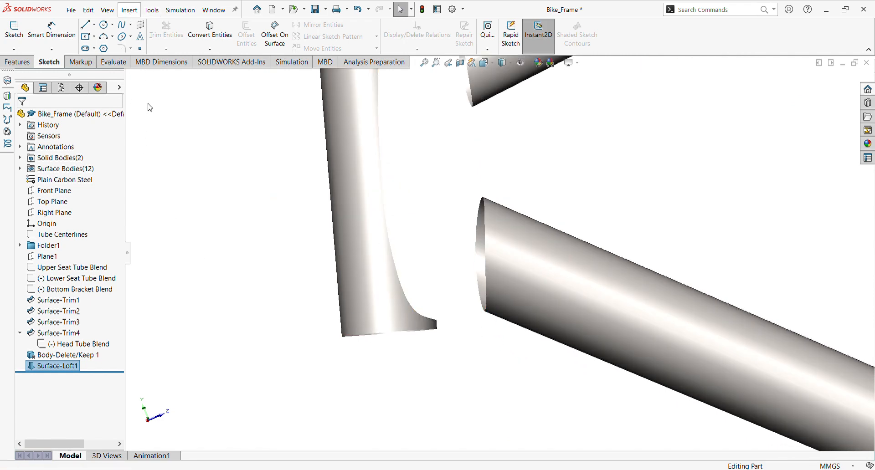
# Loft between the blend's bottom edge and the lower tube edge, Tangency To Face at both ends.
pyautogui.doubleClick(56, 365)
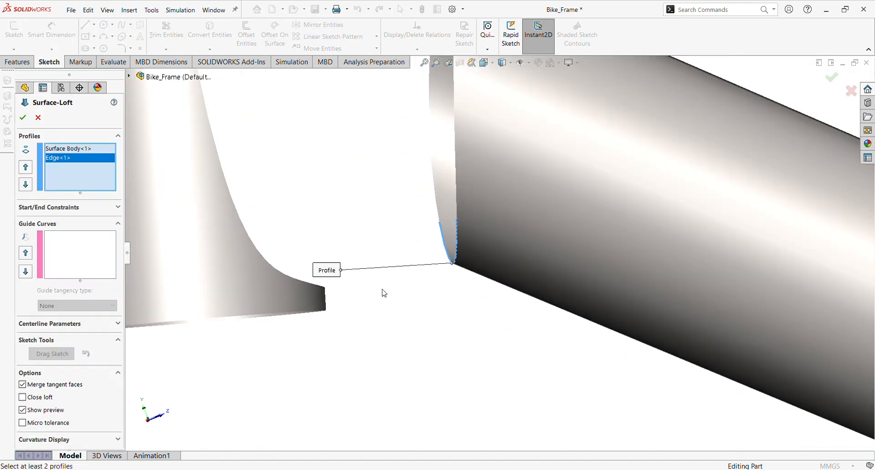
pyautogui.moveTo(323, 290)
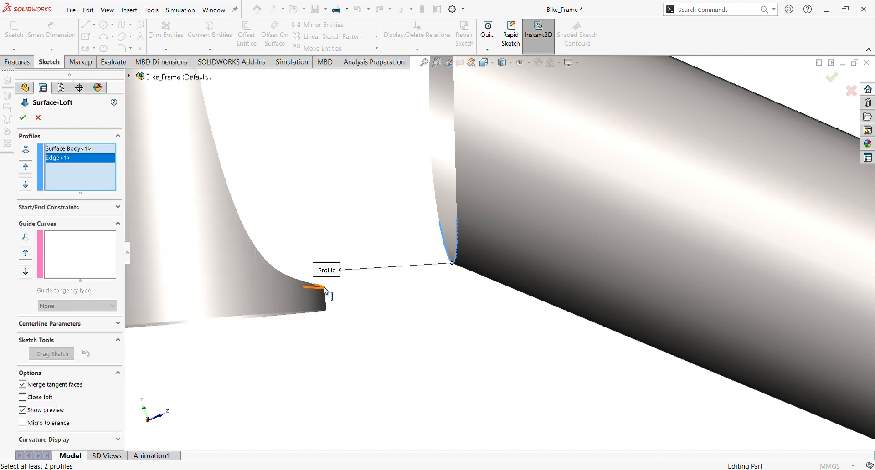
pyautogui.click(323, 290)
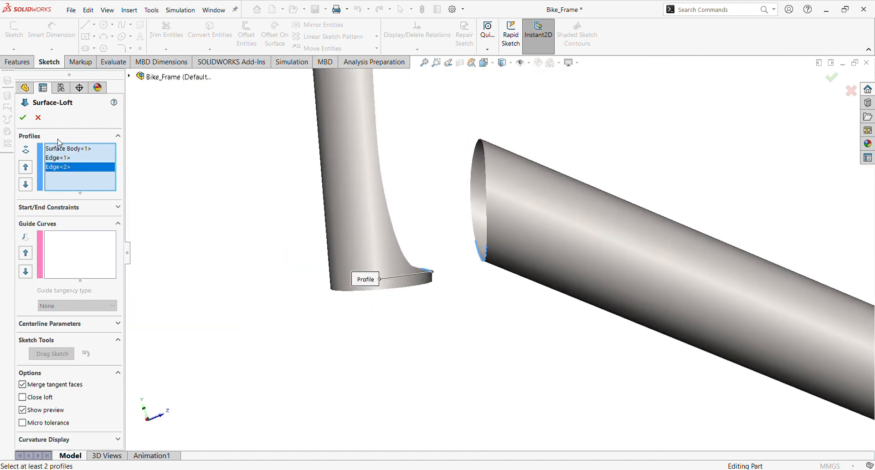
pyautogui.click(73, 149)
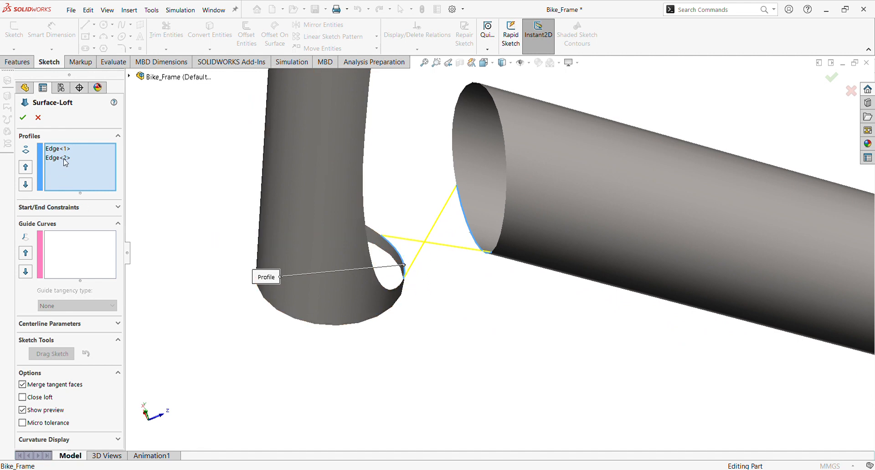
pyautogui.click(56, 158)
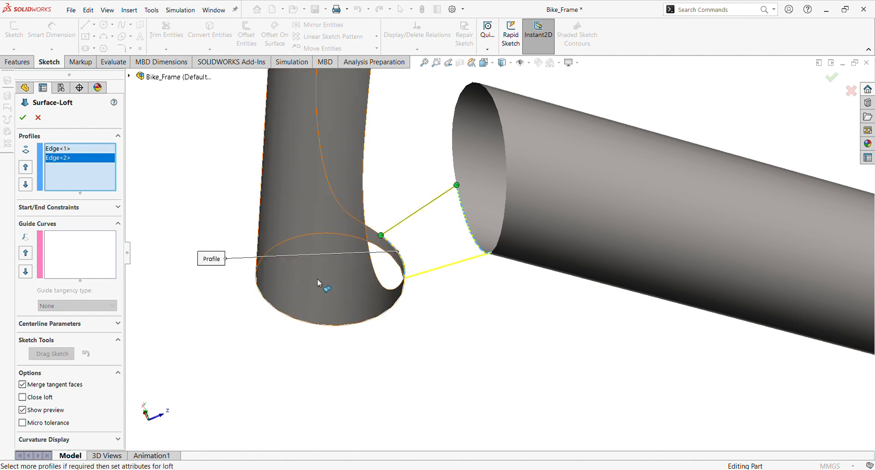
pyautogui.click(64, 207)
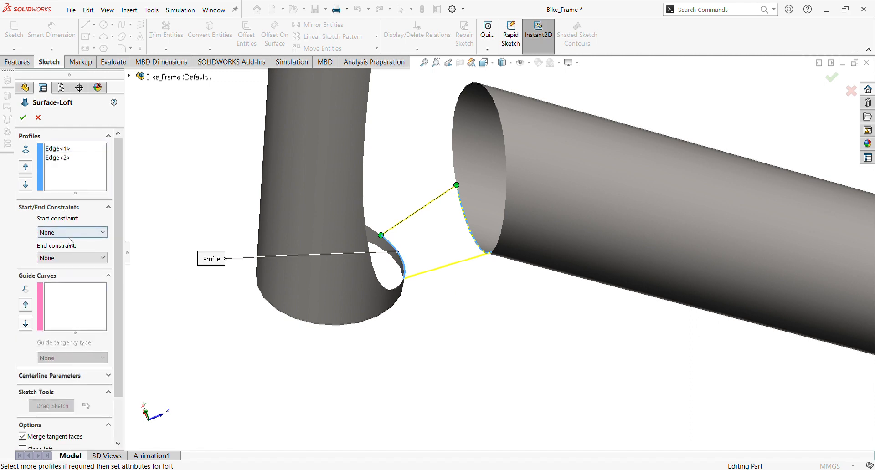
pyautogui.click(72, 232)
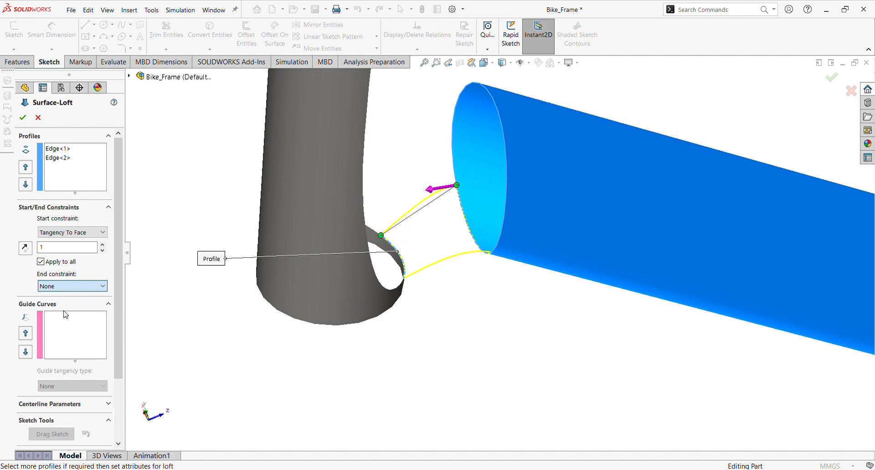
pyautogui.click(72, 286)
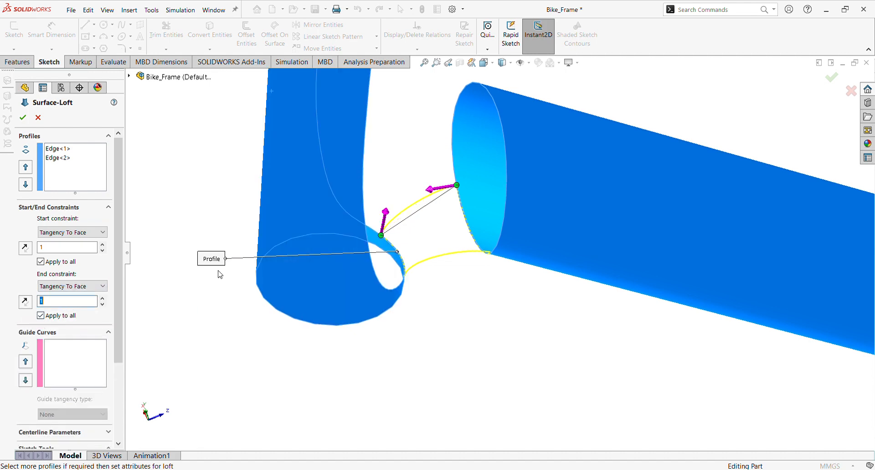
pyautogui.moveTo(23, 118)
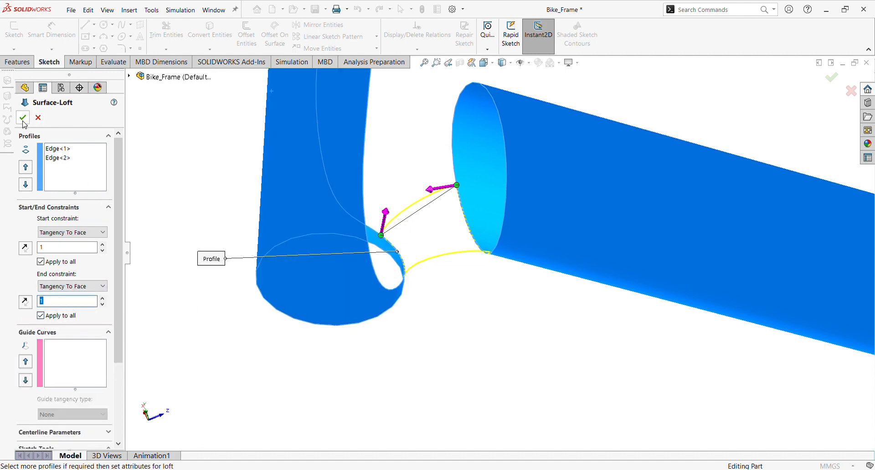
pyautogui.moveTo(25, 250)
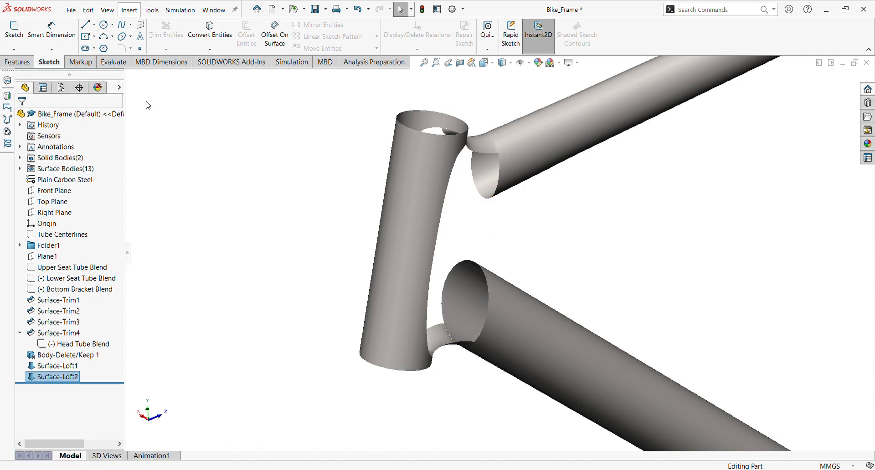
# Loft from the upper tube's lower edge to the lower tube's upper edge, tangent at both ends.
pyautogui.doubleClick(57, 377)
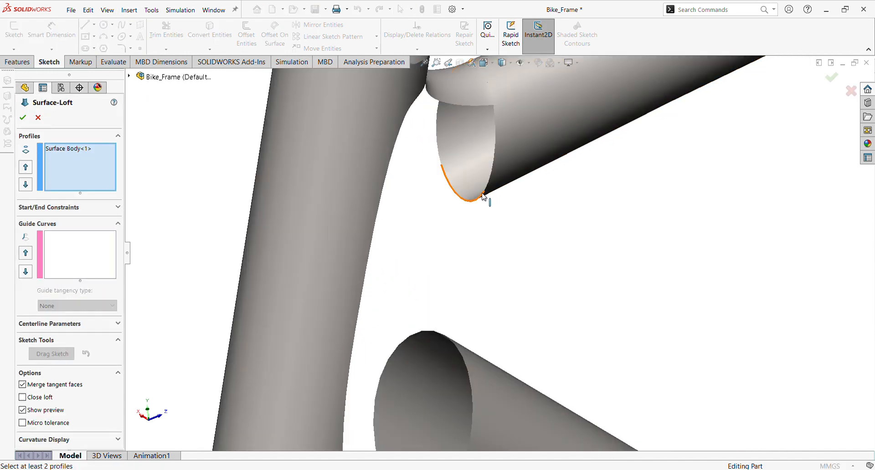
pyautogui.click(468, 197)
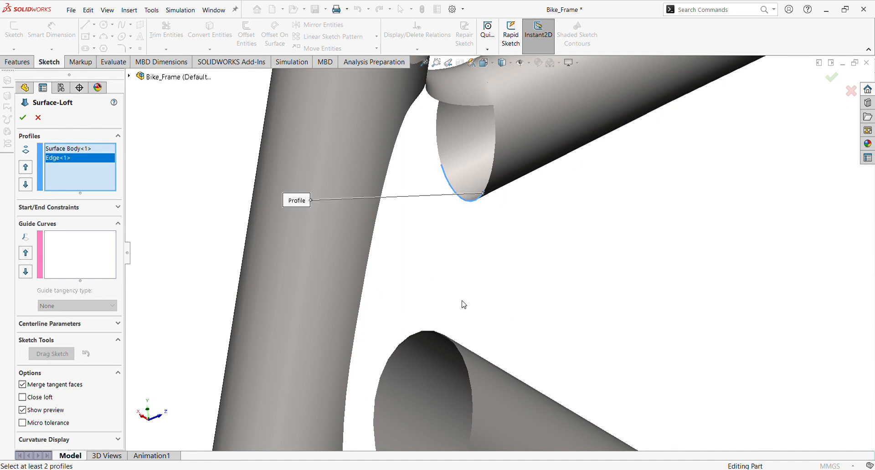
pyautogui.click(78, 149)
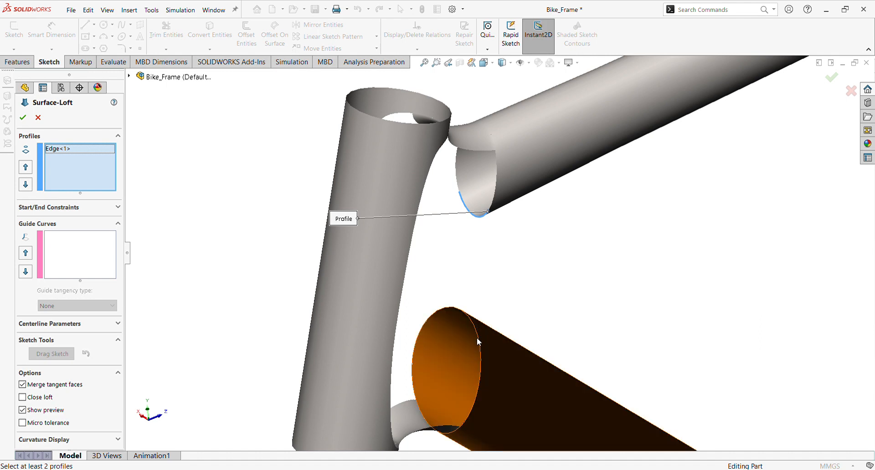
pyautogui.click(477, 337)
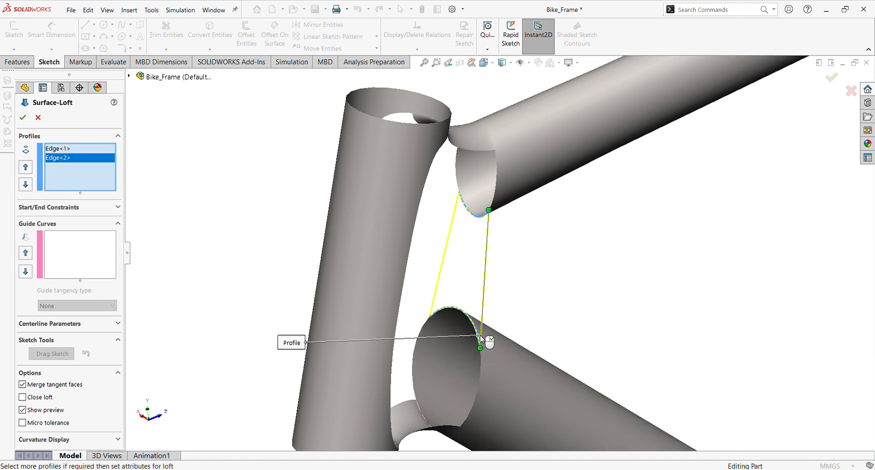
pyautogui.click(49, 206)
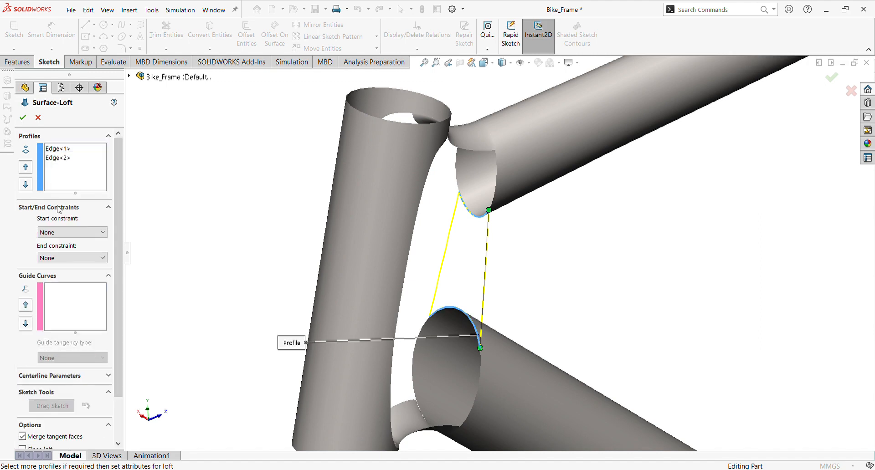
pyautogui.click(72, 232)
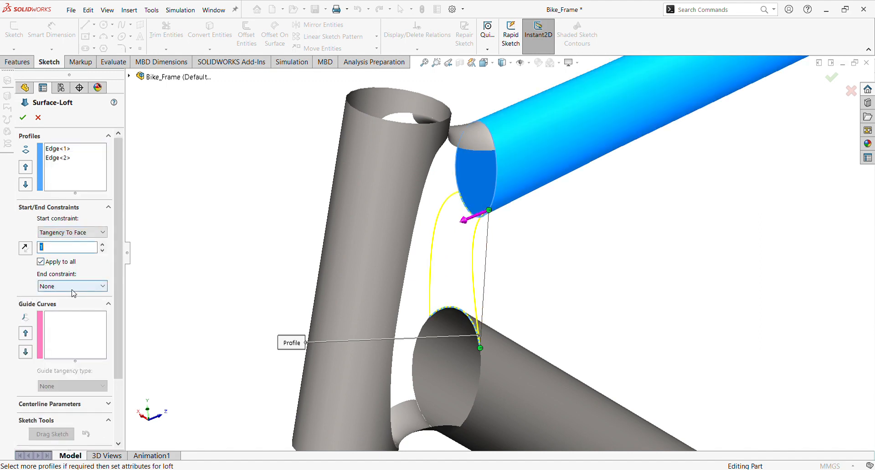
pyautogui.click(70, 286)
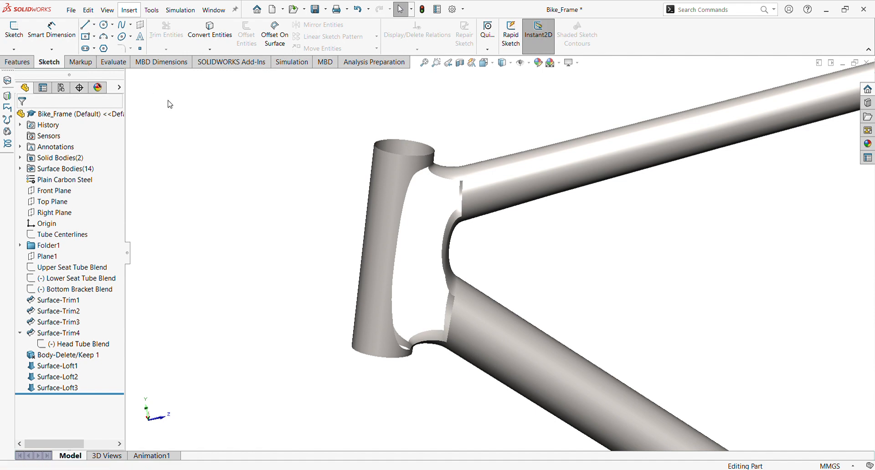
pyautogui.moveTo(296, 266)
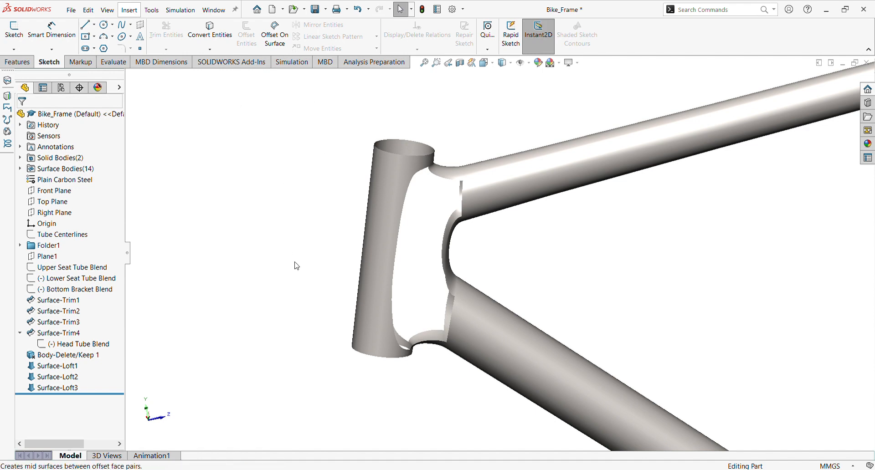
pyautogui.moveTo(283, 263)
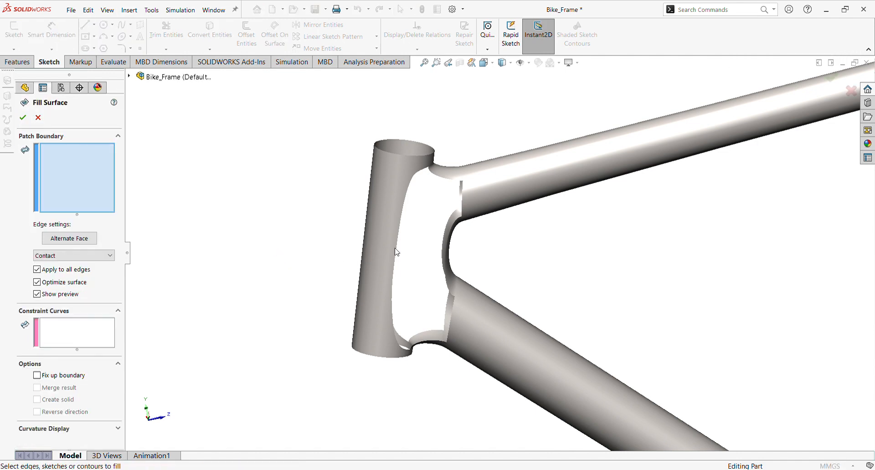
# Fill the head tube opening bounded by six edges, with Tangent contact on all edges.
pyautogui.click(382, 251)
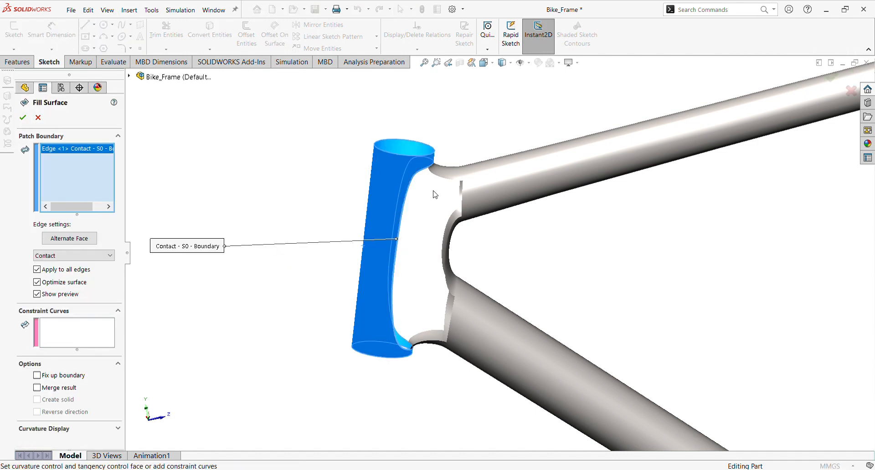
pyautogui.click(462, 196)
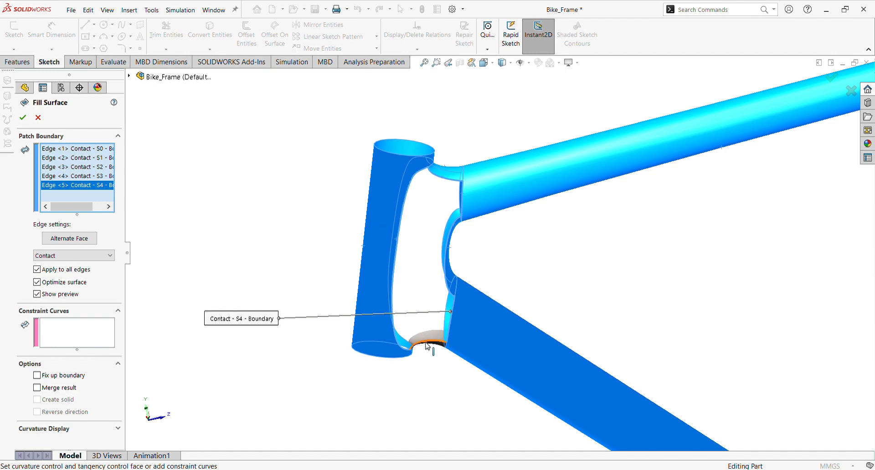
pyautogui.click(427, 346)
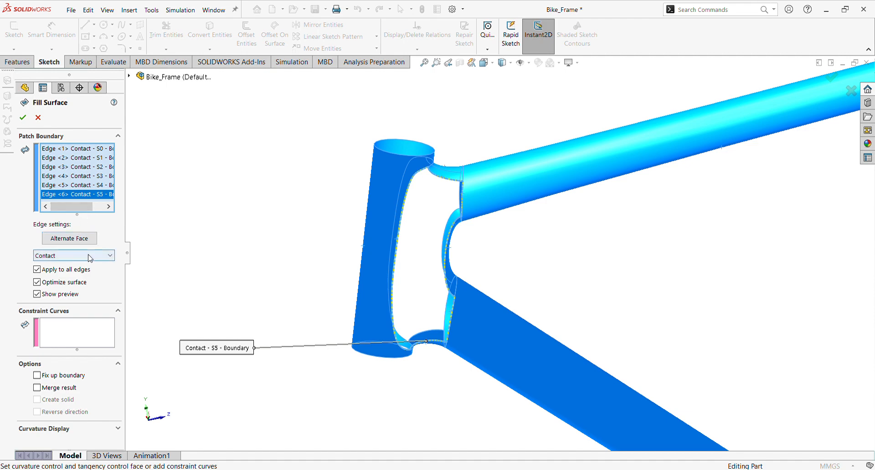
pyautogui.click(73, 255)
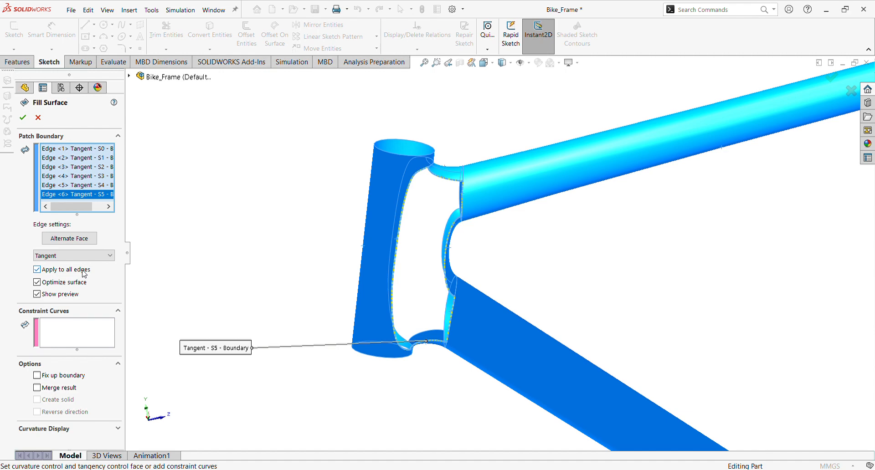
pyautogui.moveTo(115, 242)
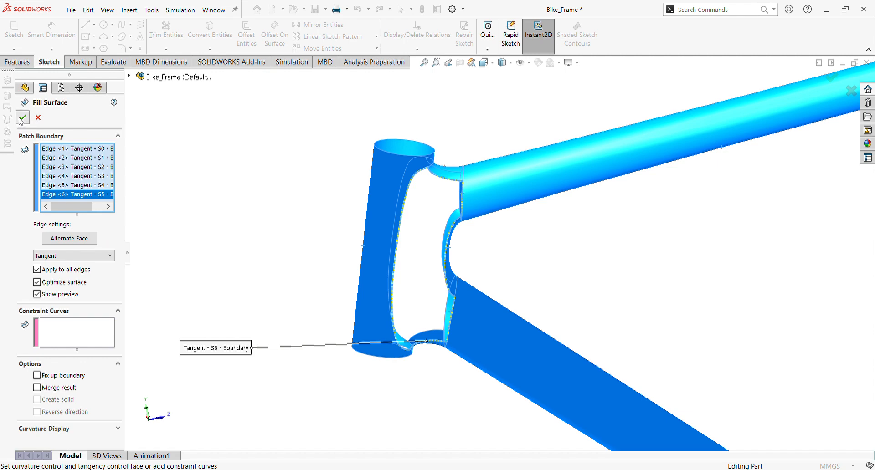
pyautogui.click(22, 117)
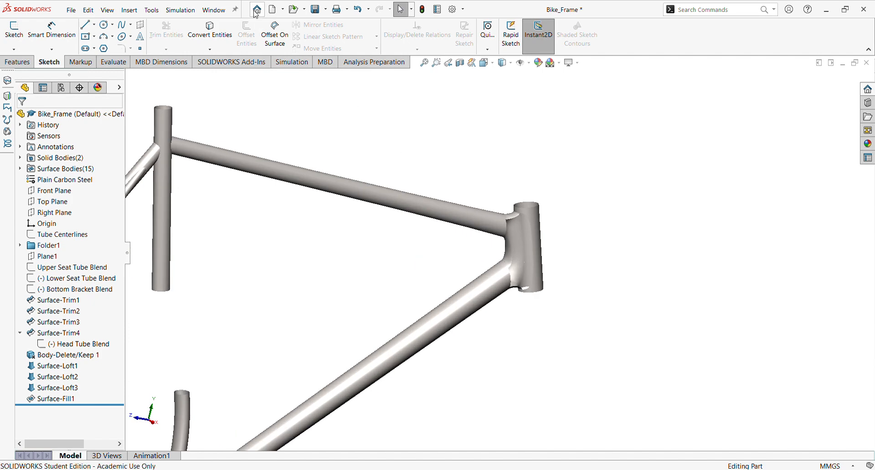
pyautogui.moveTo(16, 62)
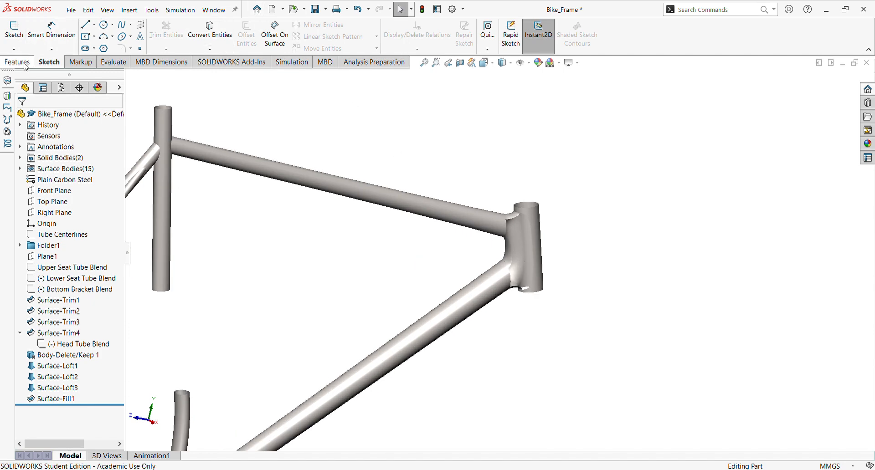
# Mirror the Surface-Fill1 patch across the Right Plane to create Mirror1.
pyautogui.click(18, 62)
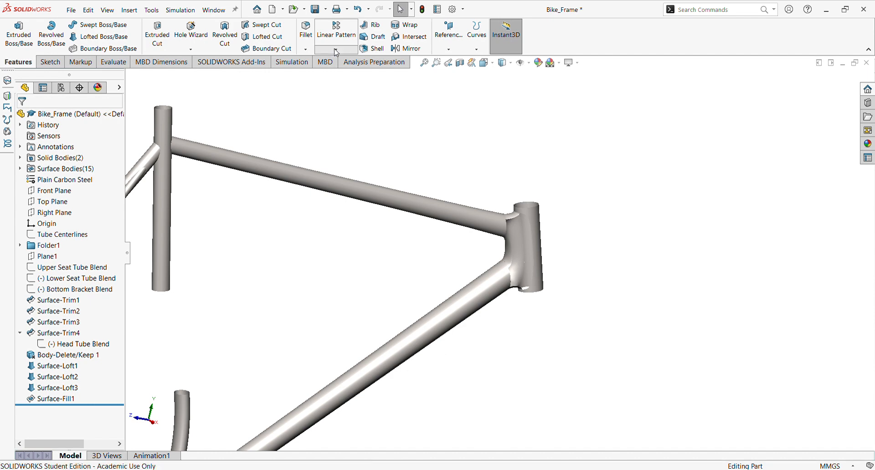
pyautogui.click(400, 48)
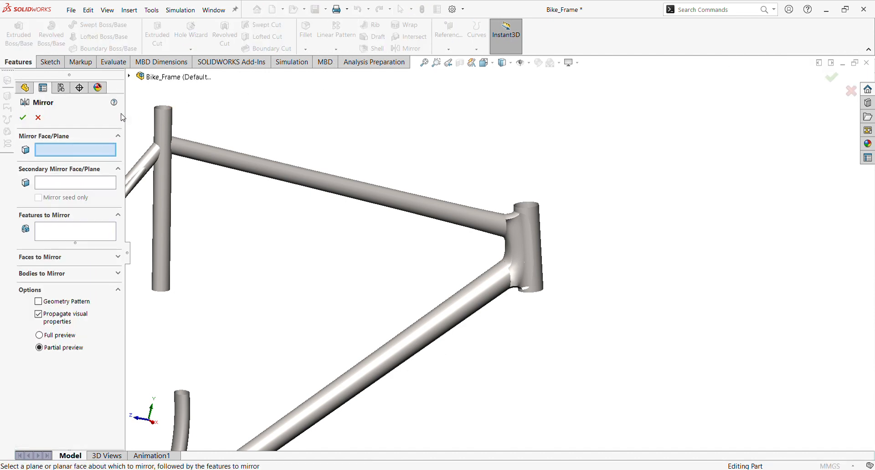
pyautogui.click(129, 77)
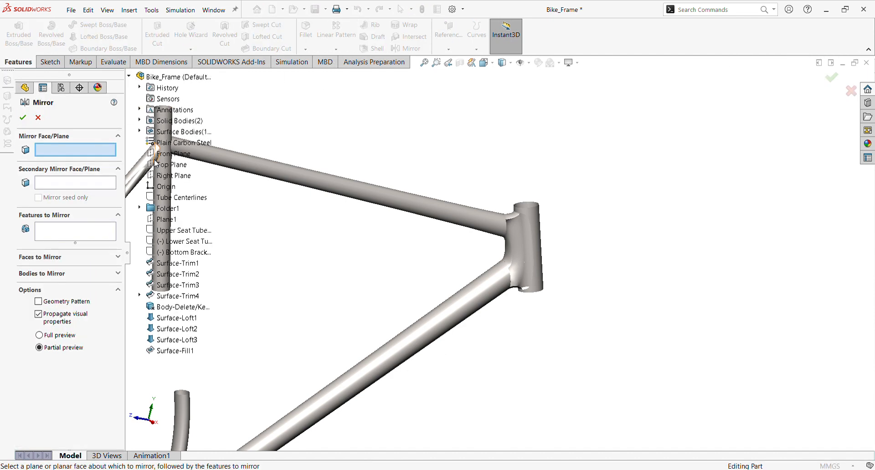
pyautogui.click(177, 175)
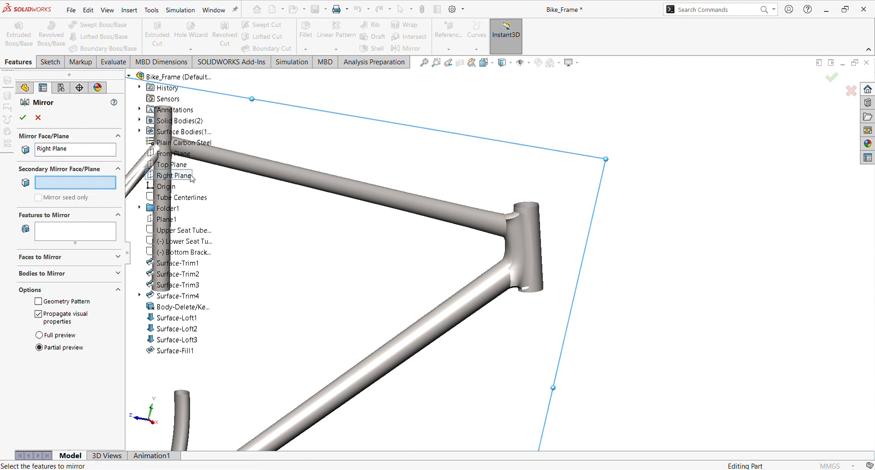
pyautogui.moveTo(529, 258)
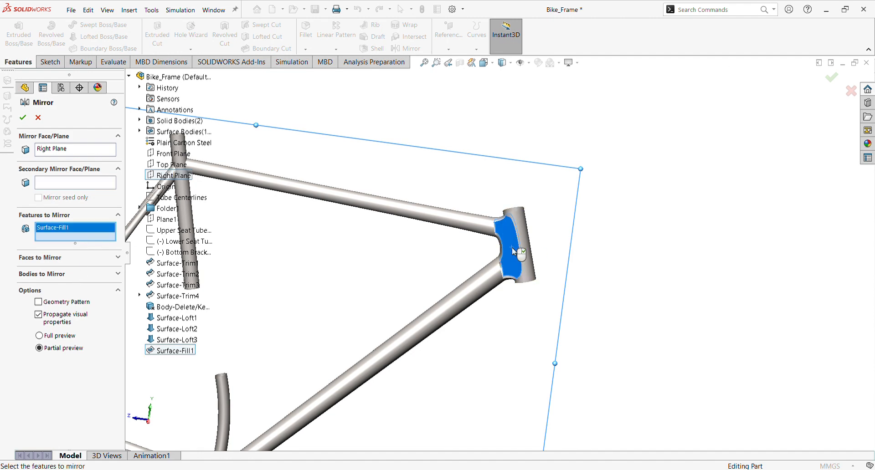
pyautogui.moveTo(333, 248)
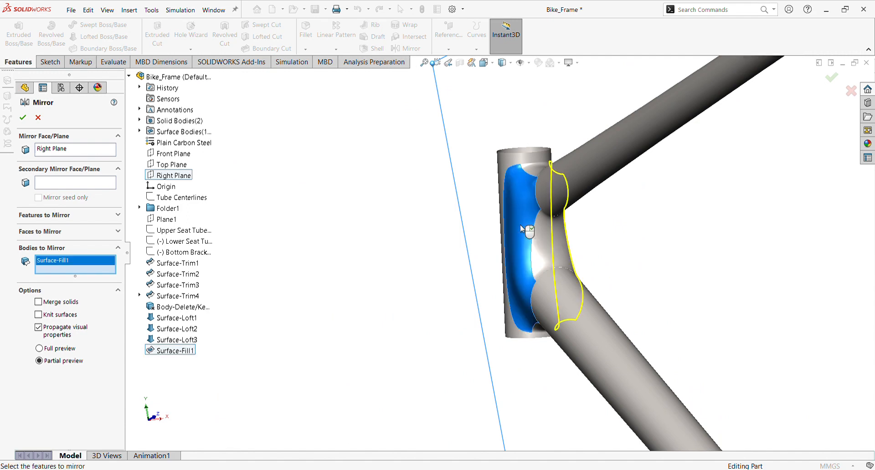
pyautogui.click(22, 118)
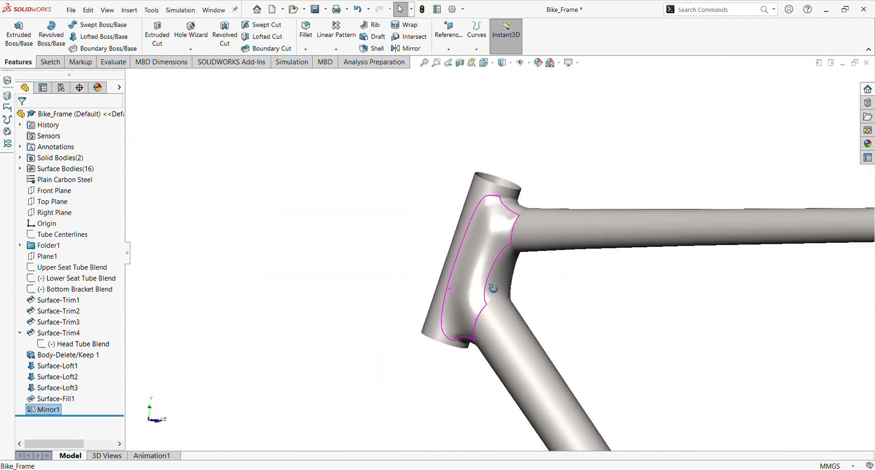
# Pick the Upper Seat Tube Blend sketch as the trim tool for the top tube end.
pyautogui.moveTo(491, 290); pyautogui.dragTo(514, 239)
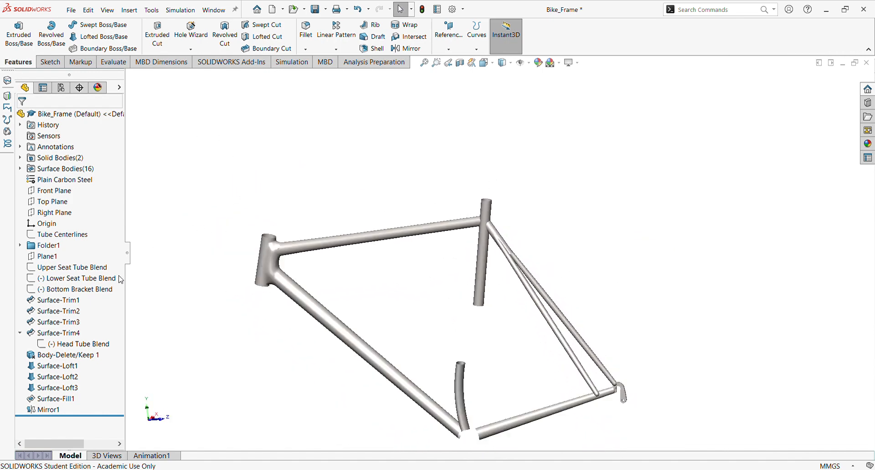
pyautogui.click(72, 267)
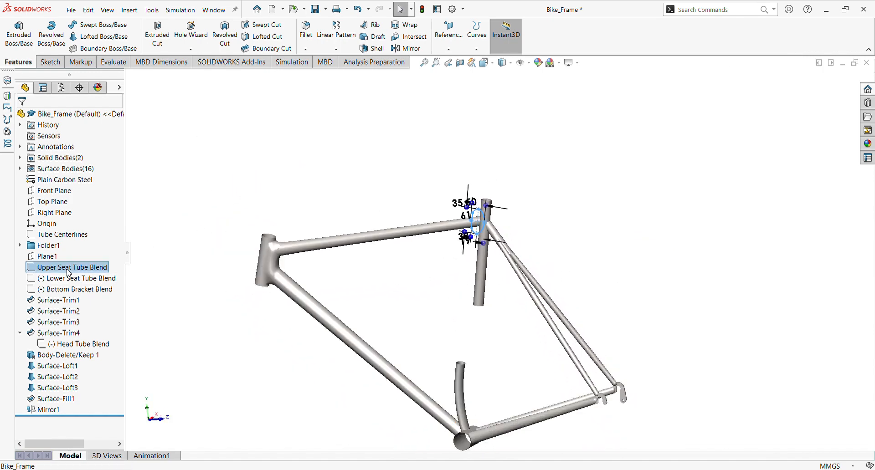
pyautogui.scroll(3)
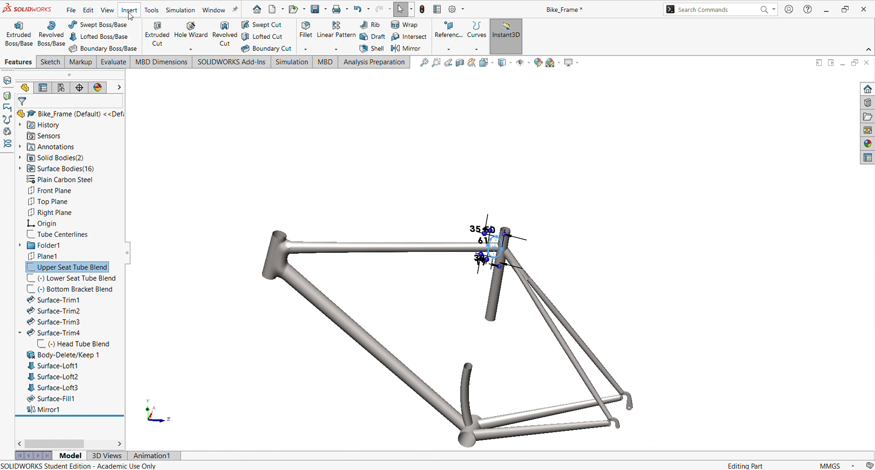
pyautogui.moveTo(175, 117)
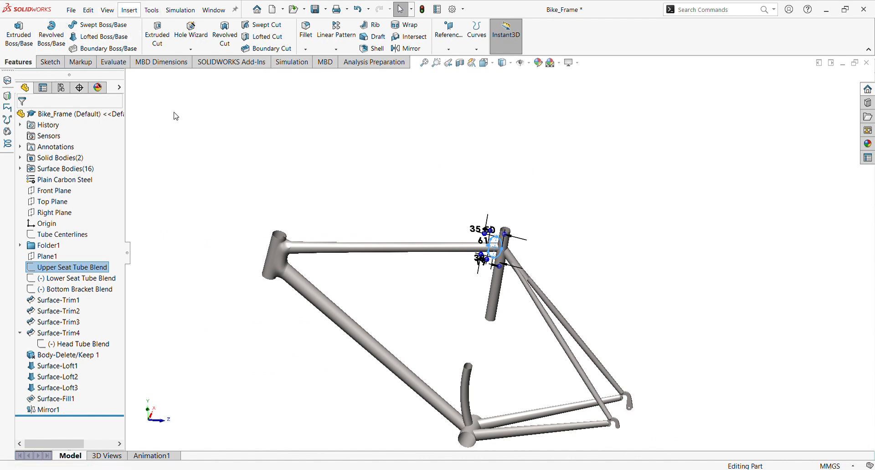
pyautogui.moveTo(264, 317)
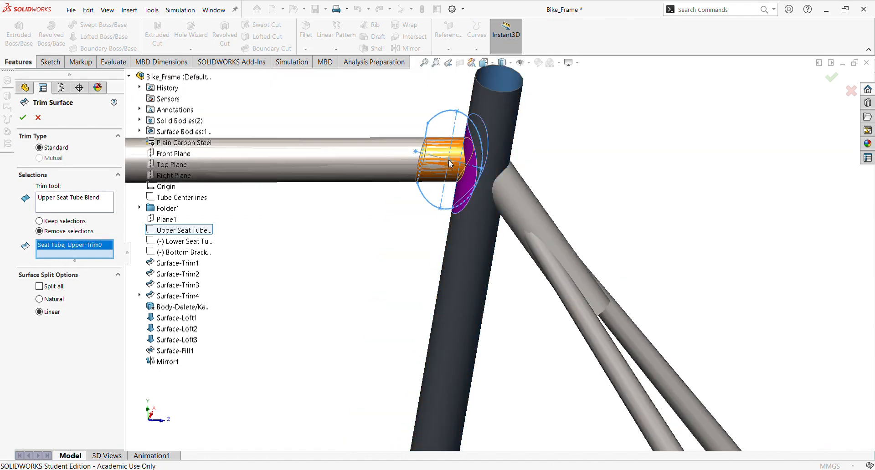
# Create Surface-Trim5 cutting back the top tube end, then zoom toward the seat tube.
pyautogui.click(22, 117)
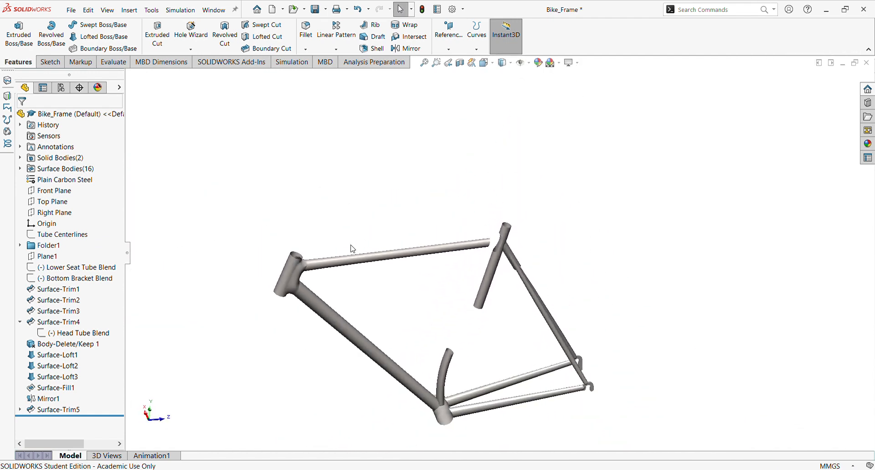
pyautogui.moveTo(351, 248); pyautogui.dragTo(573, 261)
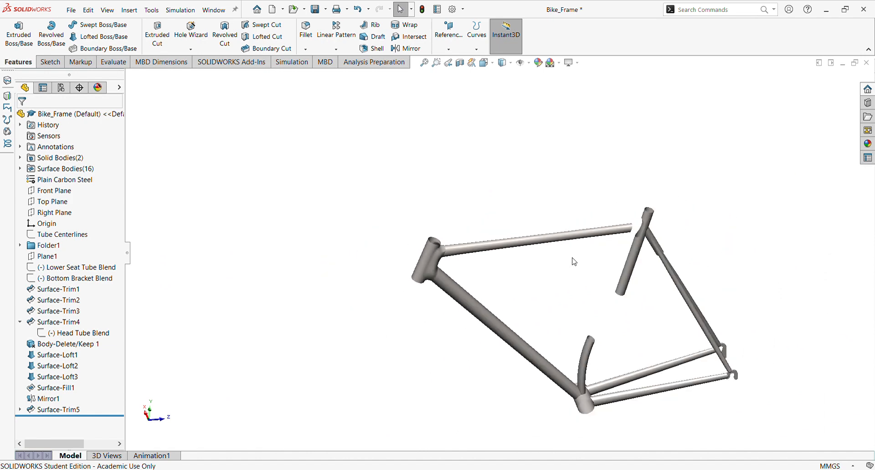
pyautogui.scroll(3)
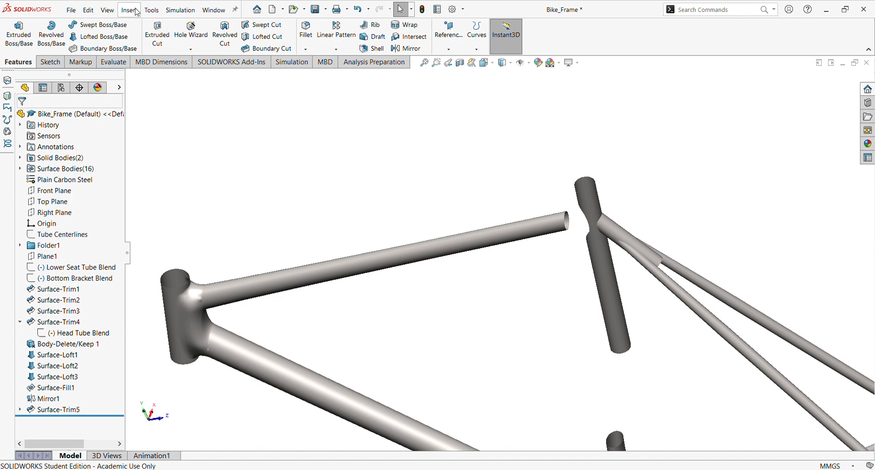
pyautogui.moveTo(145, 51)
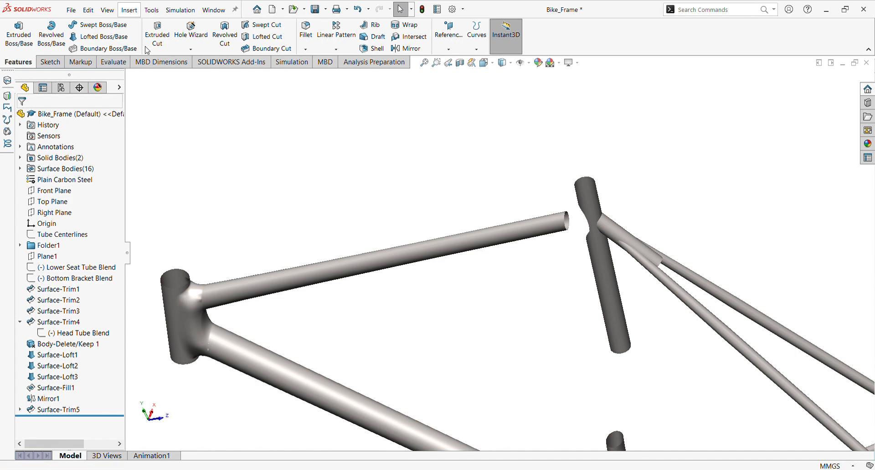
pyautogui.moveTo(164, 99)
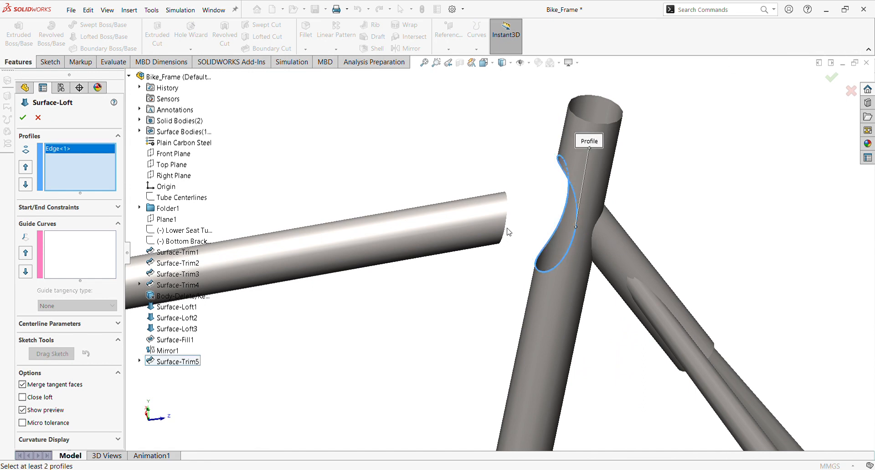
# Loft Surface-Loft4 from the seat tube opening to the top tube end, tangent at the start.
pyautogui.click(501, 218)
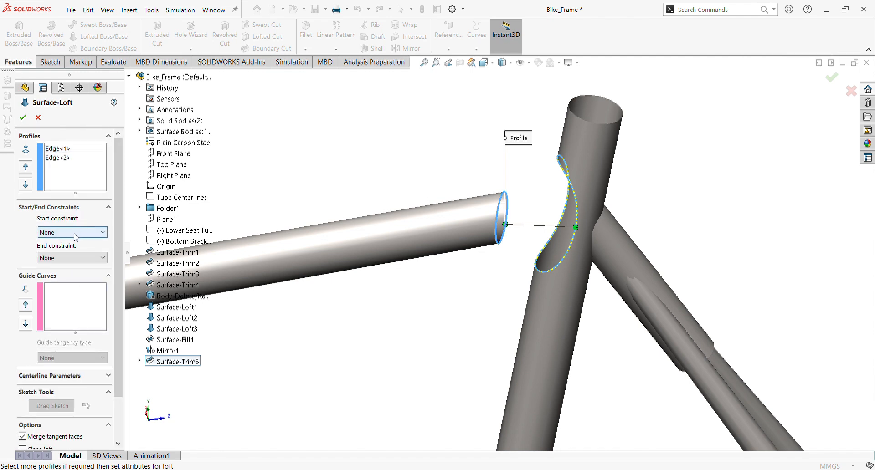
pyautogui.click(72, 232)
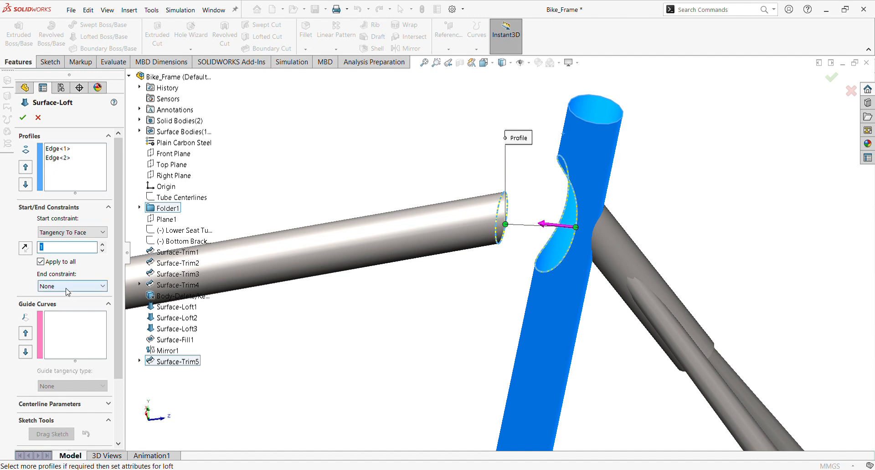
pyautogui.click(68, 286)
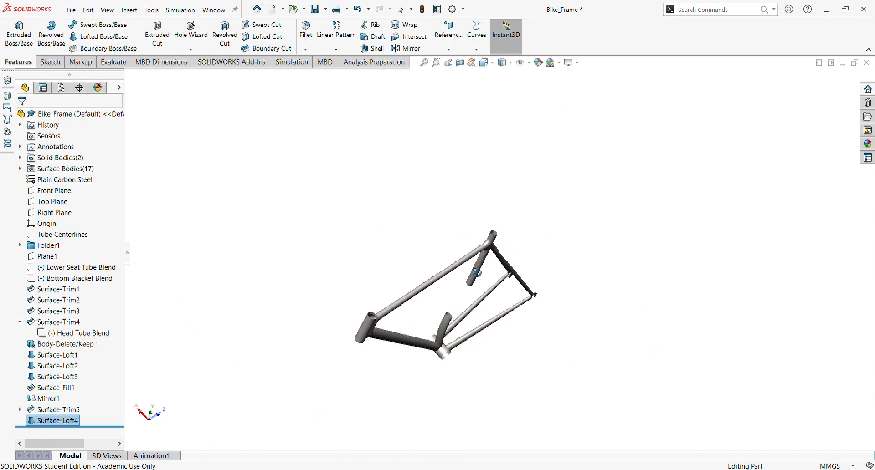
pyautogui.scroll(3)
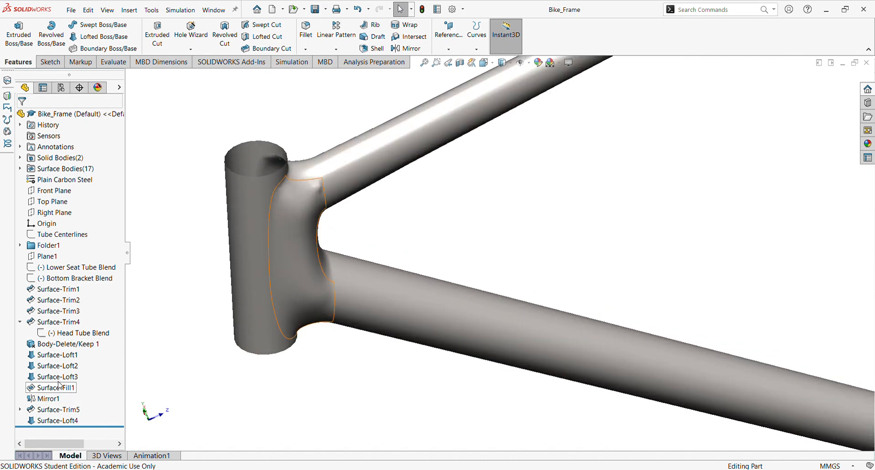
# Edit Surface-Fill1 so all six boundary edges use Contact instead of Tangent.
pyautogui.click(56, 376)
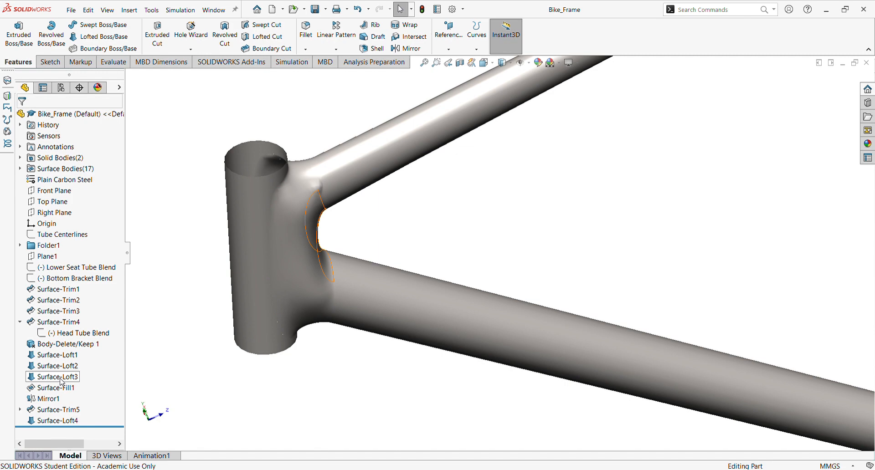
pyautogui.click(55, 376)
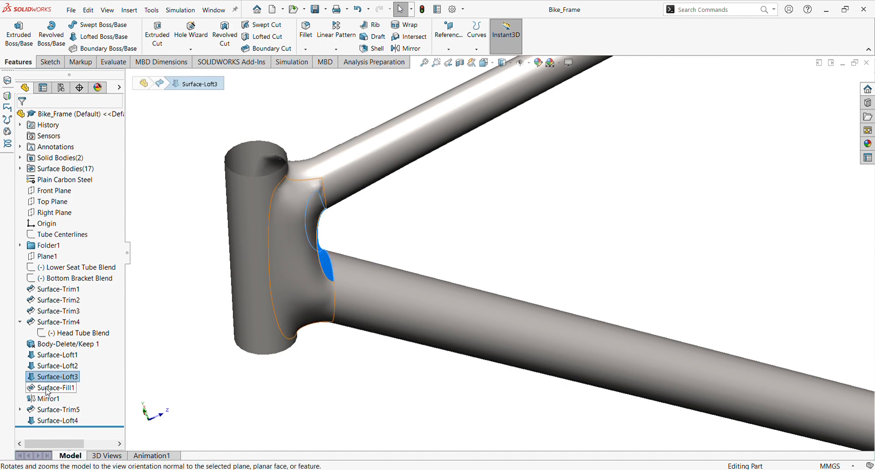
pyautogui.click(56, 387)
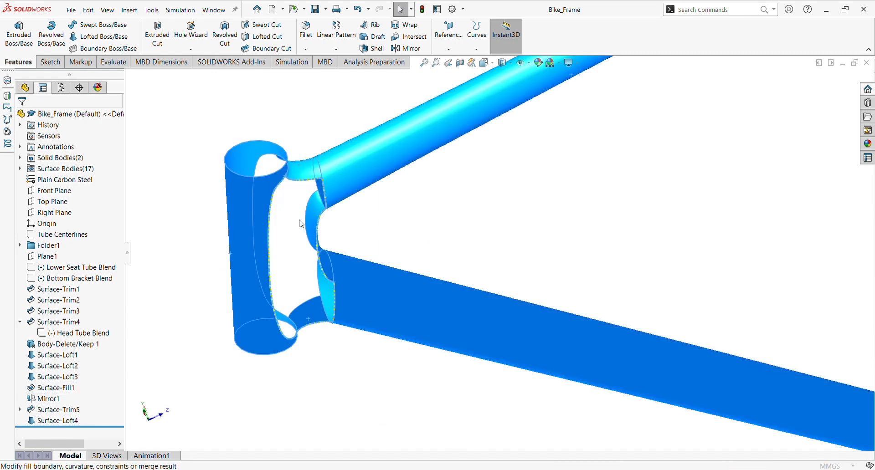
pyautogui.doubleClick(57, 388)
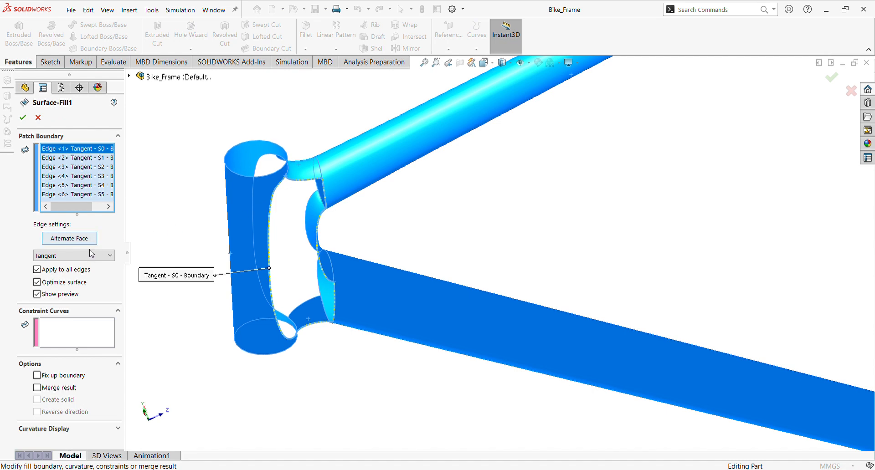
pyautogui.moveTo(92, 277)
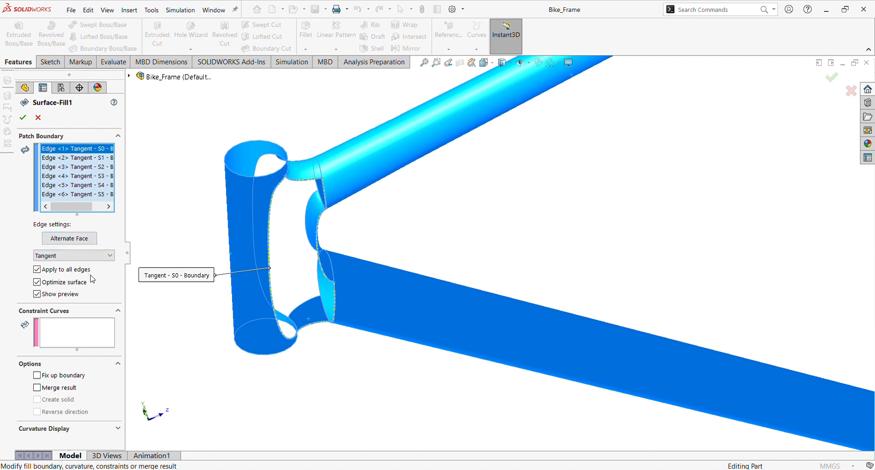
pyautogui.moveTo(181, 264)
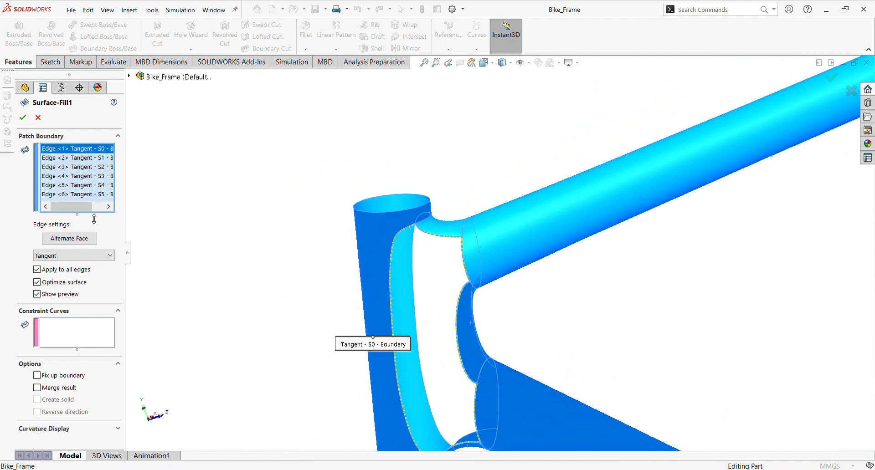
pyautogui.moveTo(87, 234)
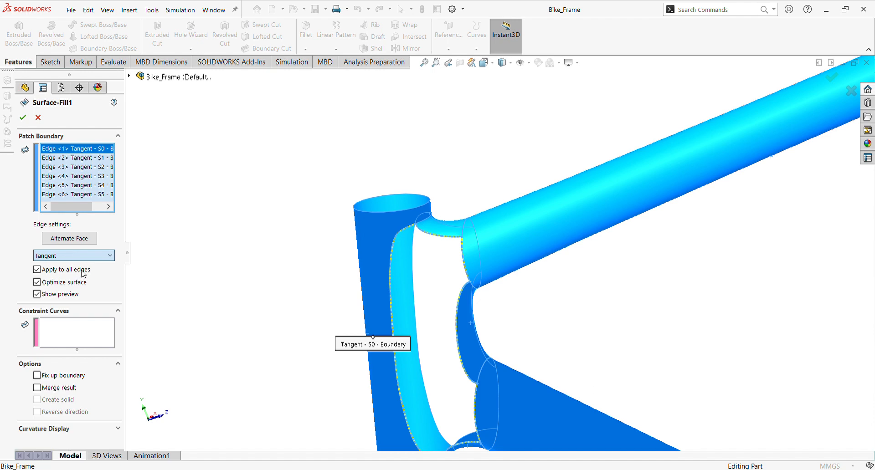
pyautogui.click(73, 256)
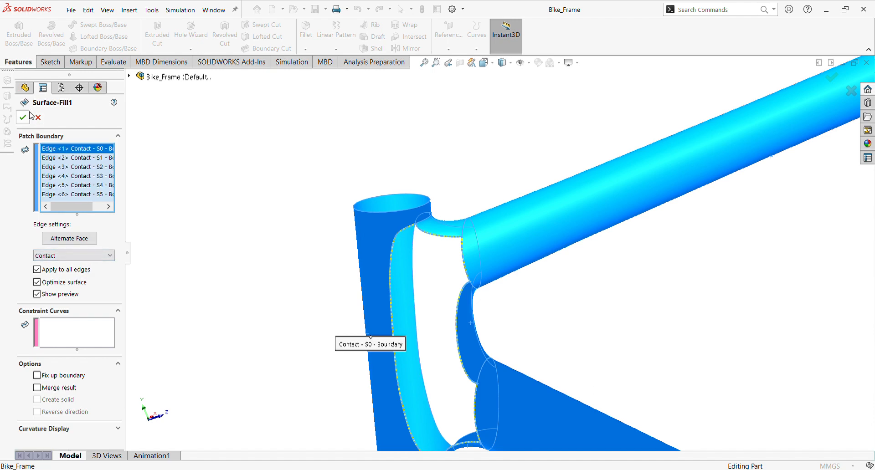
pyautogui.click(22, 117)
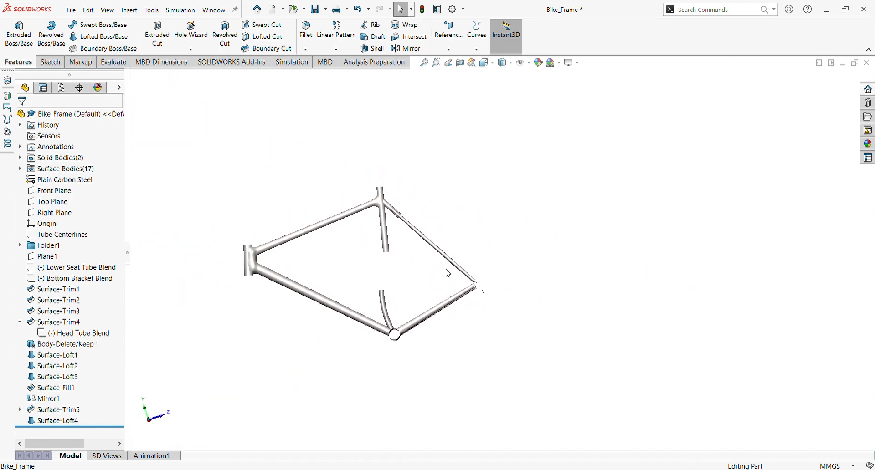
pyautogui.moveTo(446, 273); pyautogui.dragTo(415, 311)
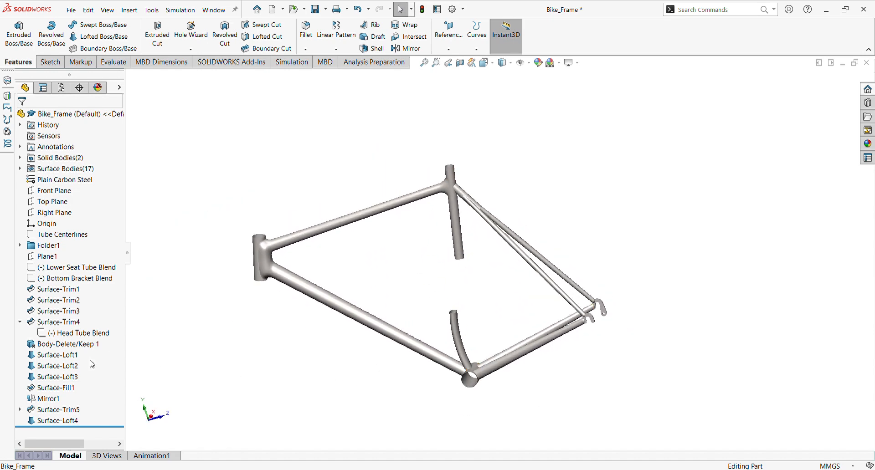
pyautogui.click(20, 322)
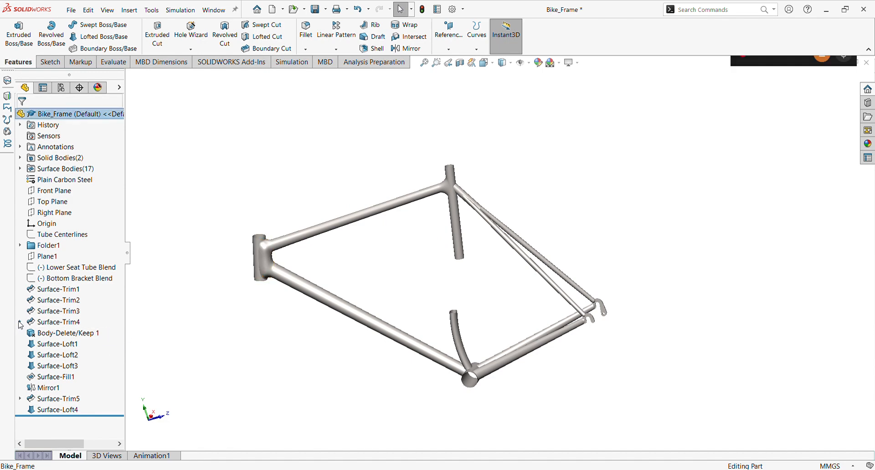
pyautogui.click(73, 267)
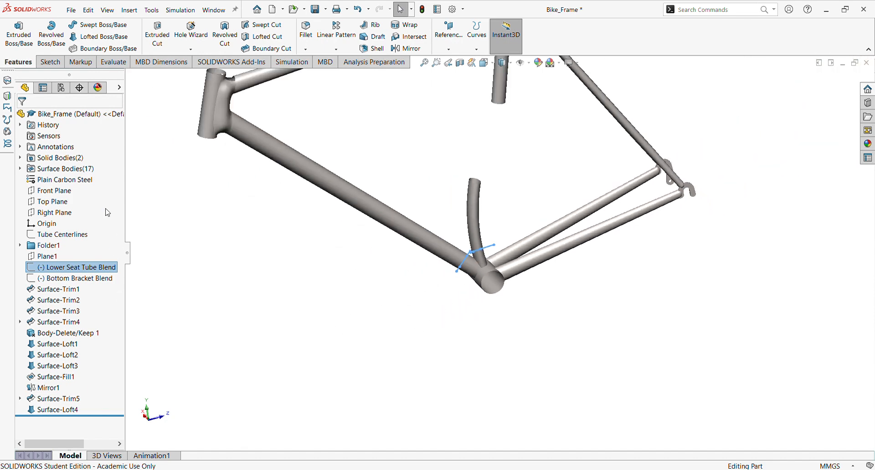
pyautogui.moveTo(106, 10)
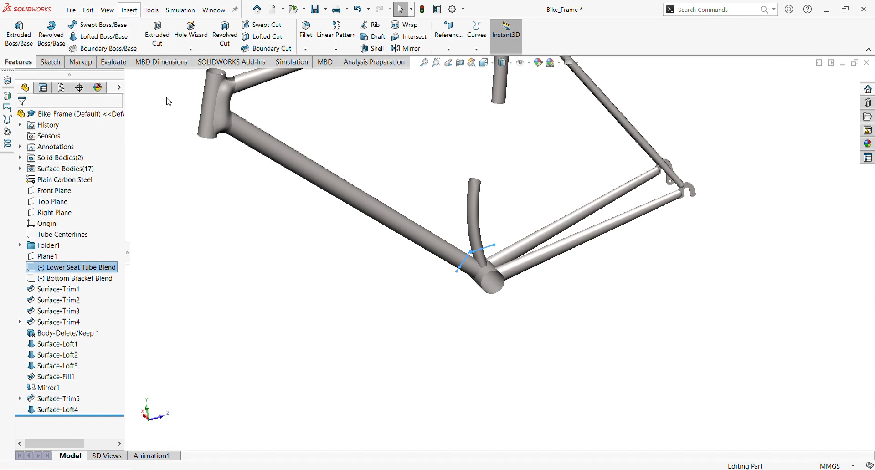
pyautogui.moveTo(263, 321)
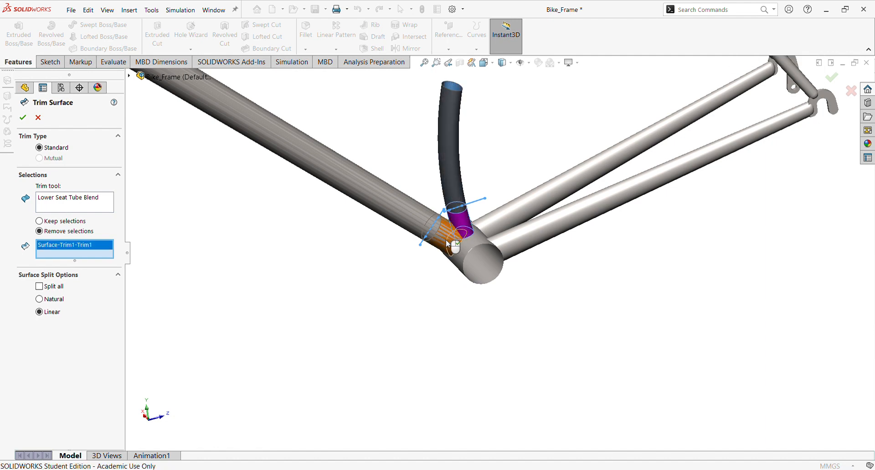
# Apply Surface-Trim6 along Lower Seat Tube Blend and orbit to inspect the tube openings.
pyautogui.click(22, 117)
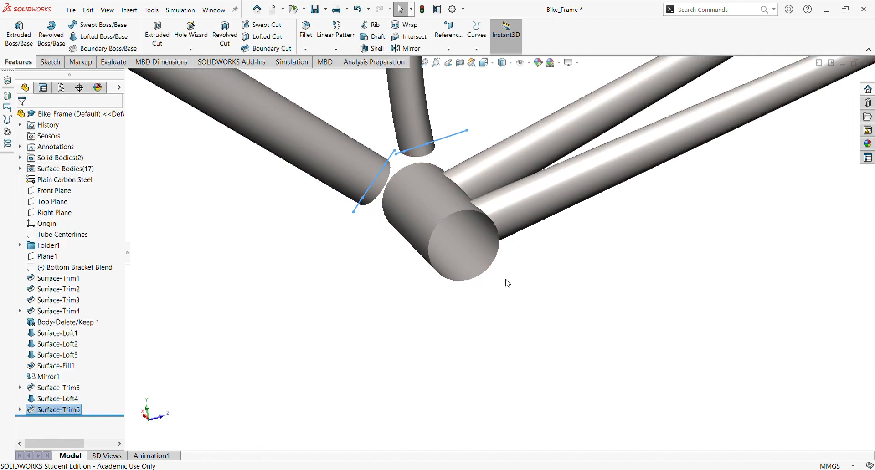
pyautogui.moveTo(507, 282); pyautogui.dragTo(437, 315)
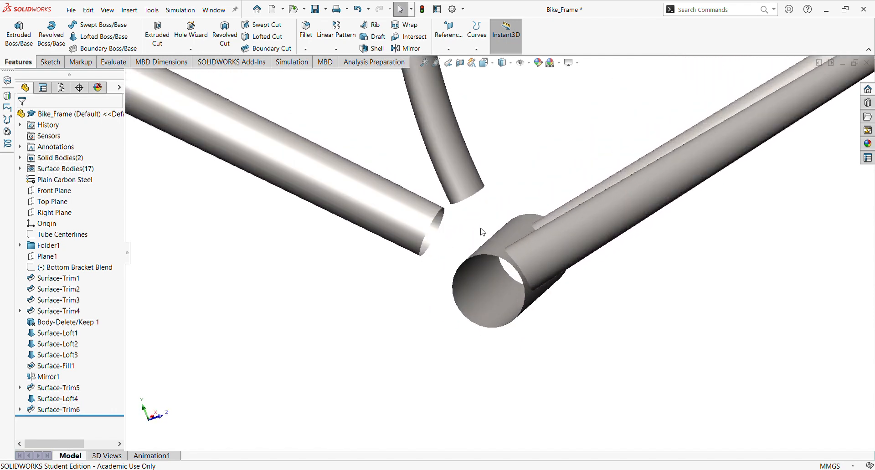
pyautogui.moveTo(481, 232); pyautogui.dragTo(445, 234)
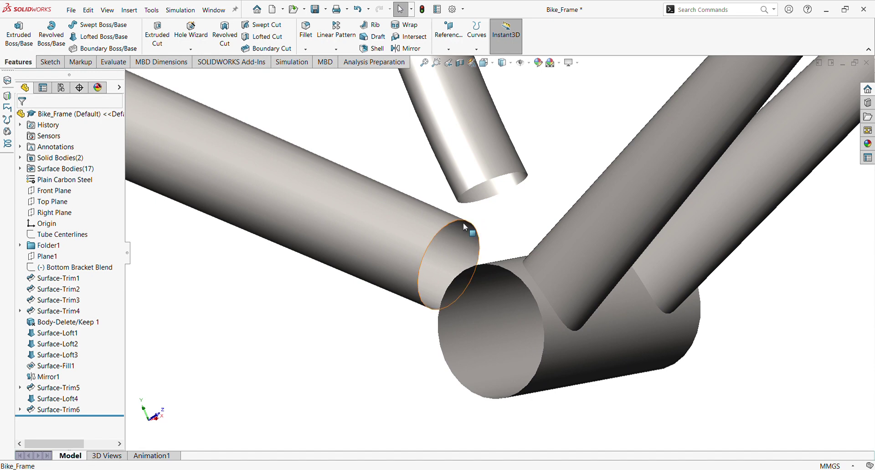
pyautogui.moveTo(463, 226); pyautogui.dragTo(455, 304)
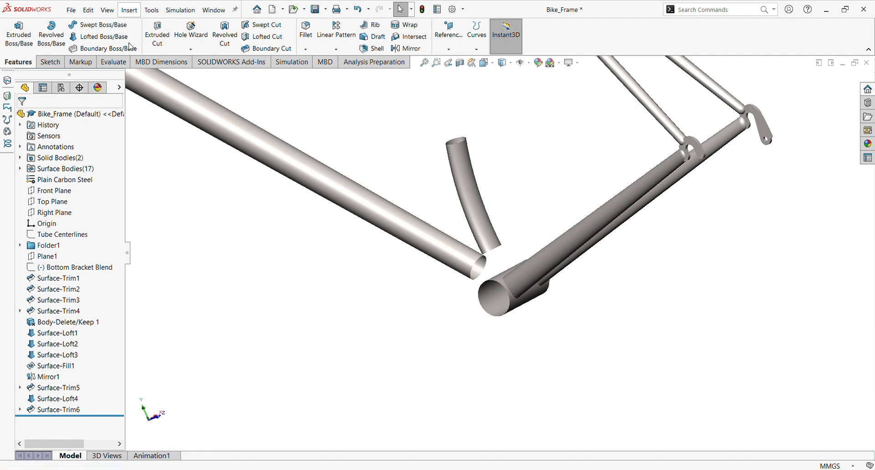
pyautogui.moveTo(268, 182)
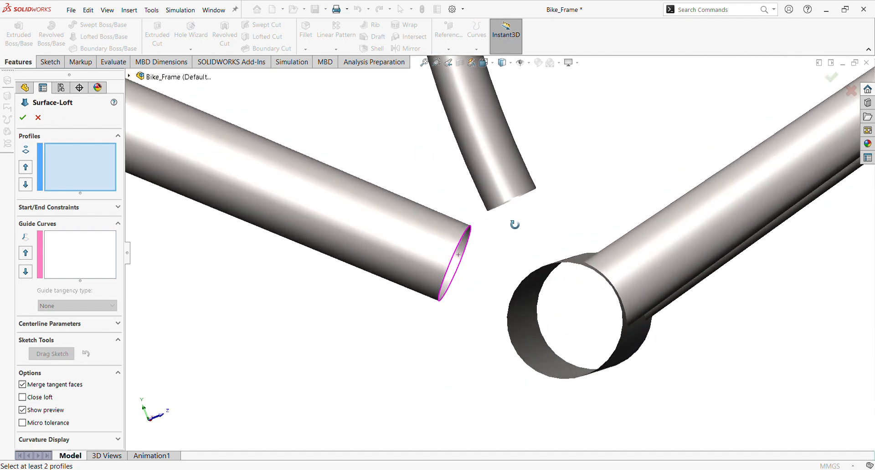
# Loft between the down tube and seat tube end edges with Tangency To Face at both ends.
pyautogui.moveTo(502, 251); pyautogui.dragTo(488, 217)
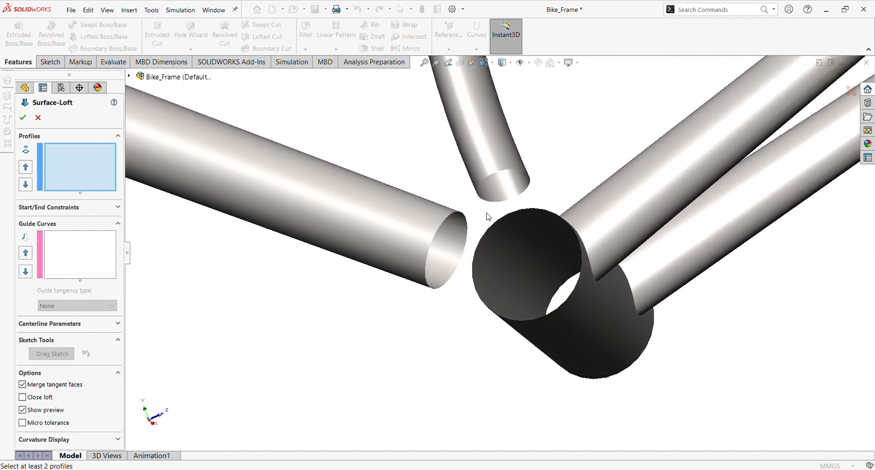
pyautogui.click(489, 201)
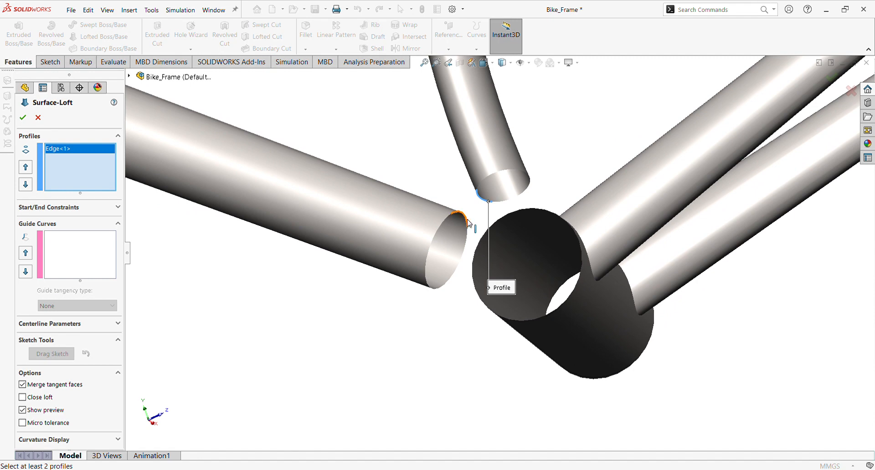
pyautogui.click(467, 226)
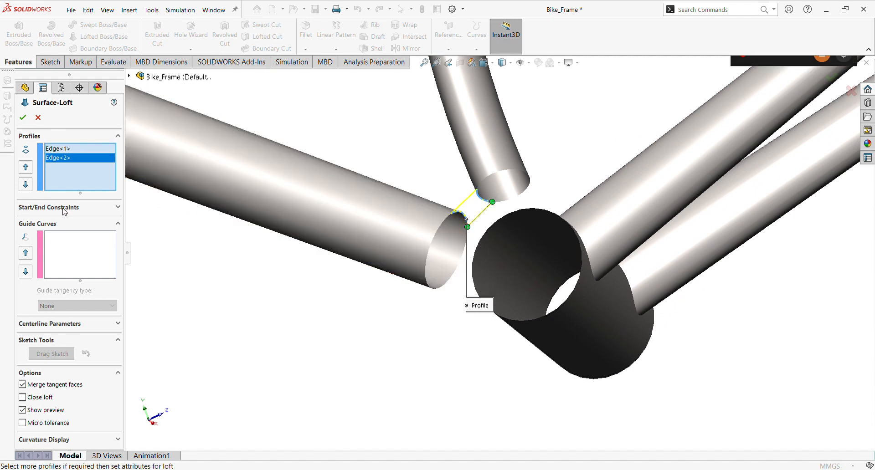
pyautogui.click(49, 207)
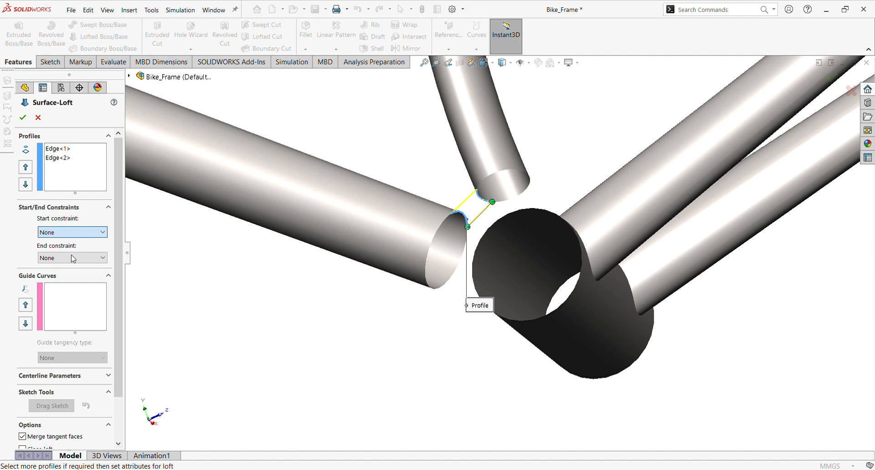
pyautogui.click(71, 232)
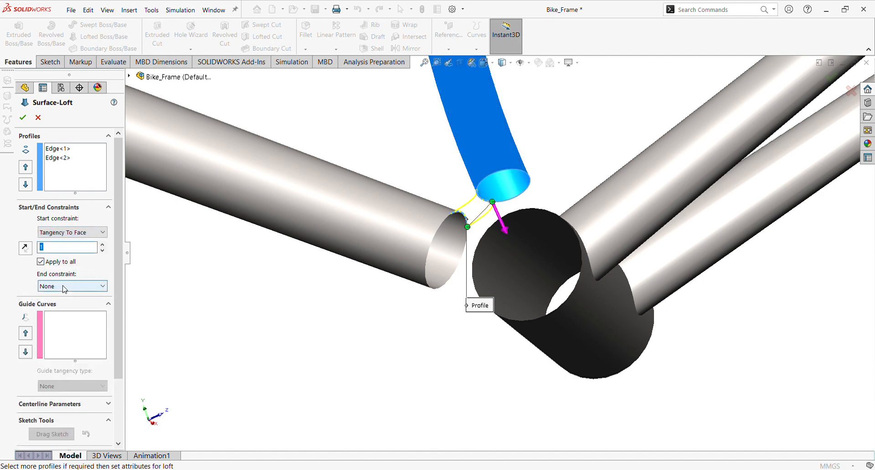
pyautogui.click(72, 286)
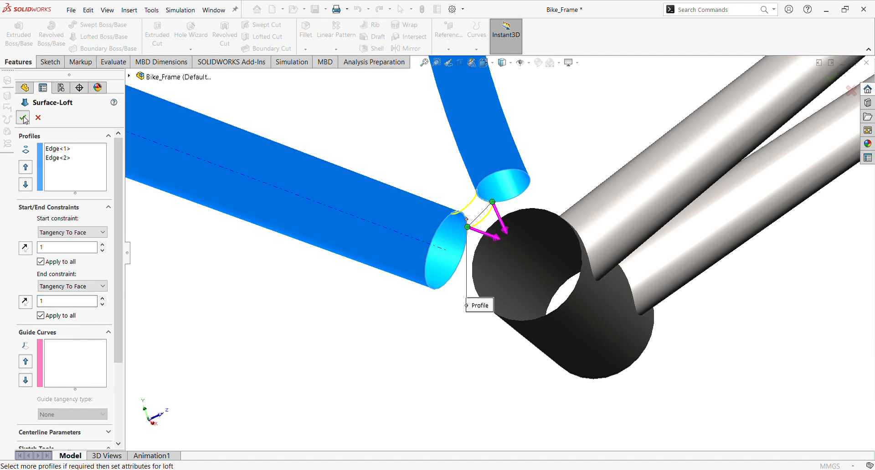
pyautogui.click(23, 118)
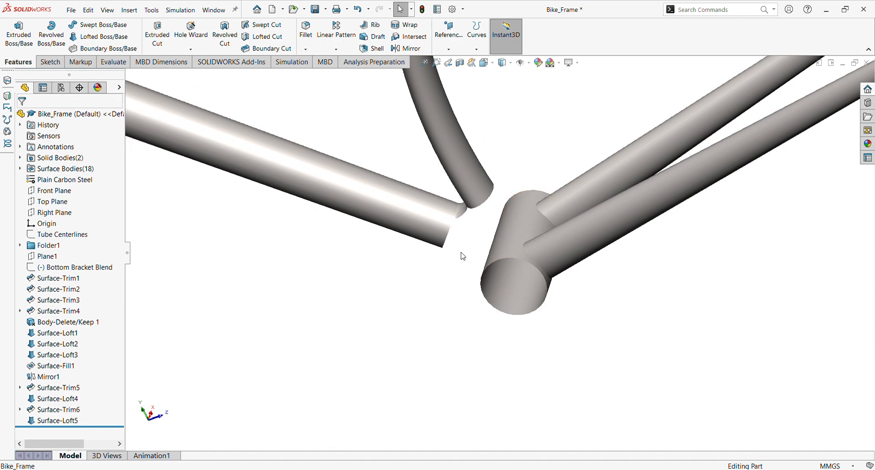
pyautogui.moveTo(871, 144)
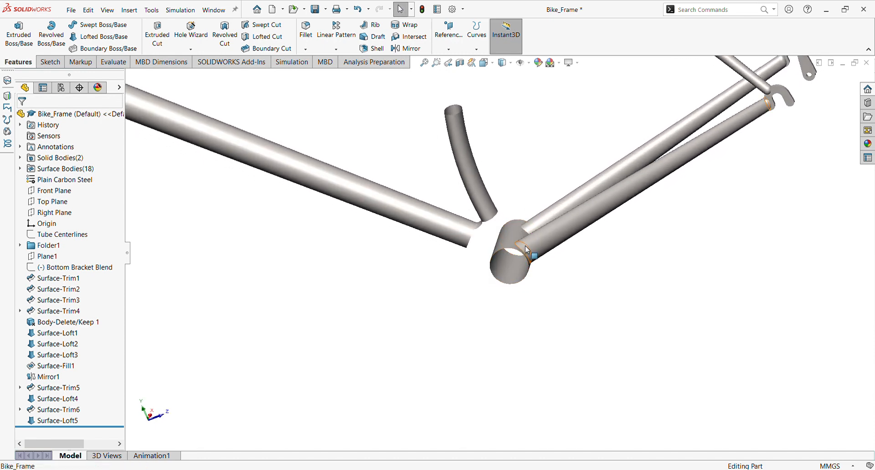
pyautogui.moveTo(524, 250); pyautogui.dragTo(558, 245)
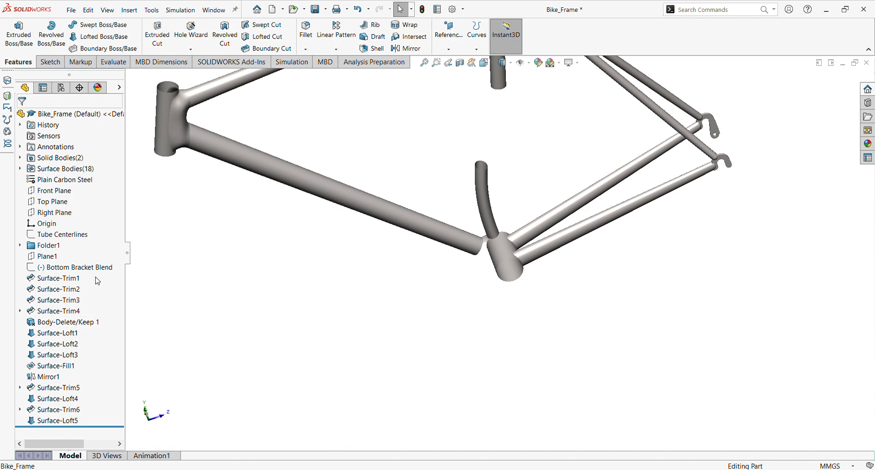
pyautogui.click(75, 267)
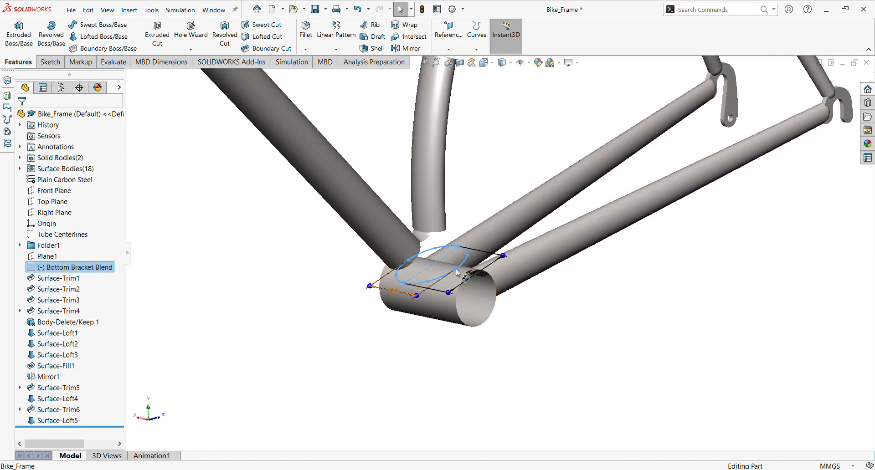
pyautogui.moveTo(152, 11)
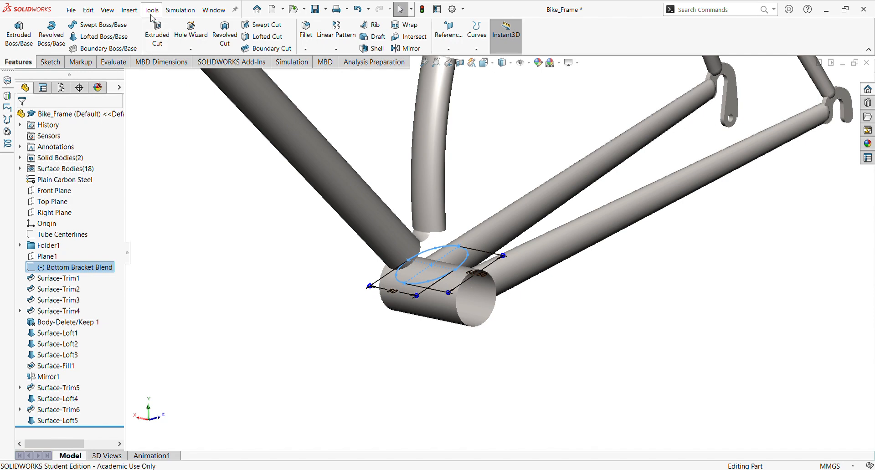
pyautogui.moveTo(129, 10)
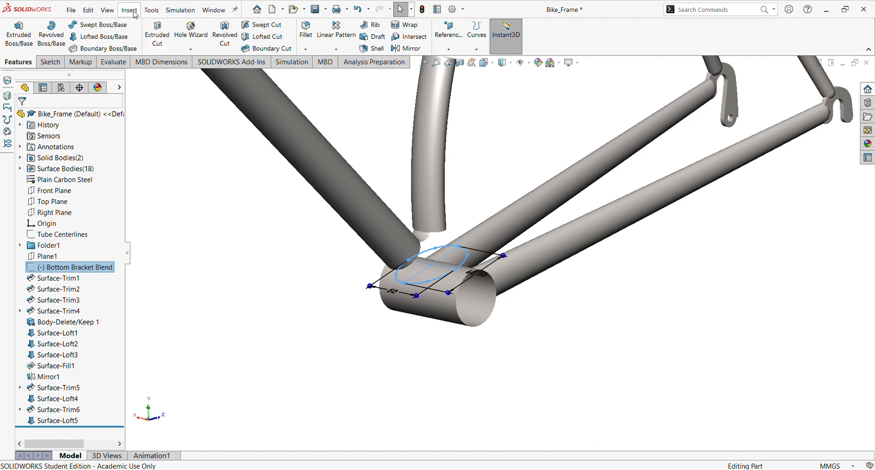
pyautogui.moveTo(147, 104)
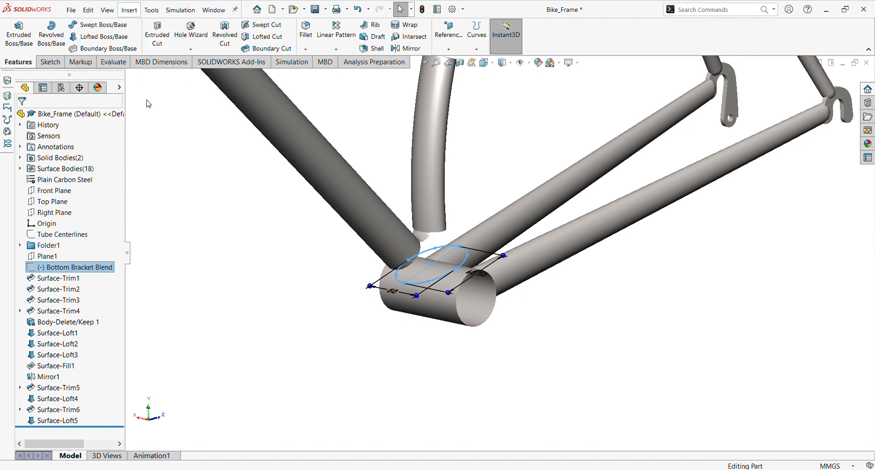
pyautogui.moveTo(268, 313)
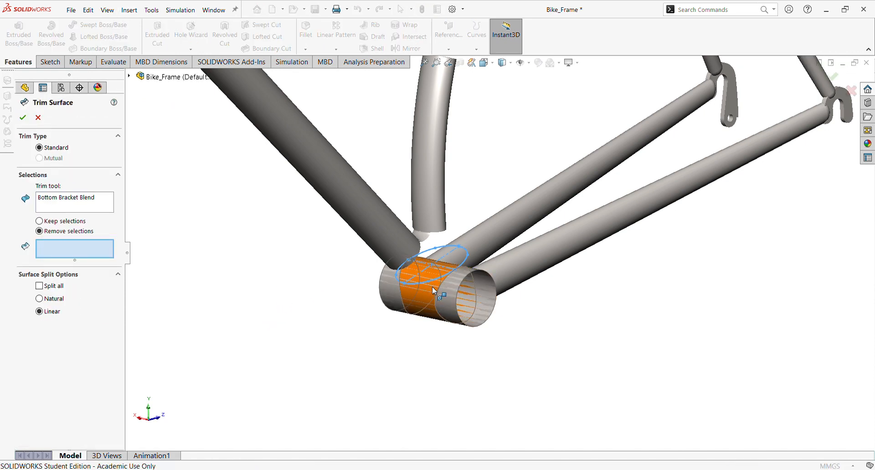
pyautogui.click(433, 290)
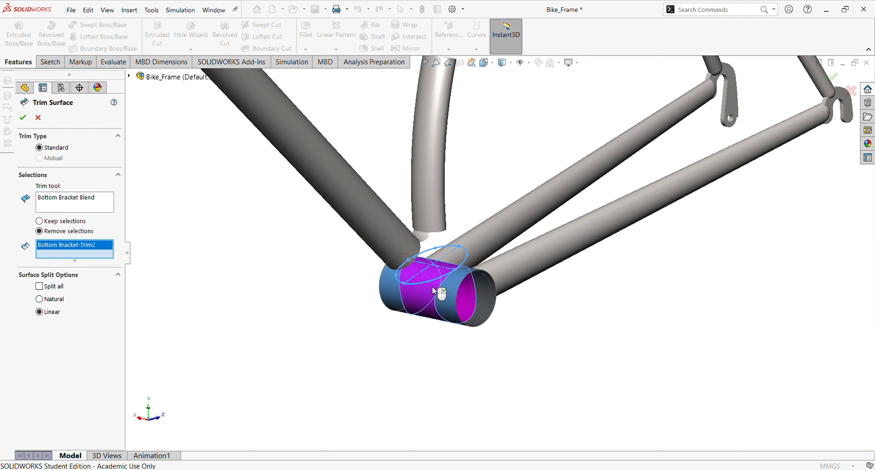
pyautogui.click(22, 118)
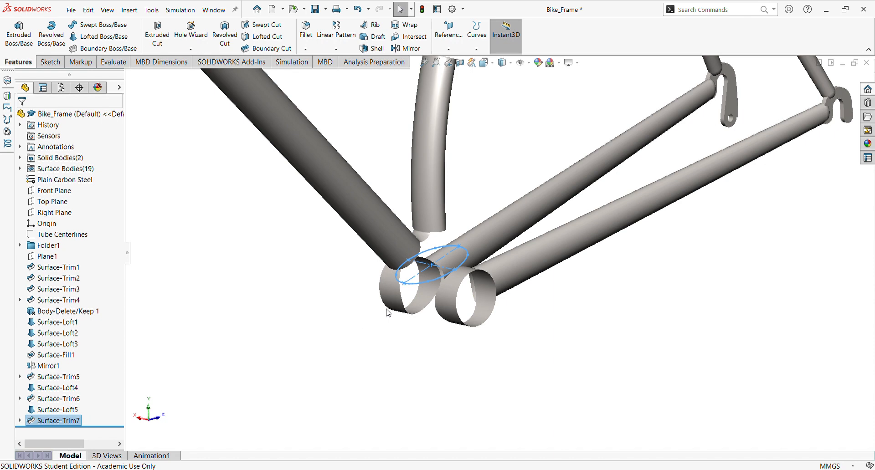
pyautogui.moveTo(507, 192)
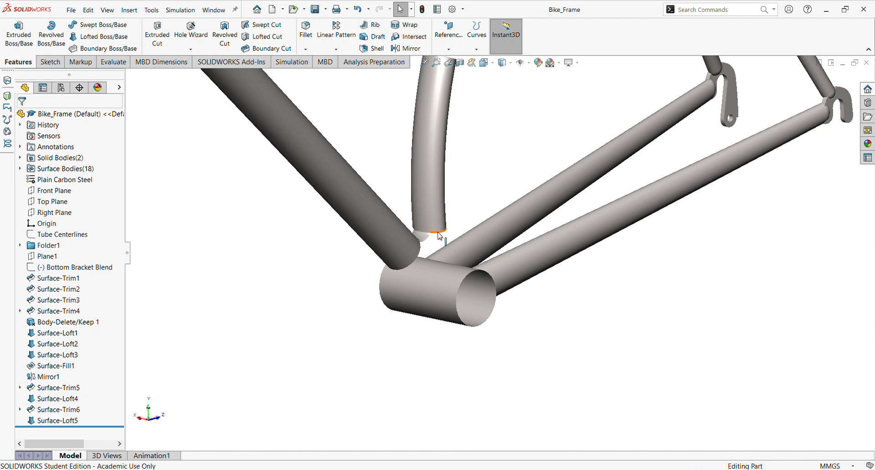
pyautogui.moveTo(441, 236); pyautogui.dragTo(496, 276)
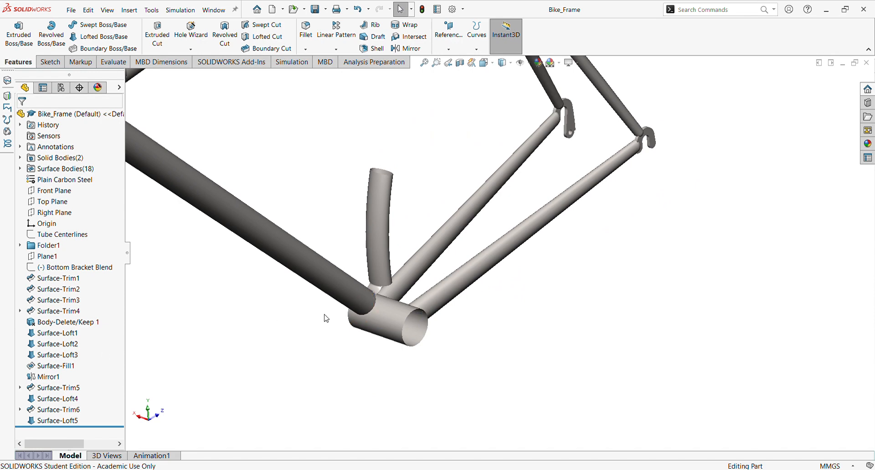
pyautogui.click(74, 267)
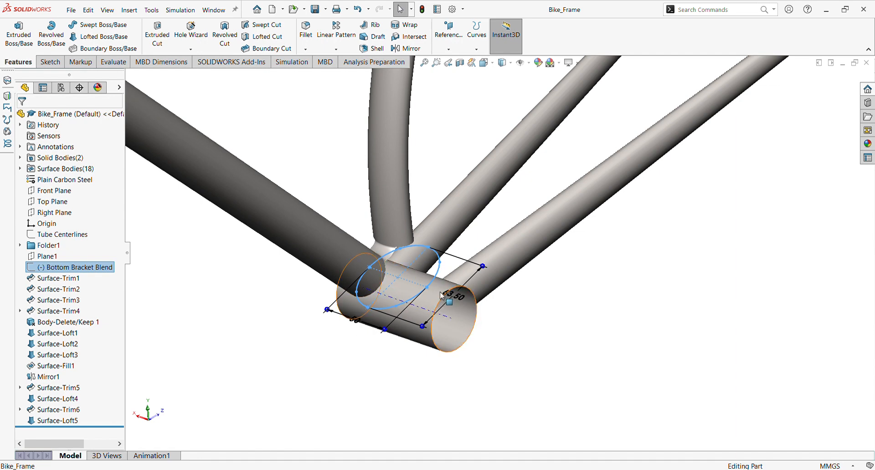
pyautogui.moveTo(437, 292)
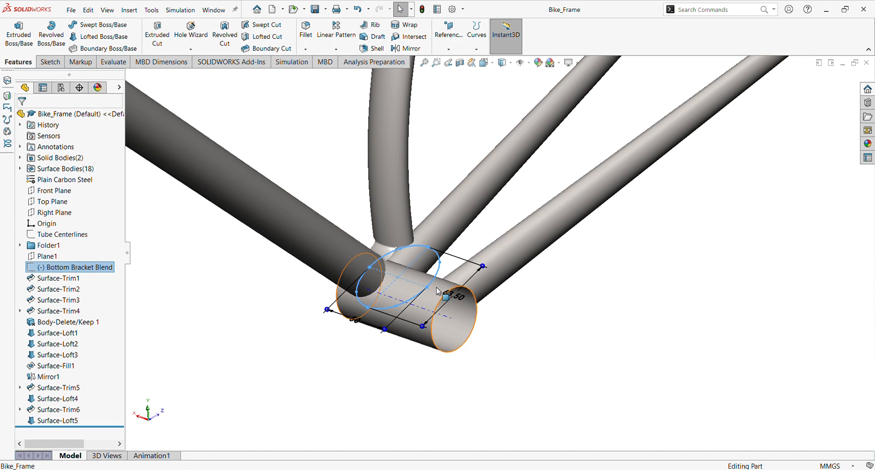
pyautogui.moveTo(415, 282)
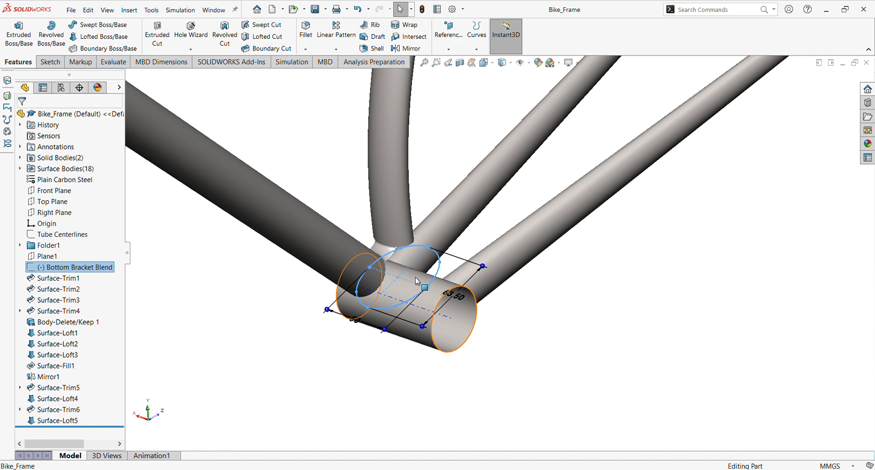
pyautogui.moveTo(408, 282)
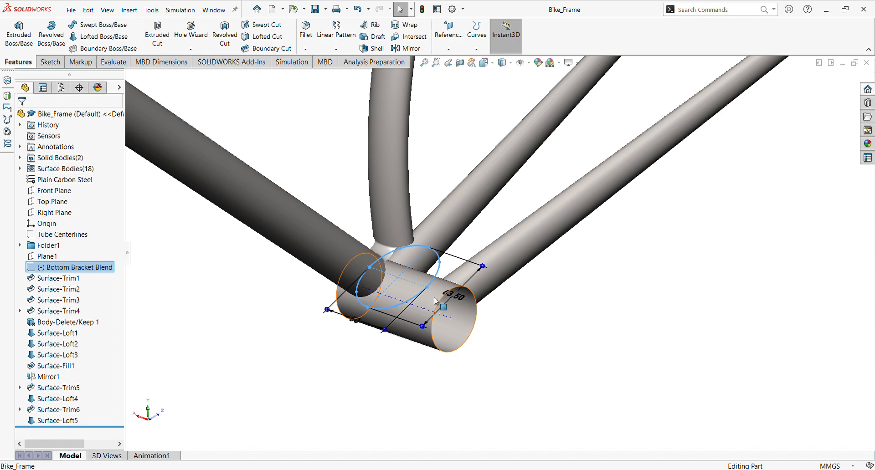
pyautogui.moveTo(437, 299)
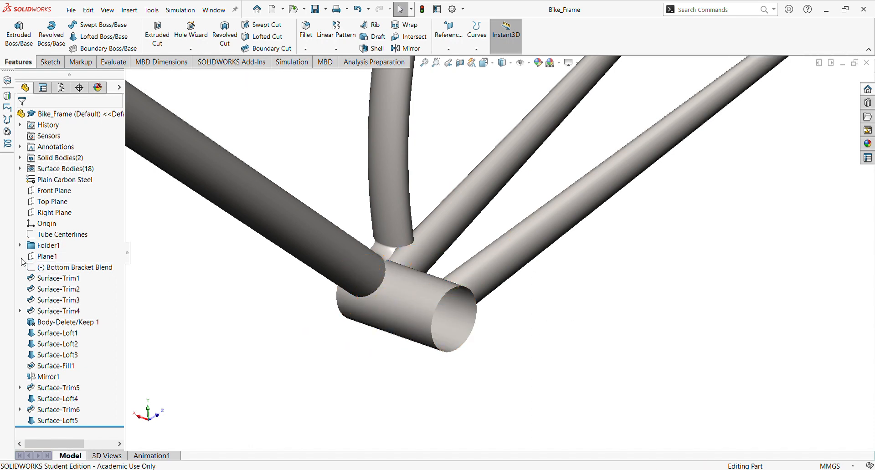
pyautogui.moveTo(129, 10)
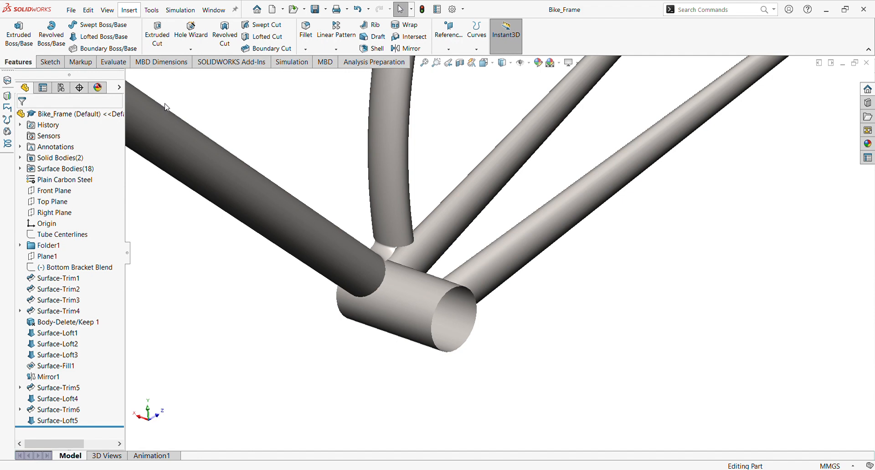
pyautogui.moveTo(223, 108)
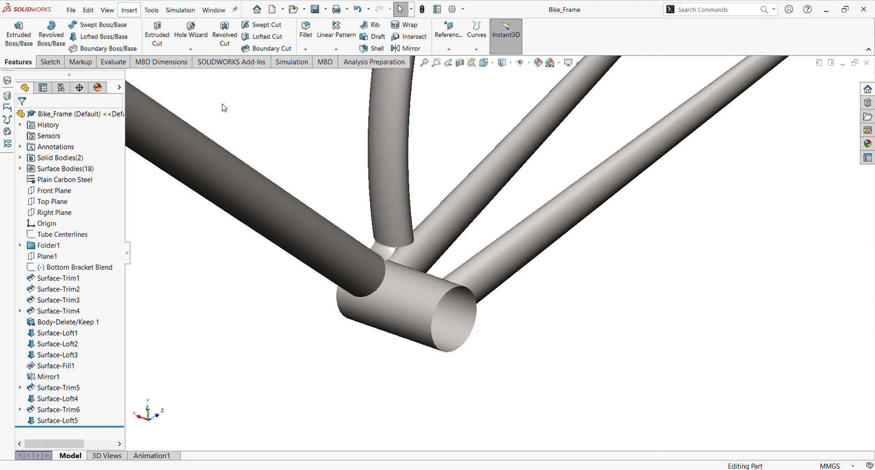
pyautogui.moveTo(229, 106)
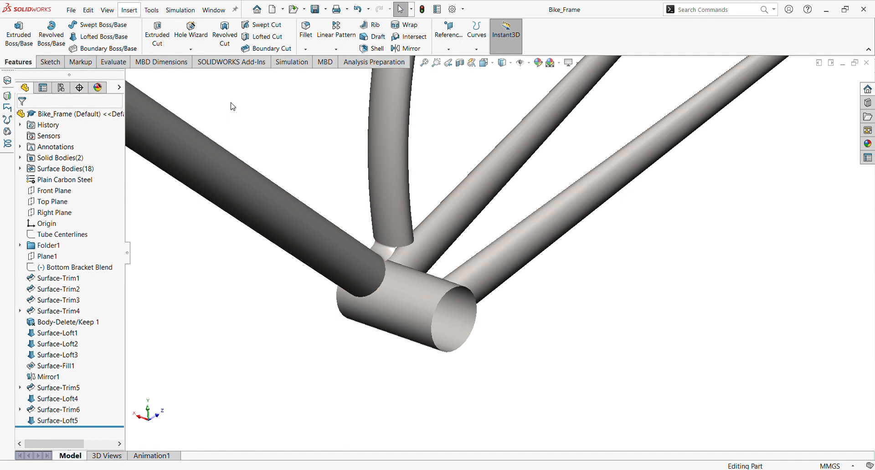
pyautogui.moveTo(235, 105)
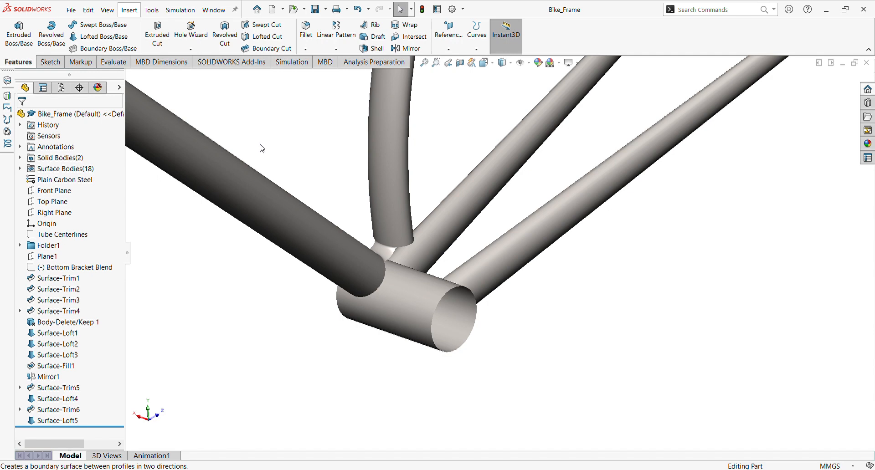
pyautogui.moveTo(181, 32)
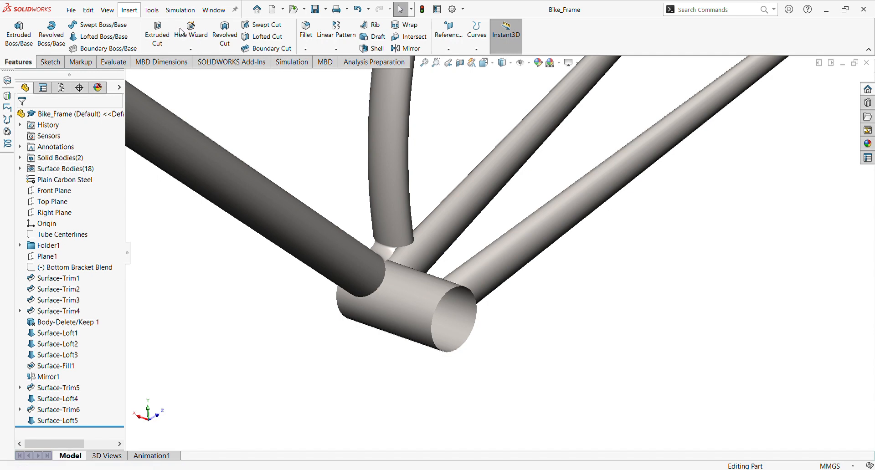
pyautogui.moveTo(236, 71)
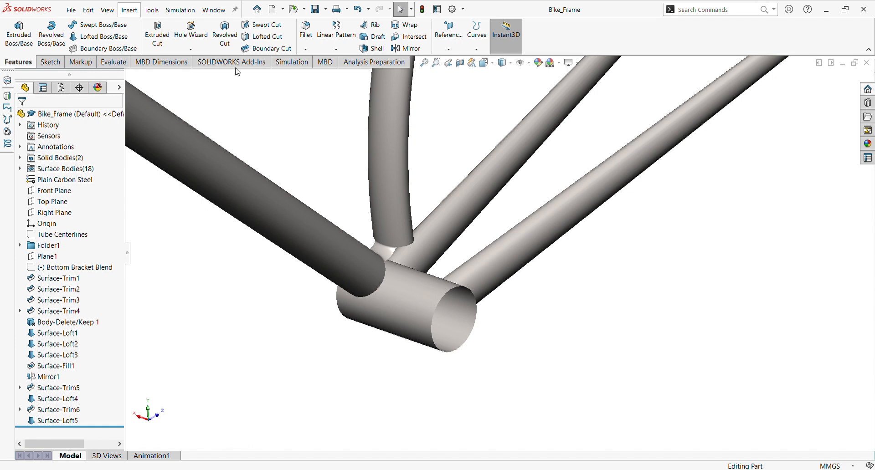
pyautogui.moveTo(253, 238)
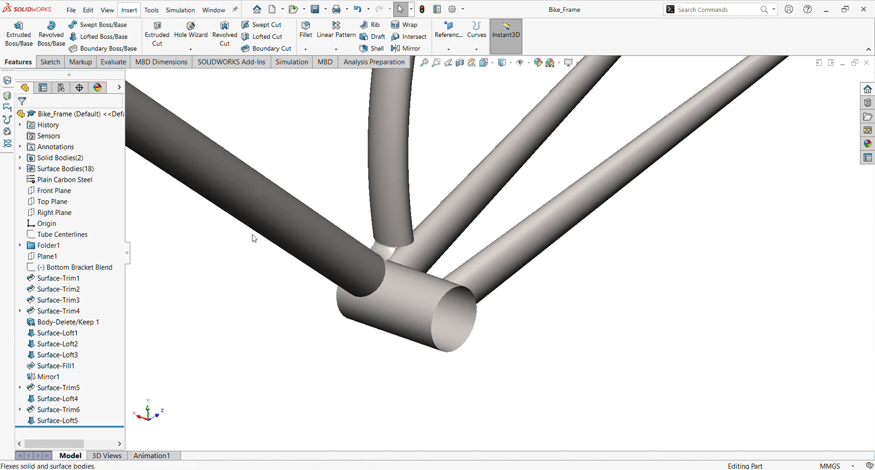
# Wrap the Bottom Bracket Blend sketch onto the shell's cylindrical face as a Split.
pyautogui.click(18, 31)
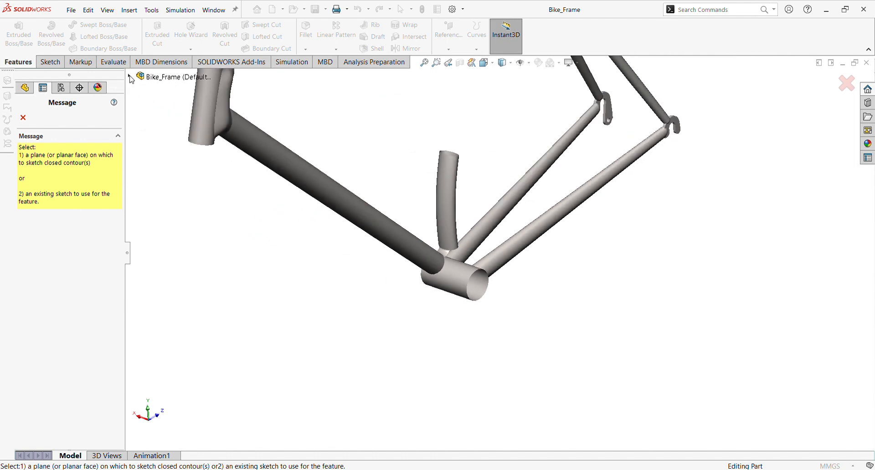
pyautogui.click(132, 77)
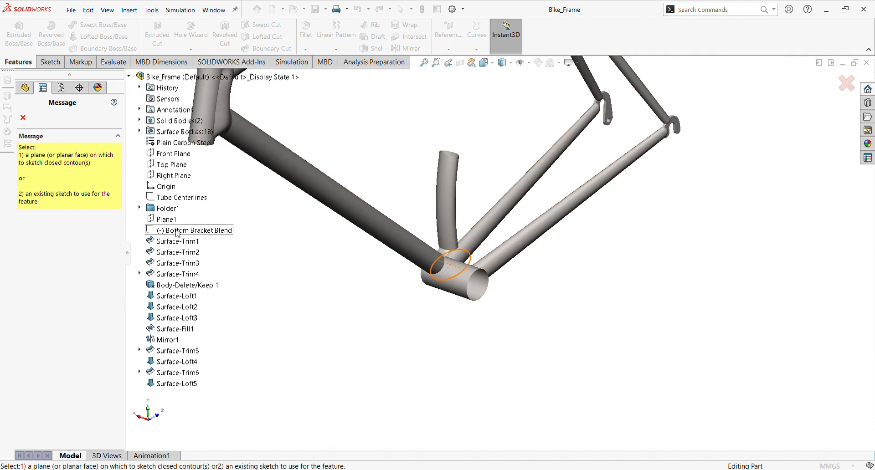
pyautogui.click(199, 230)
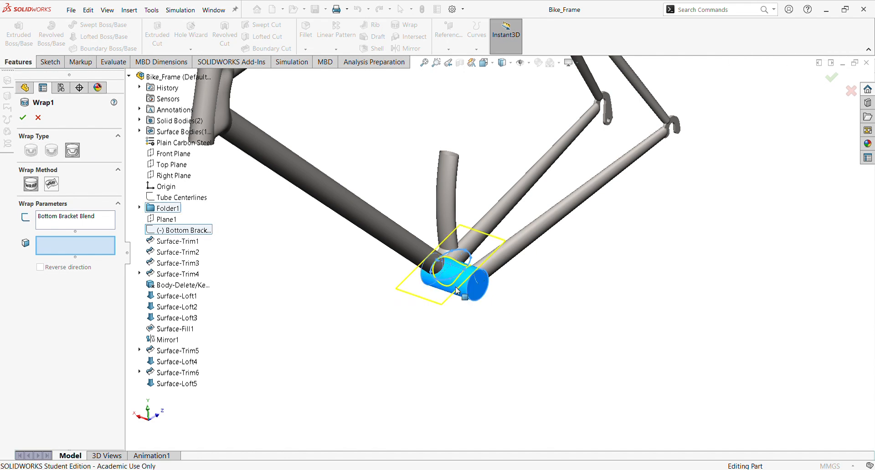
pyautogui.click(463, 273)
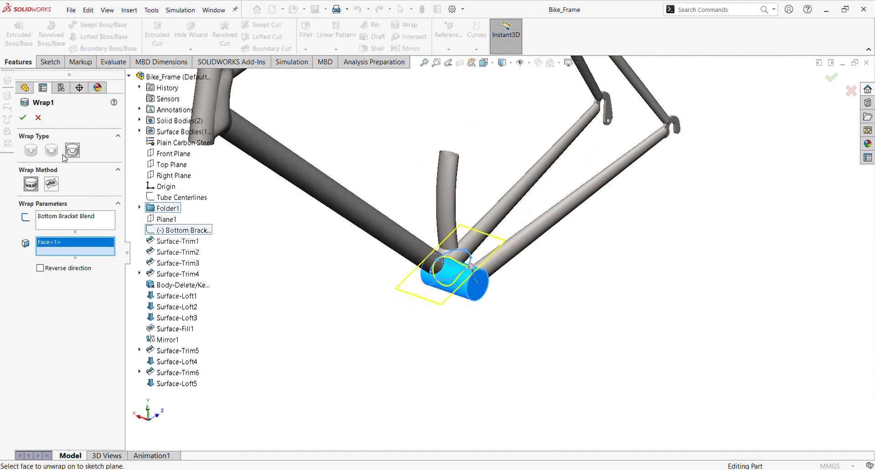
pyautogui.moveTo(39, 151)
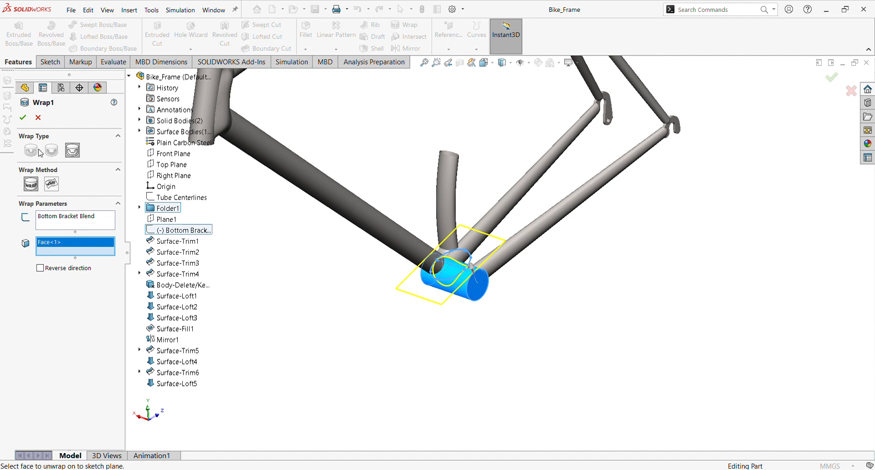
pyautogui.moveTo(55, 155)
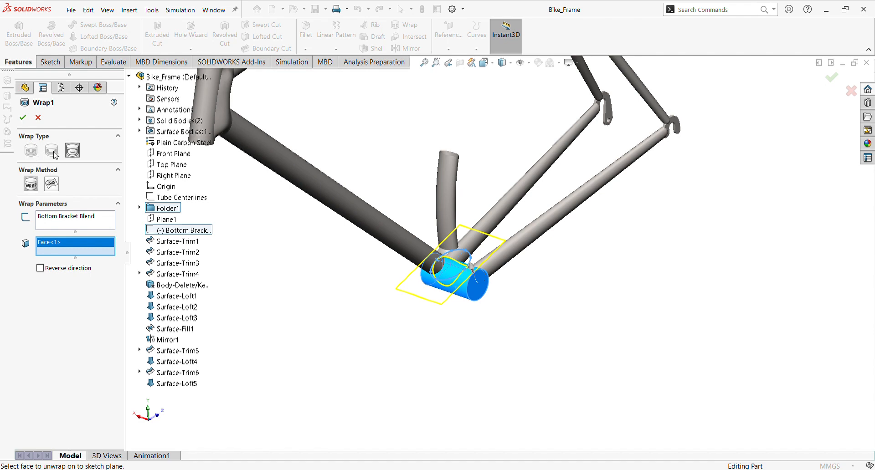
pyautogui.click(72, 150)
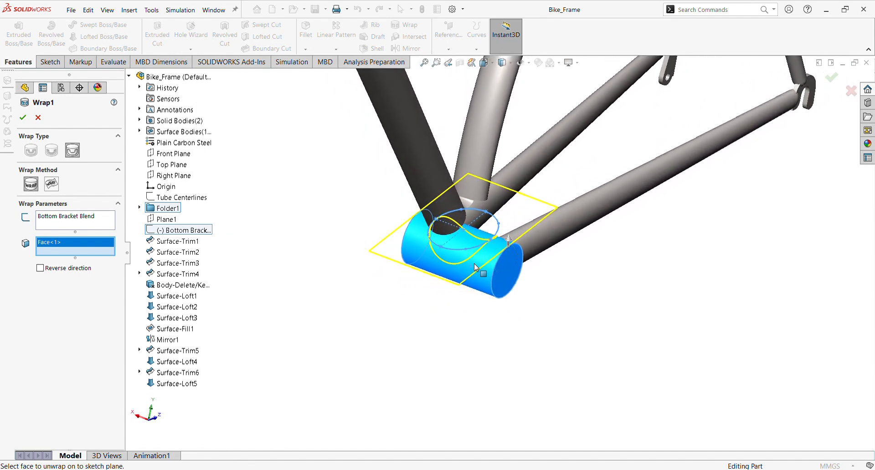
pyautogui.click(39, 269)
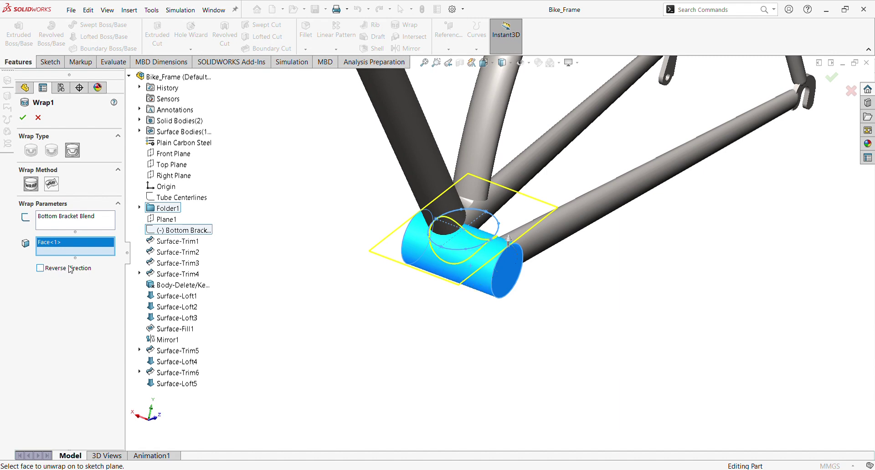
pyautogui.moveTo(38, 128)
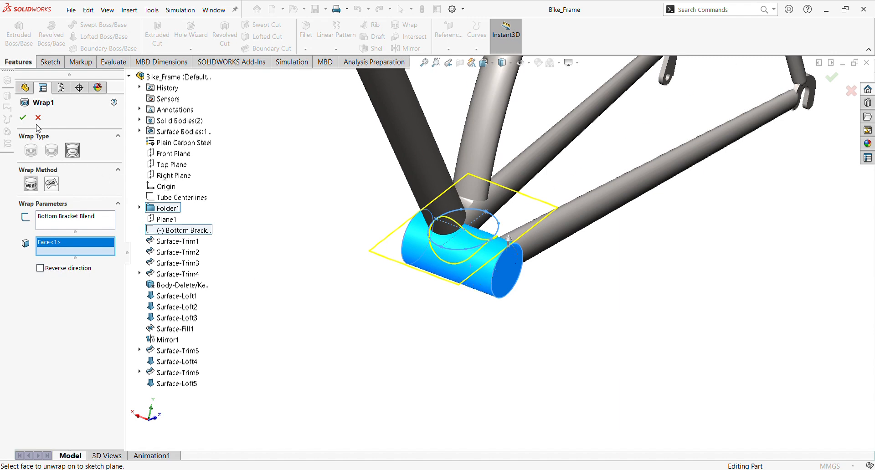
pyautogui.click(22, 118)
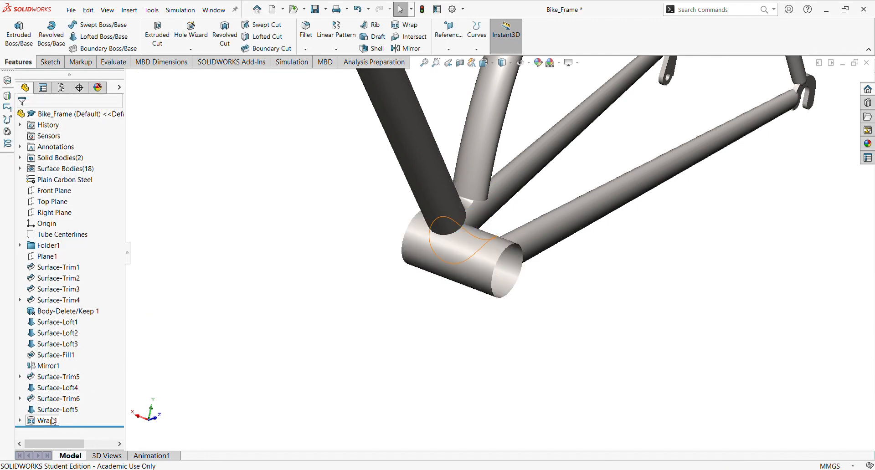
pyautogui.doubleClick(47, 420)
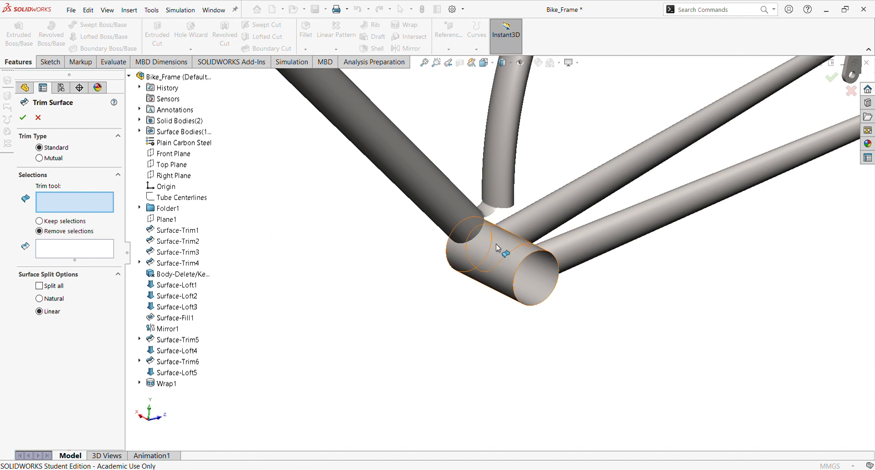
pyautogui.click(497, 248)
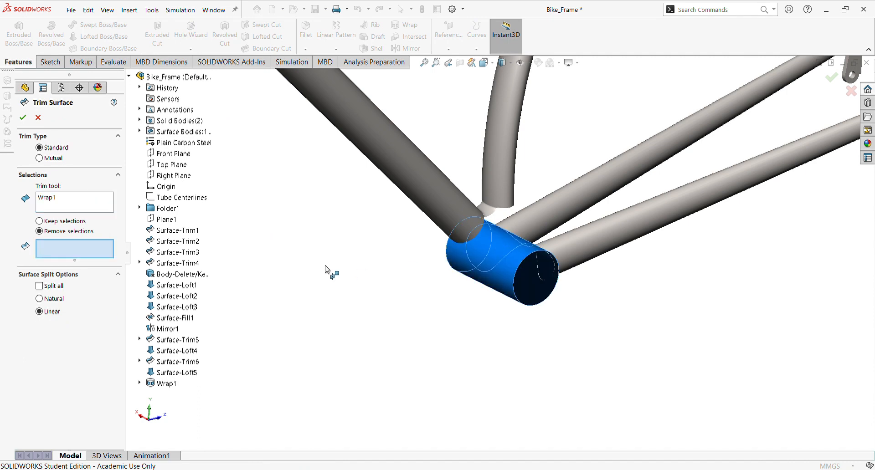
pyautogui.click(56, 197)
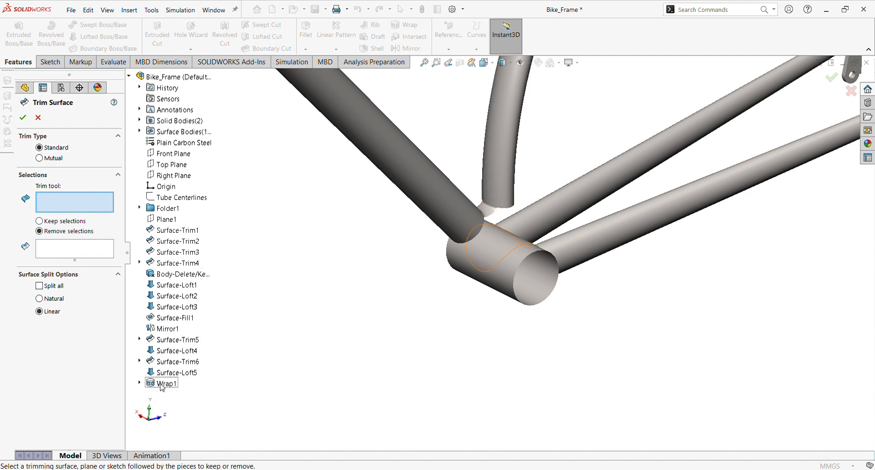
pyautogui.click(162, 383)
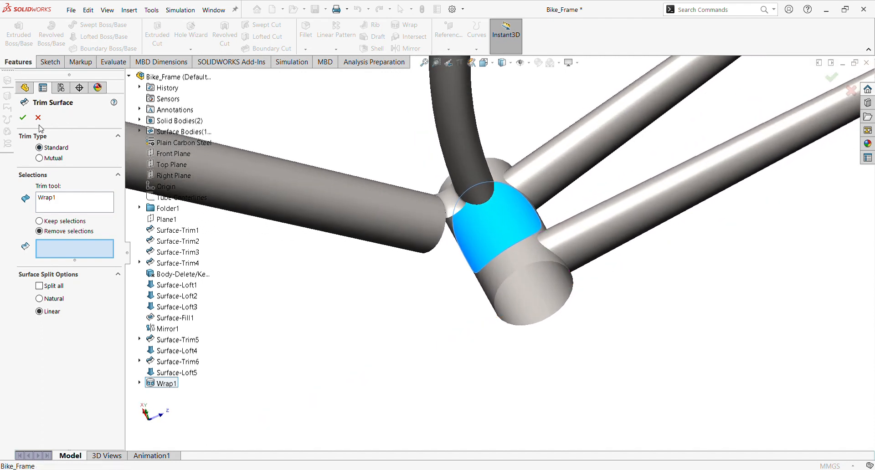
pyautogui.click(22, 117)
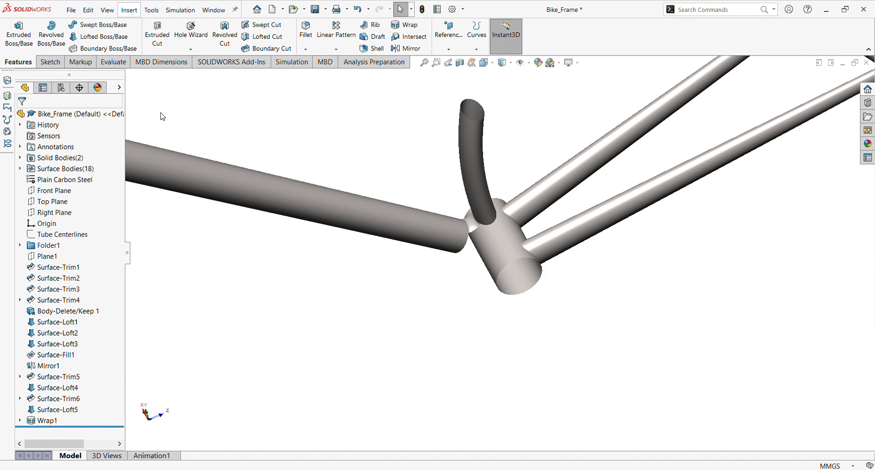
pyautogui.moveTo(252, 124)
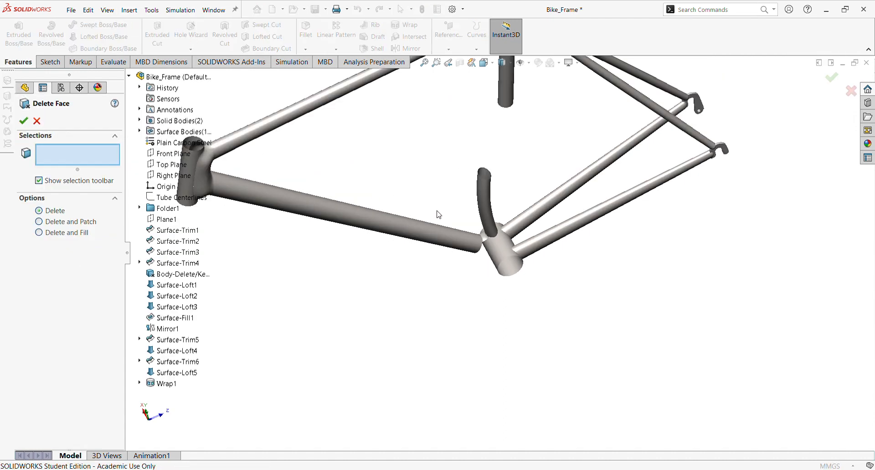
# Delete the split face inside the wrap outline on the bottom bracket shell.
pyautogui.moveTo(438, 214); pyautogui.dragTo(373, 208)
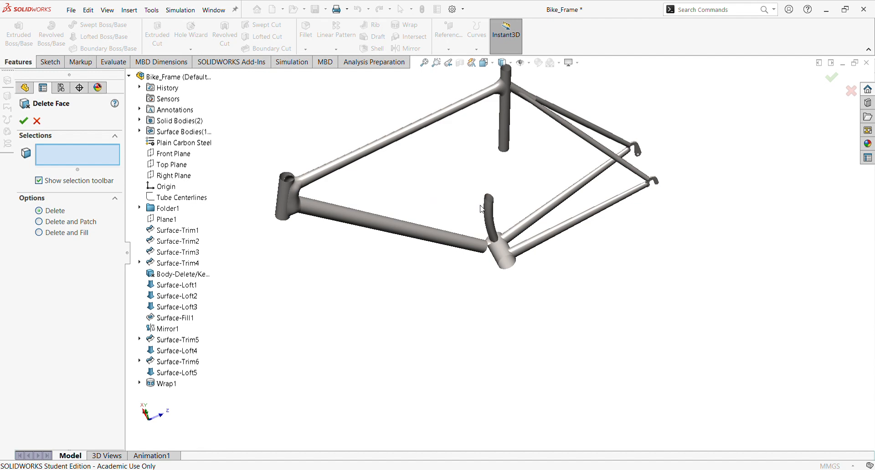
pyautogui.moveTo(310, 205)
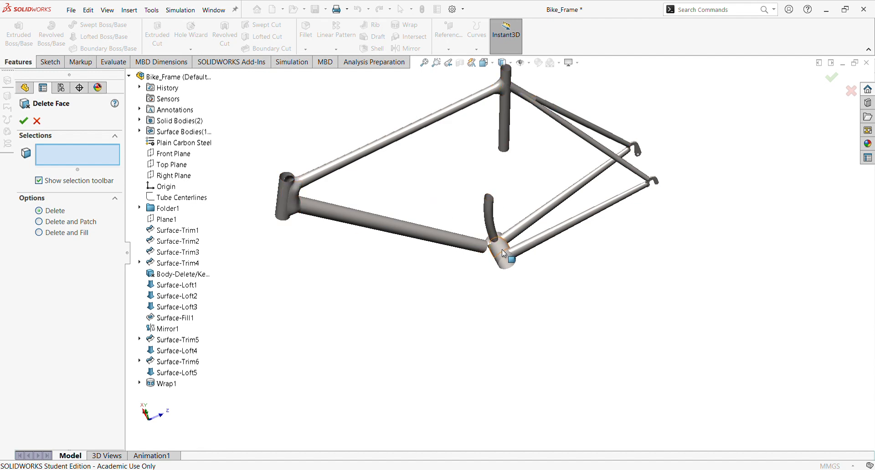
pyautogui.moveTo(527, 211)
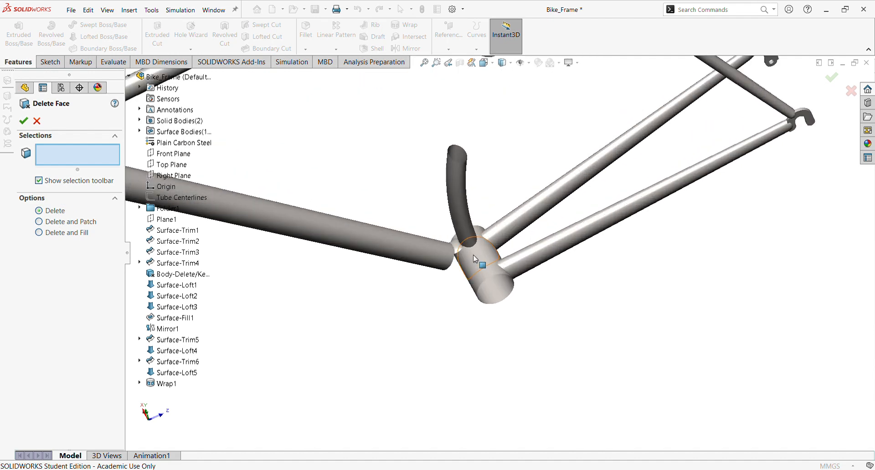
pyautogui.click(474, 257)
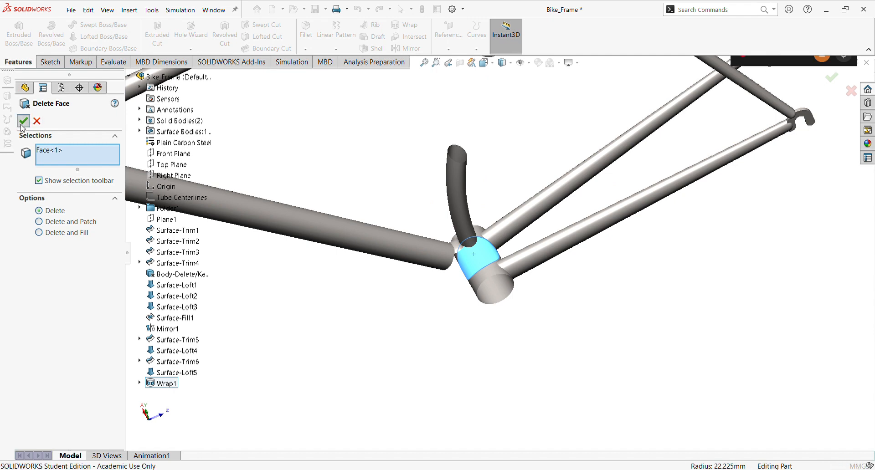
pyautogui.click(23, 121)
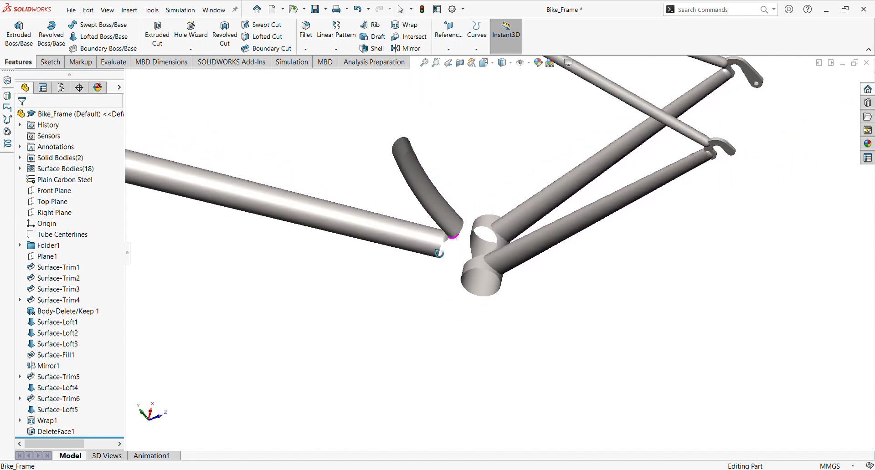
pyautogui.moveTo(447, 234); pyautogui.dragTo(519, 246)
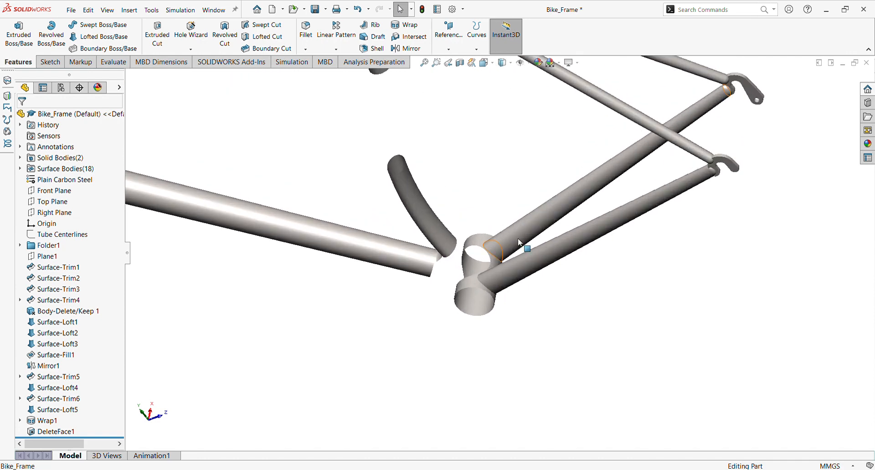